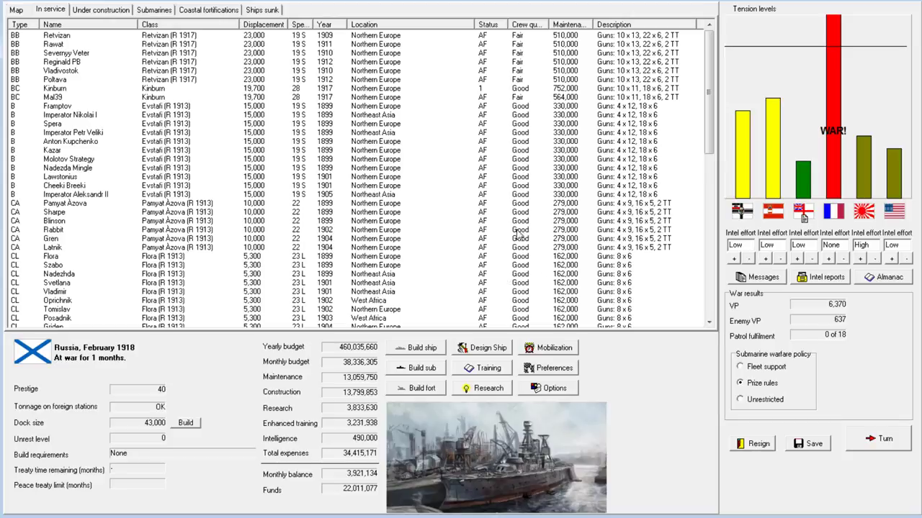
mouse_move(570, 178)
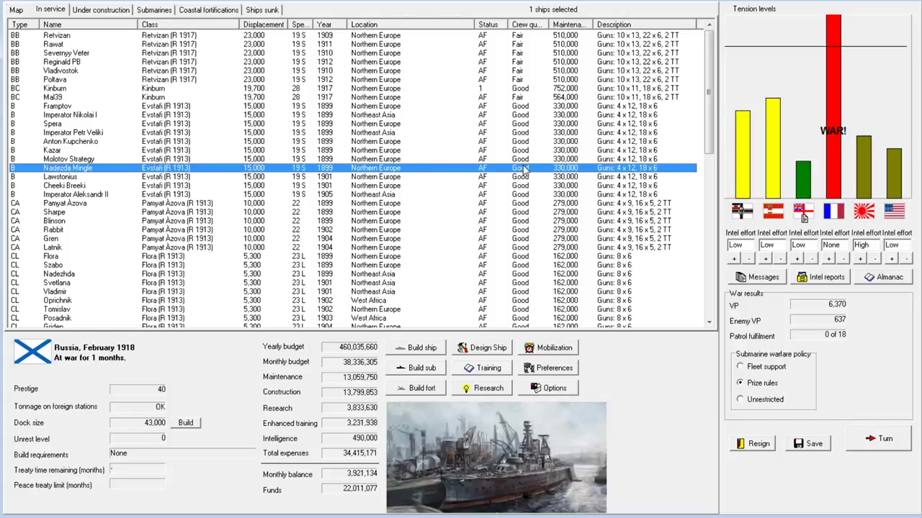
Put all 25 Vestnik minesweepers on ASW/coastal patrol, filling 25 of 18 patrol slots.
scroll(down, 3)
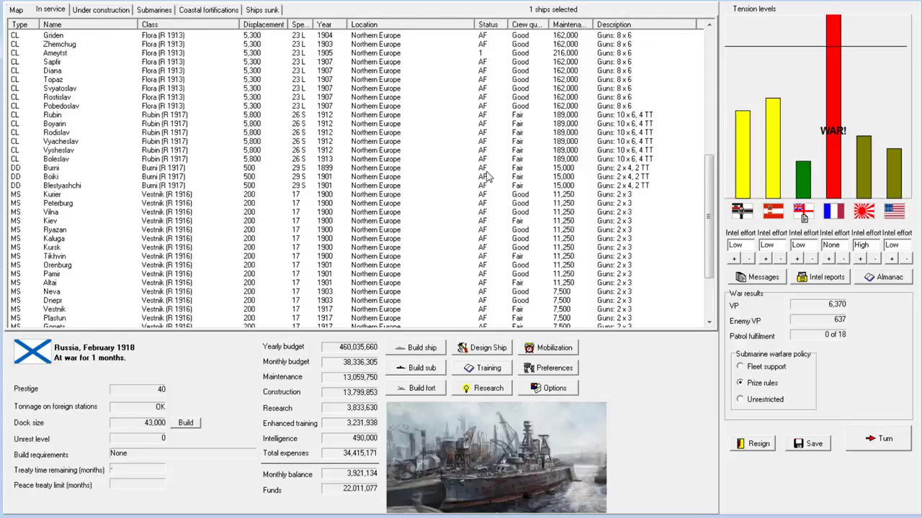
scroll(down, 3)
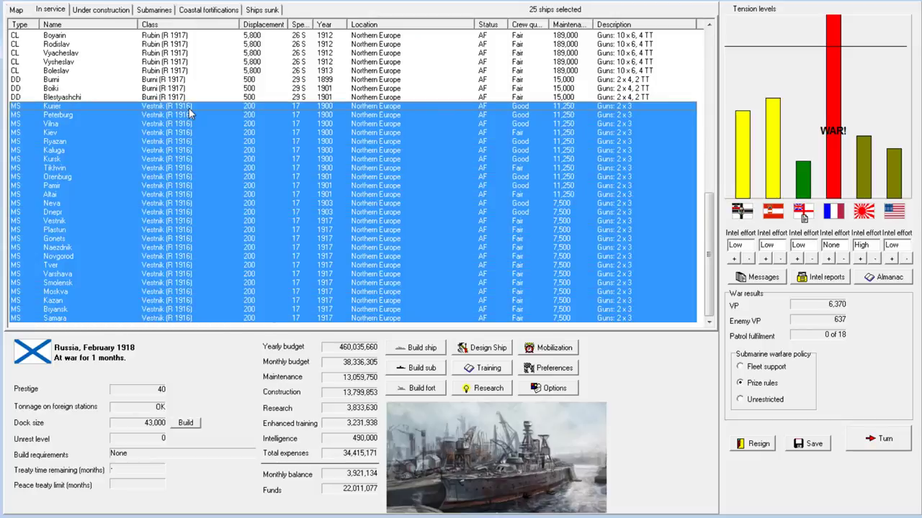
right_click(191, 112)
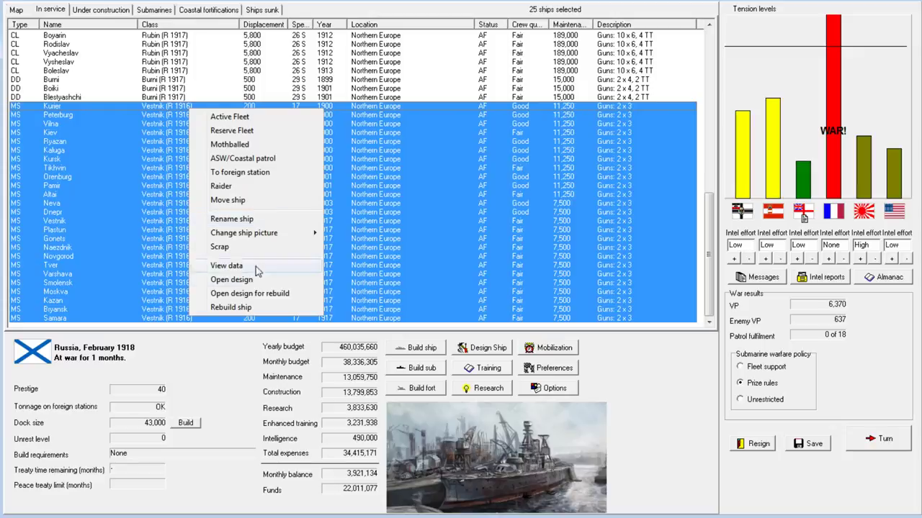
click(243, 158)
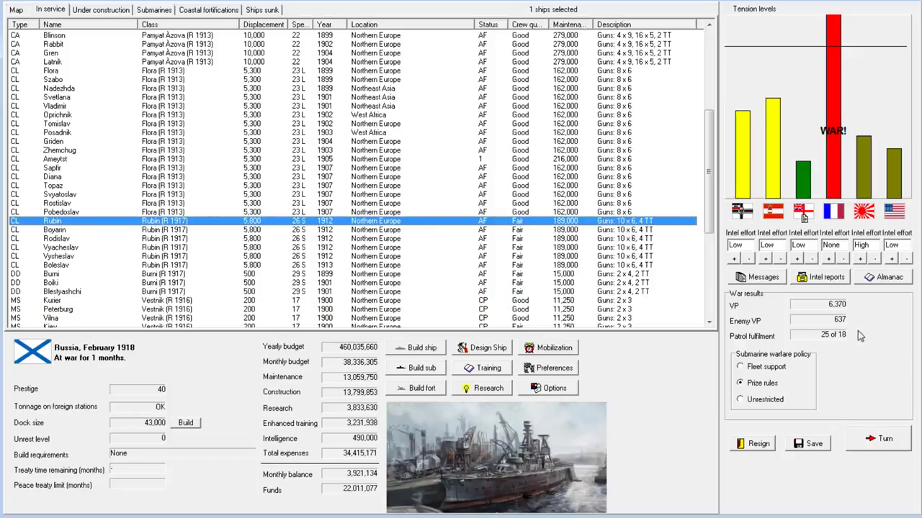
mouse_move(839, 344)
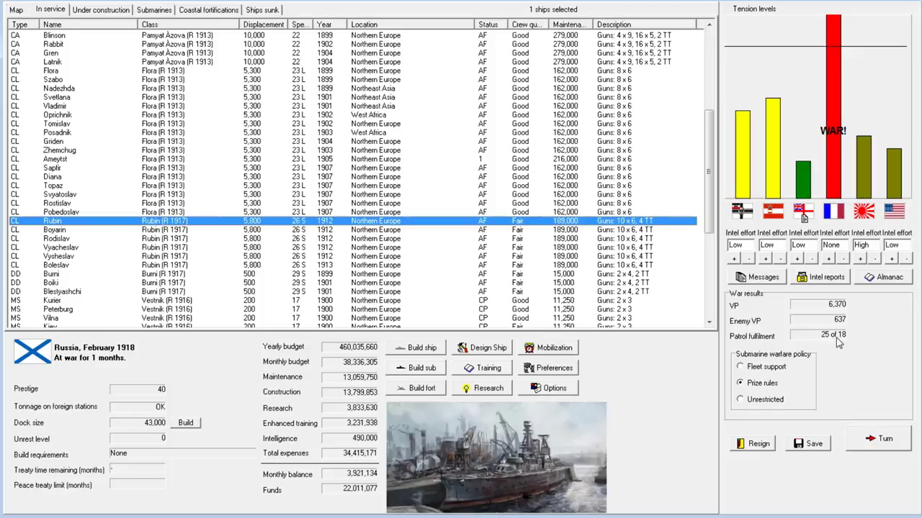
mouse_move(777, 354)
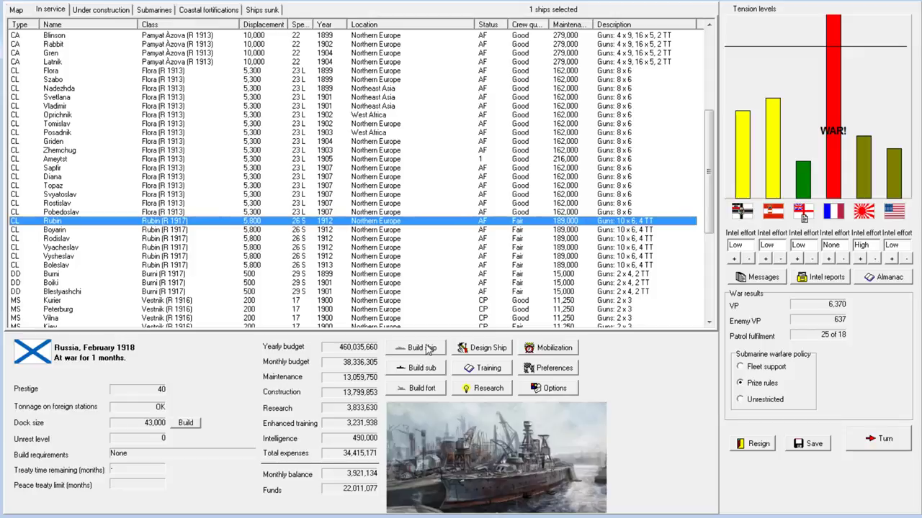
Order seven Vestnik minesweepers and nine Bravi destroyers, leaving a monthly balance of 84,157.
click(418, 348)
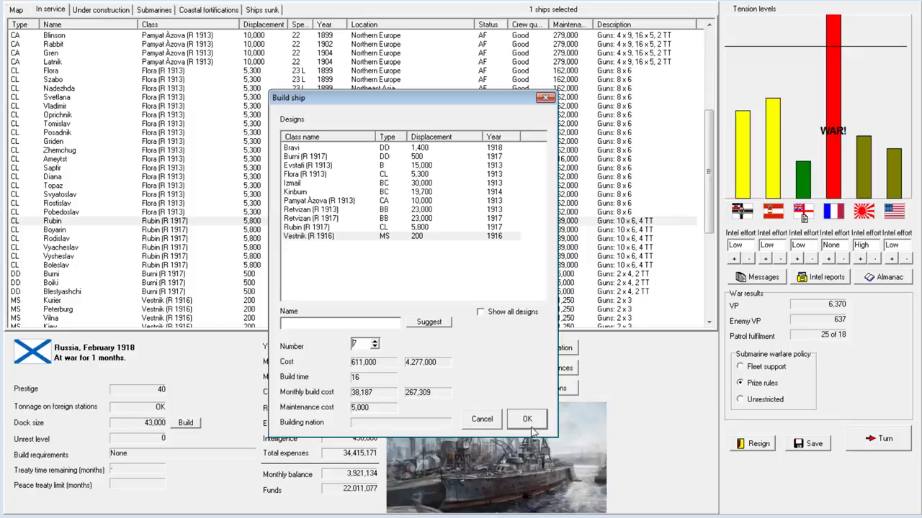
click(527, 419)
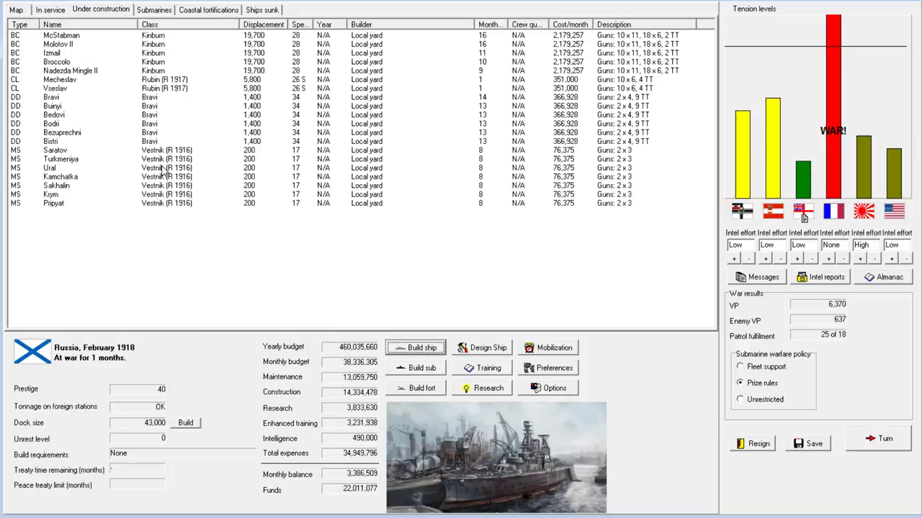
mouse_move(442, 386)
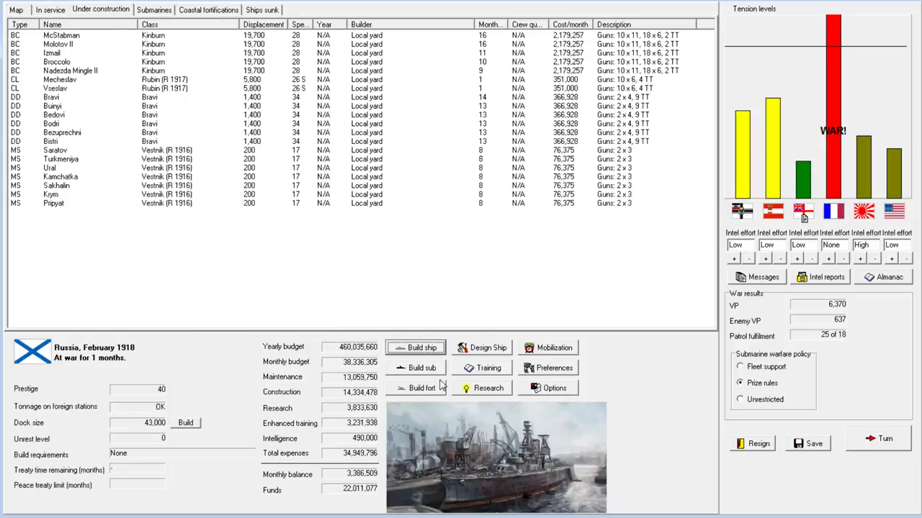
click(415, 347)
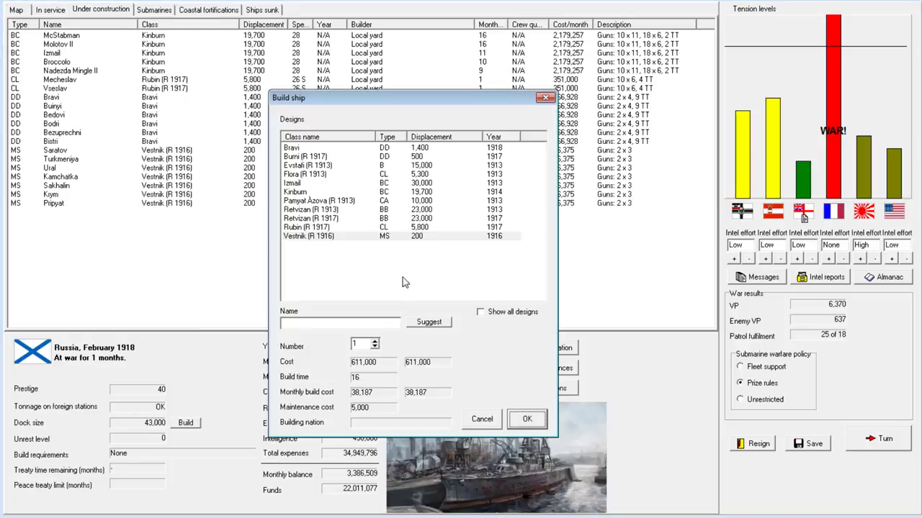
mouse_move(310, 153)
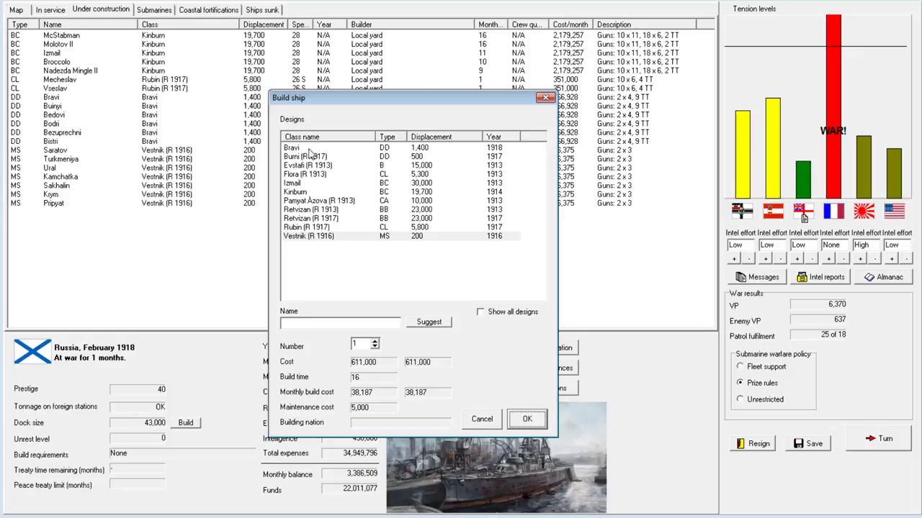
click(292, 147)
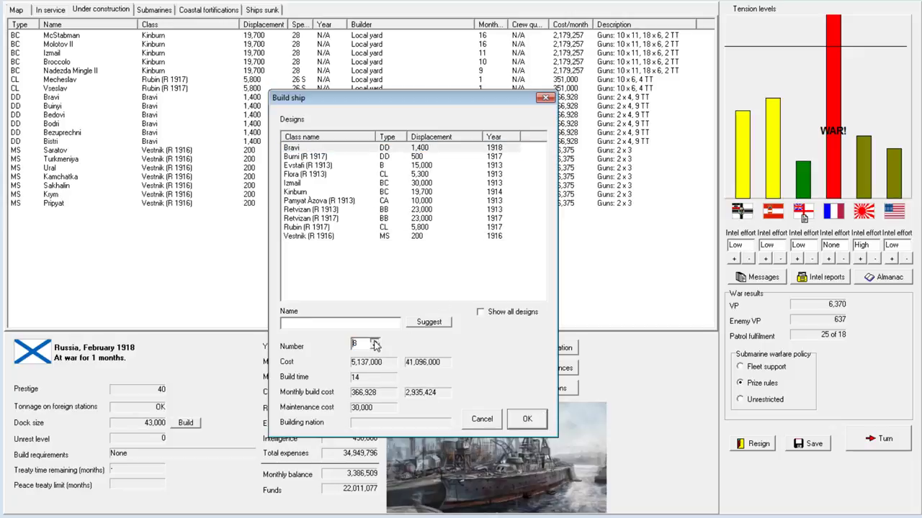
click(377, 340)
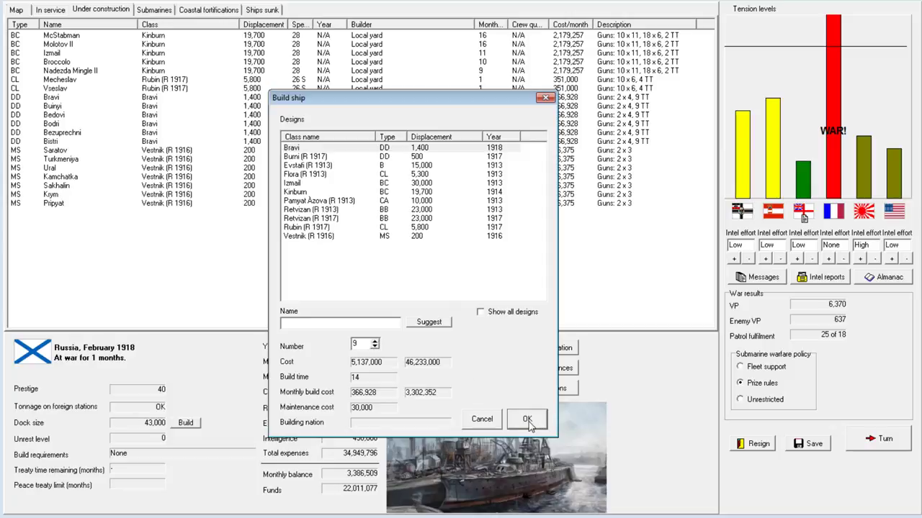
click(527, 419)
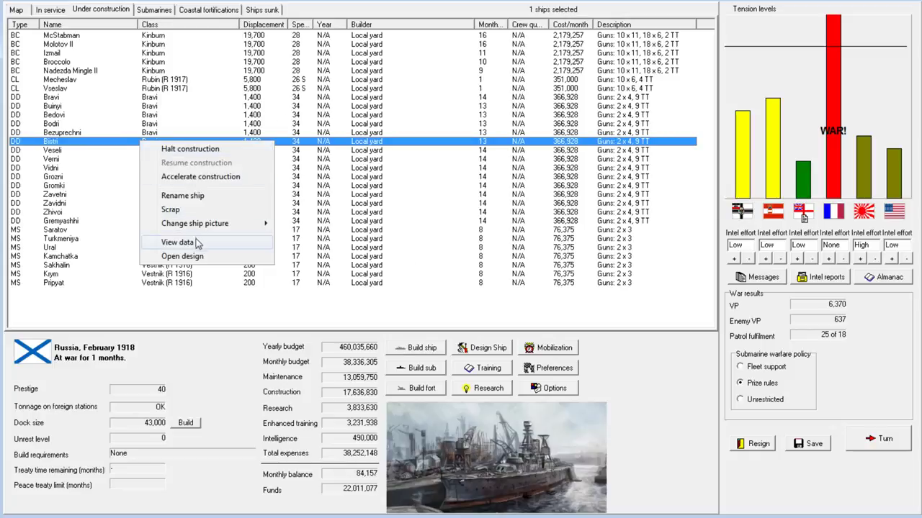
click(177, 241)
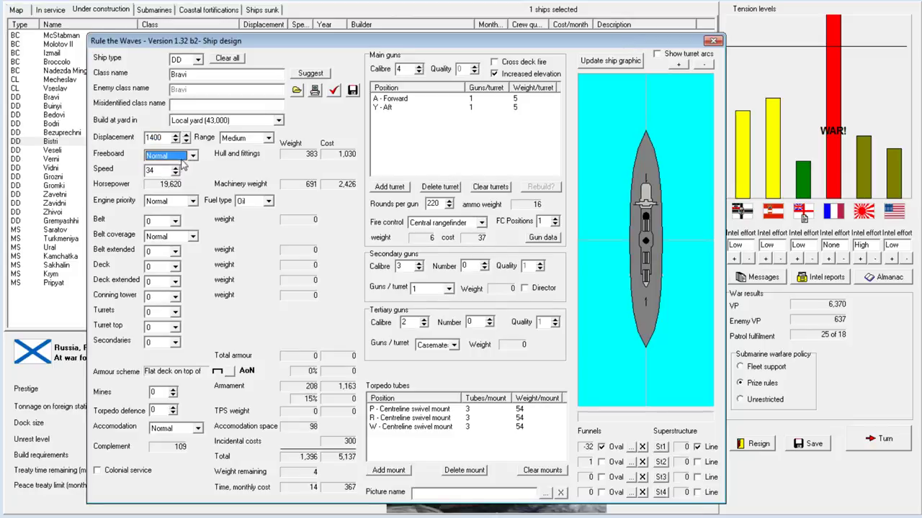
click(192, 156)
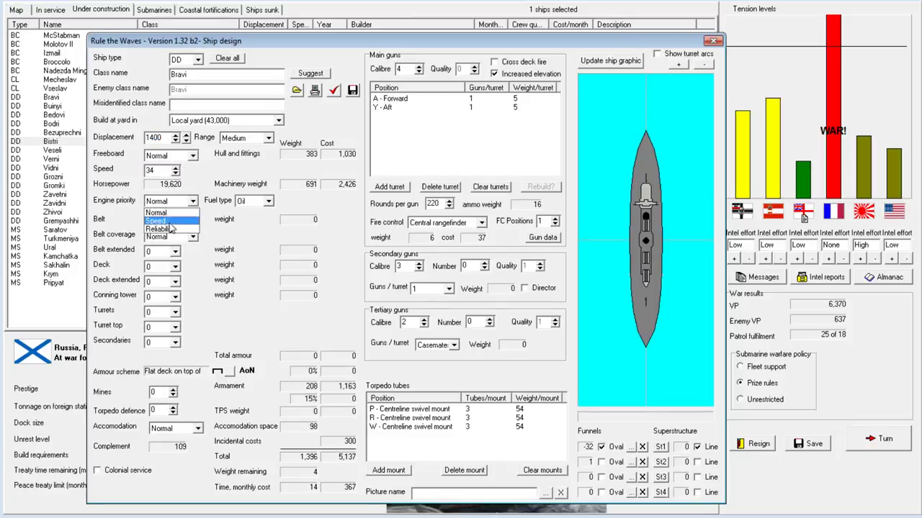
click(156, 220)
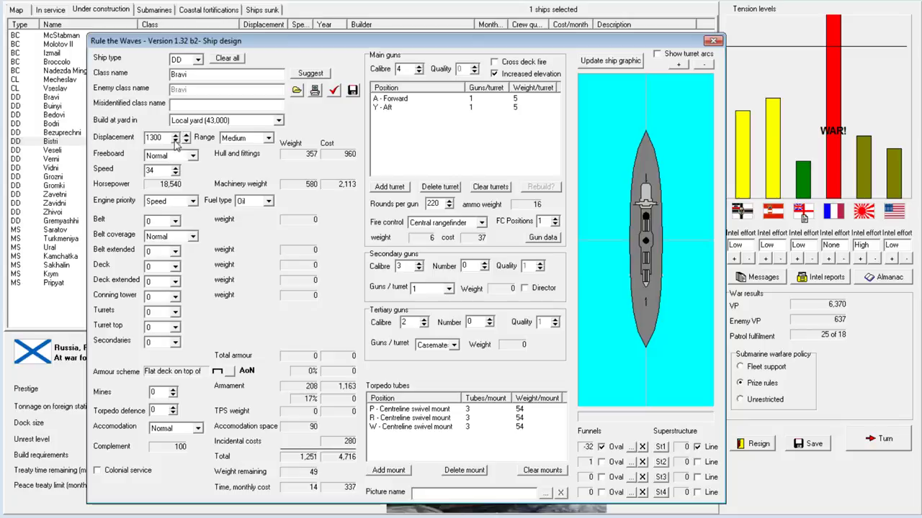
click(185, 140)
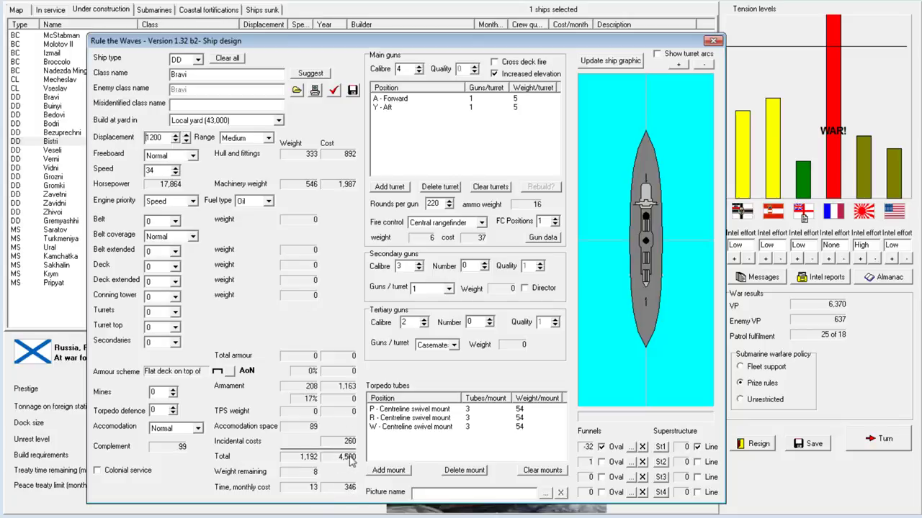
mouse_move(160, 170)
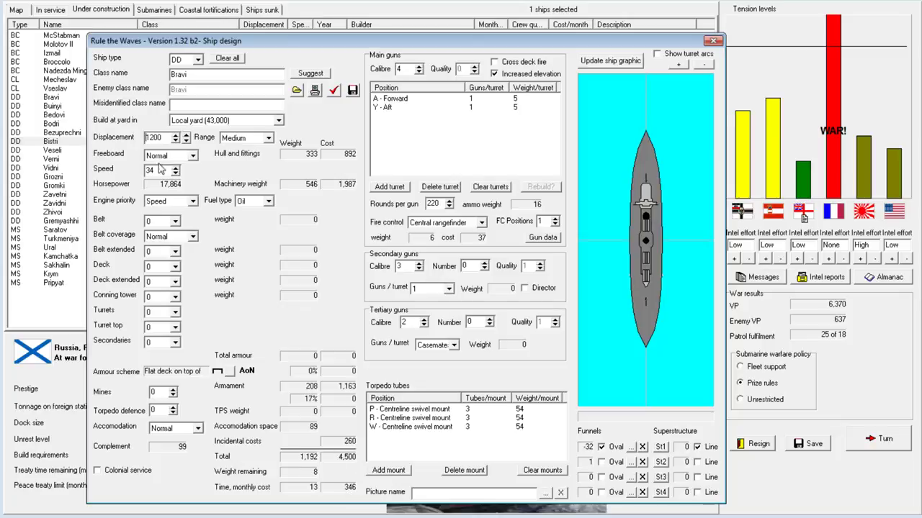
click(185, 134)
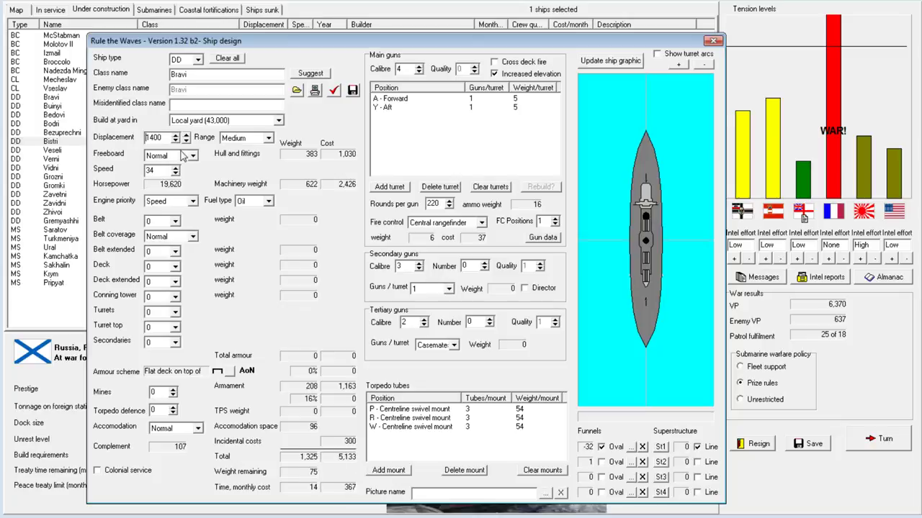
click(192, 201)
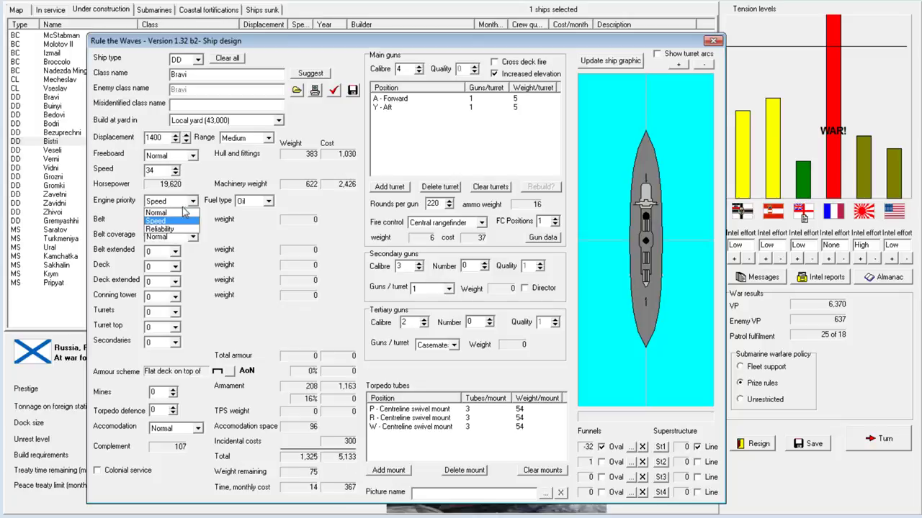
click(156, 212)
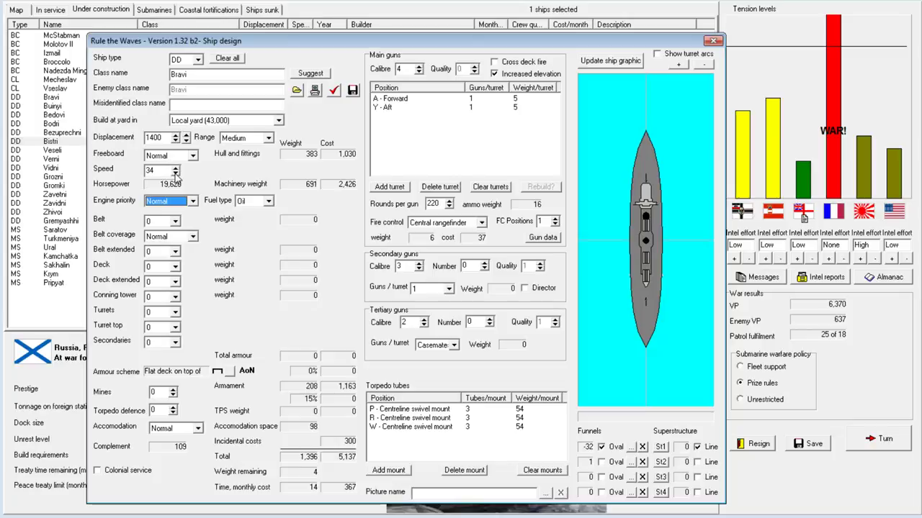
click(192, 200)
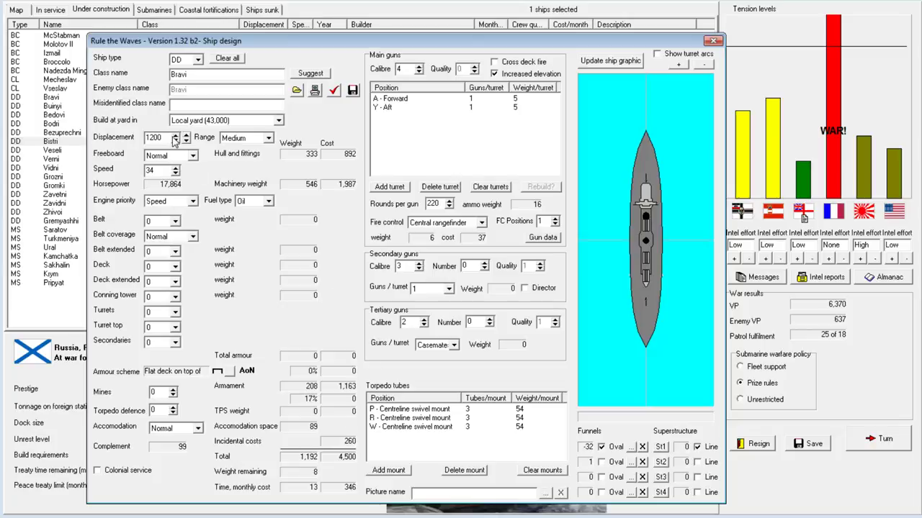
click(185, 135)
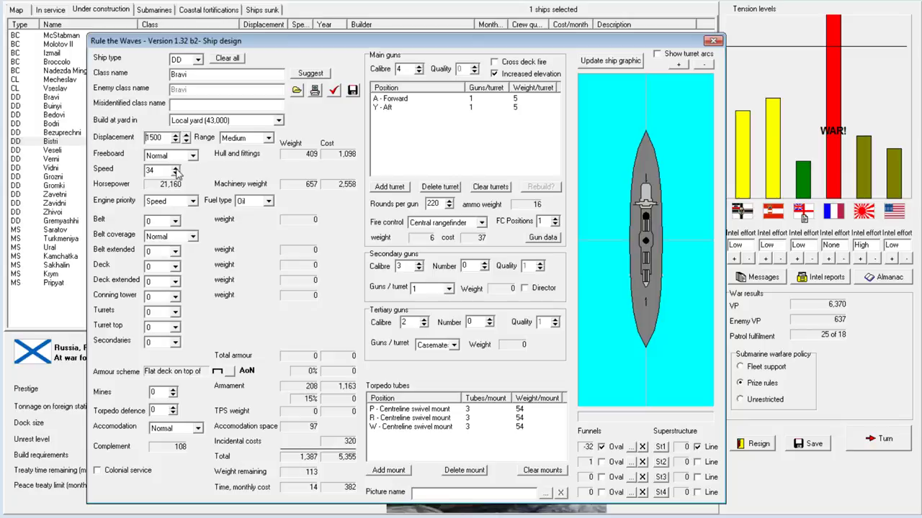
click(184, 166)
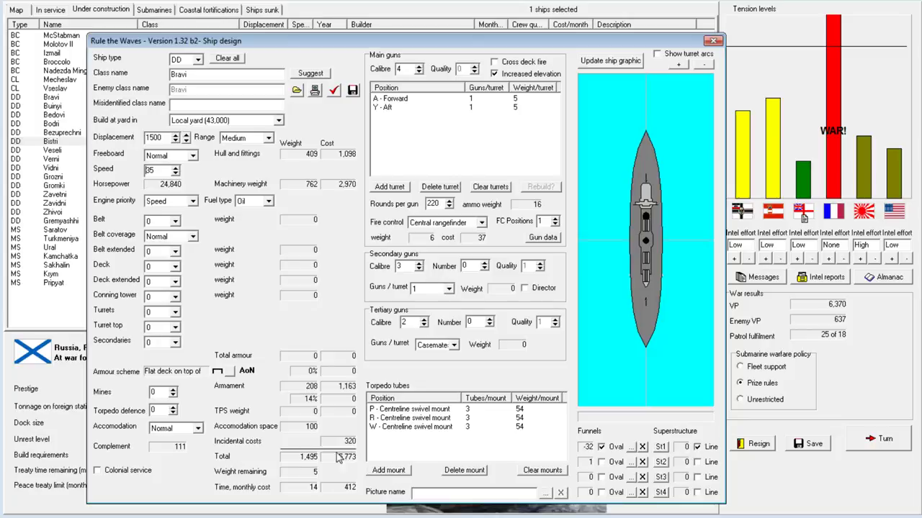
mouse_move(223, 213)
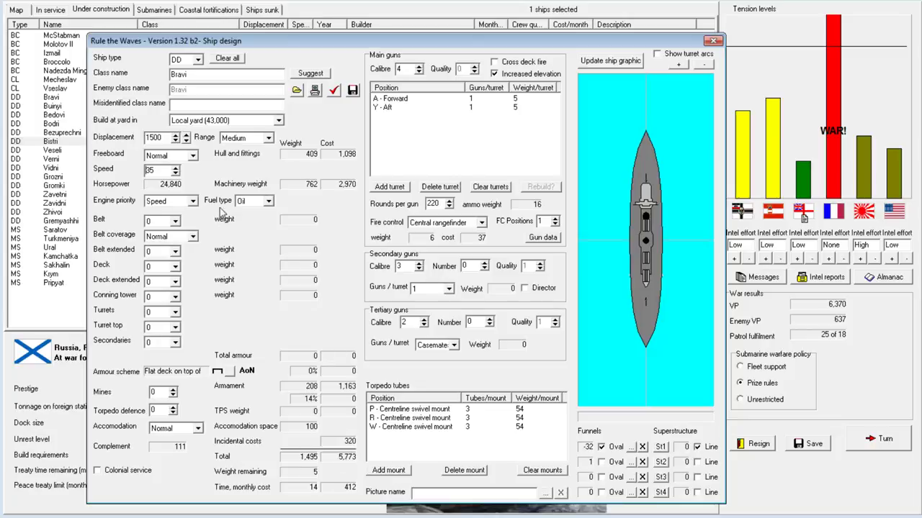
click(714, 40)
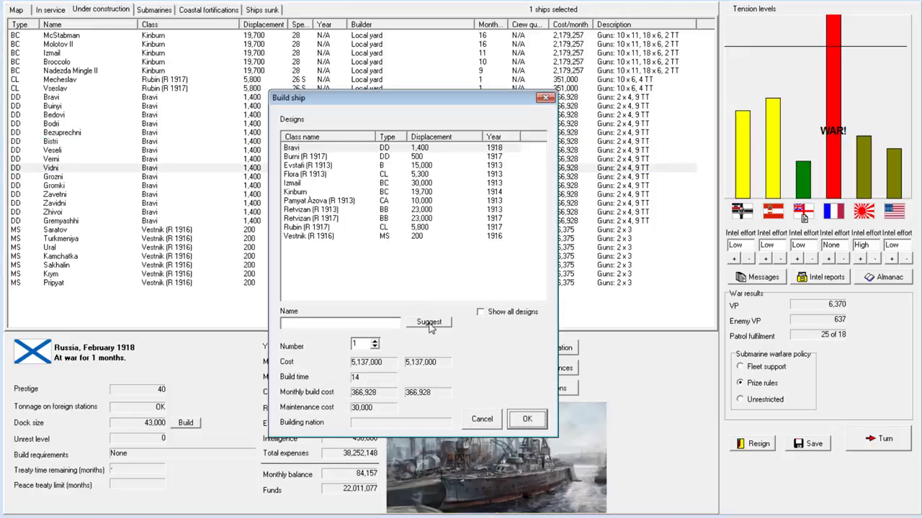
Order two more Bravi destroyers, Zorki and Zharki, then view the in-service fleet list.
click(375, 341)
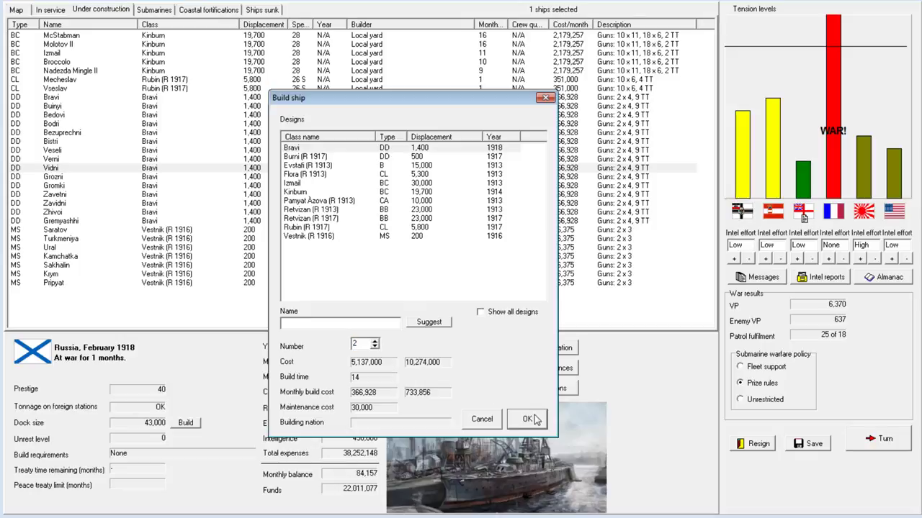
click(527, 420)
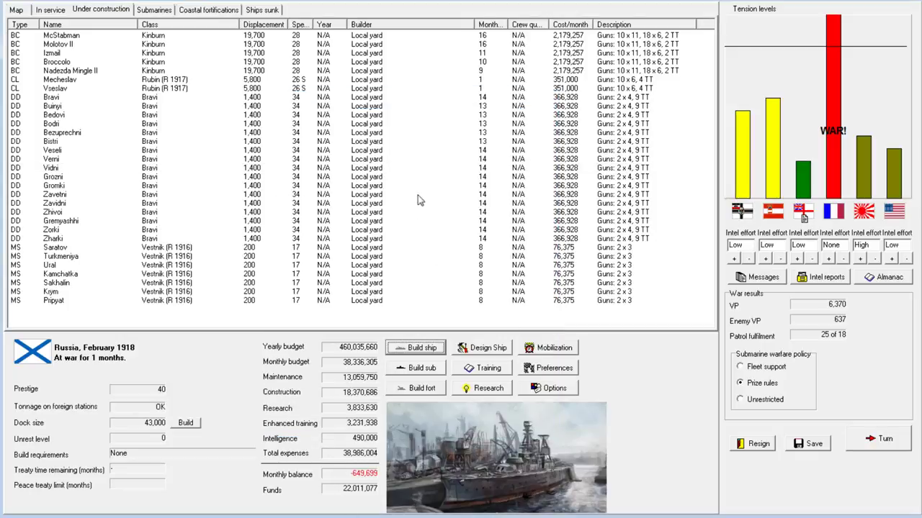
mouse_move(143, 63)
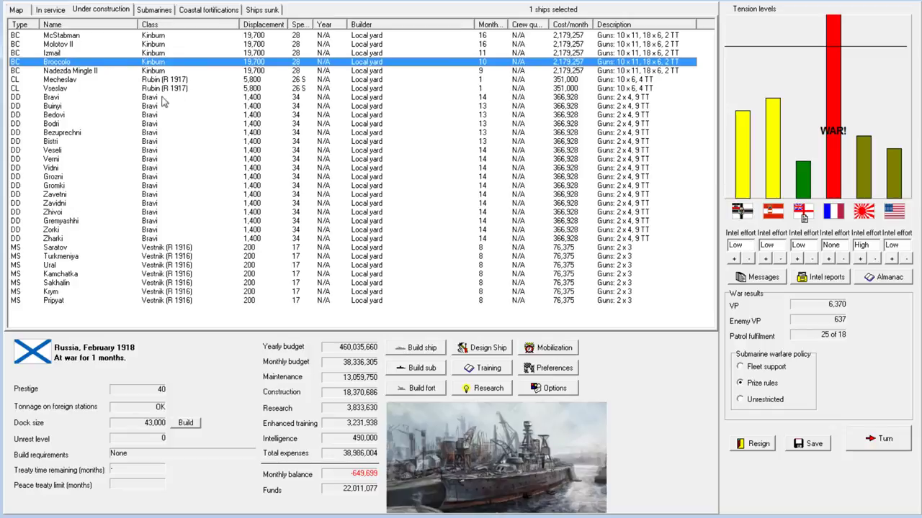
click(50, 9)
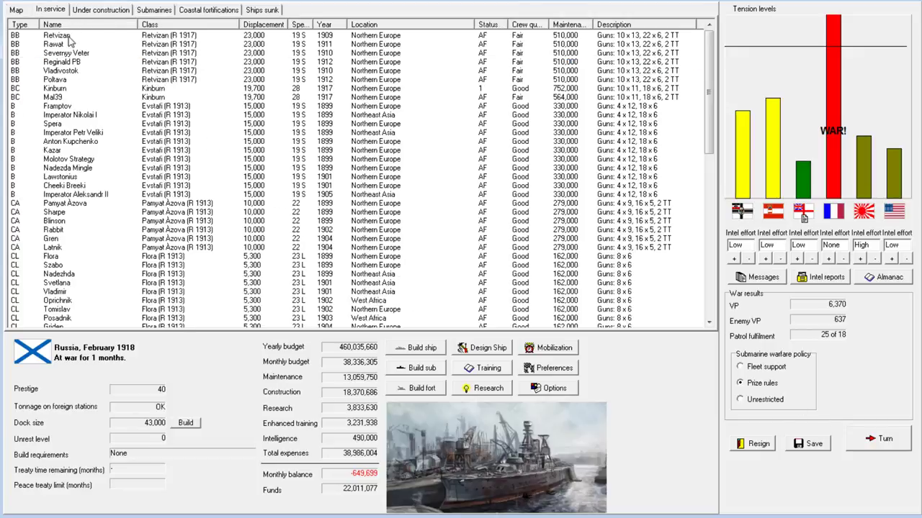
click(56, 35)
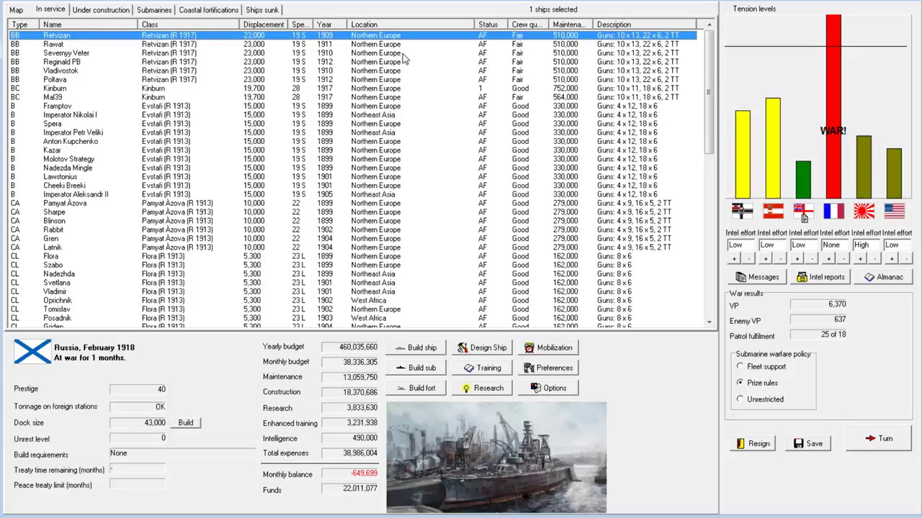
mouse_move(180, 72)
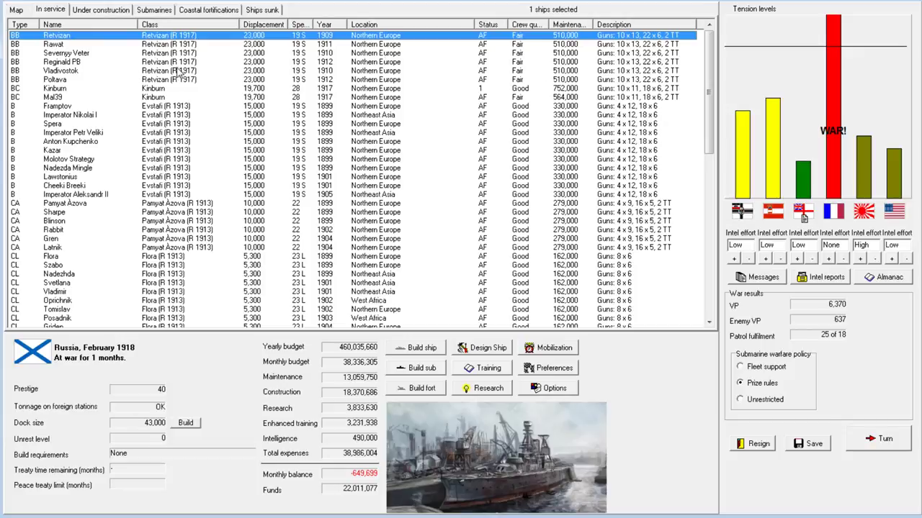
mouse_move(73, 59)
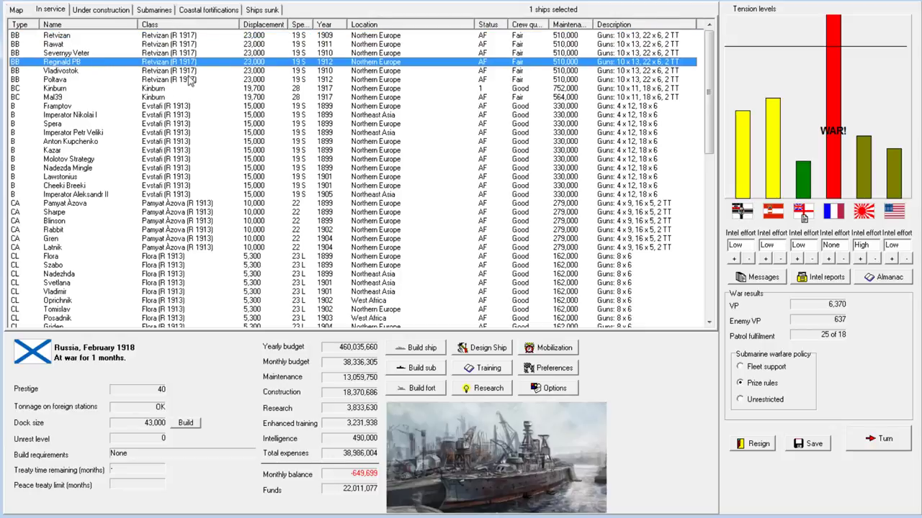
mouse_move(230, 81)
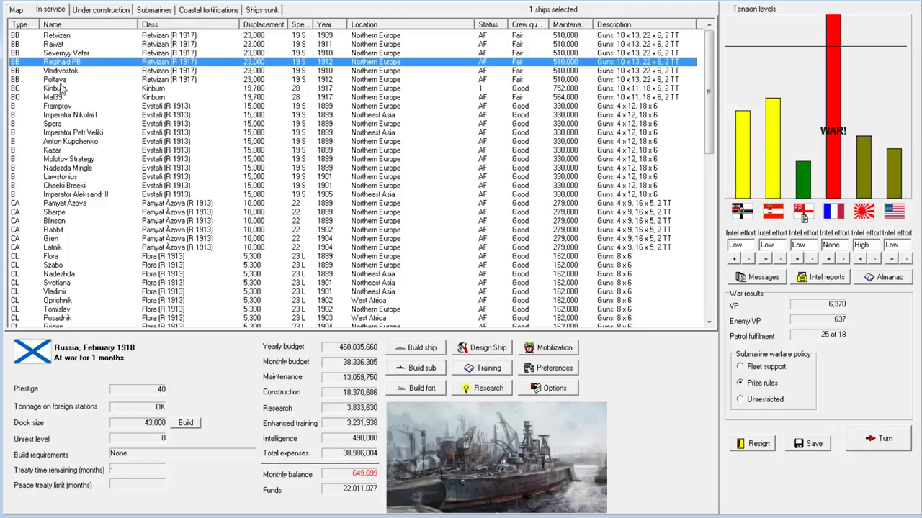
click(57, 88)
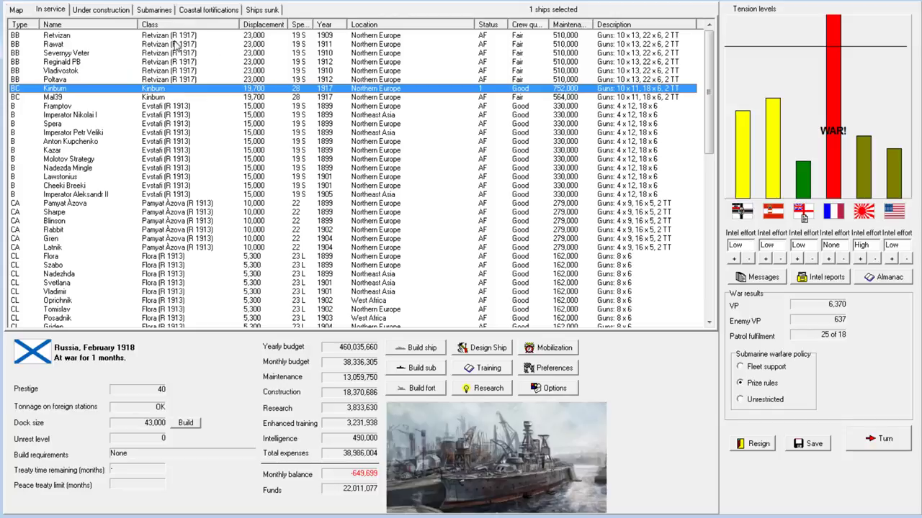
click(54, 44)
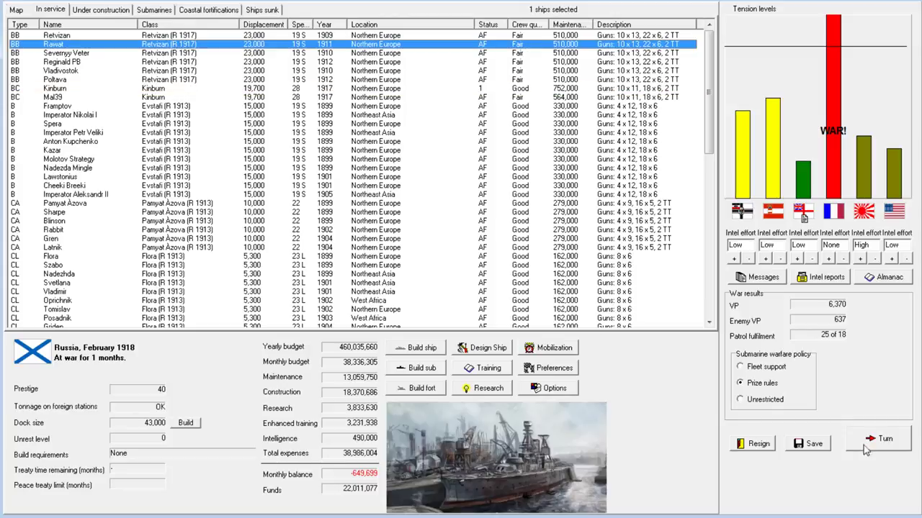
Advance to March 1918 and dismiss the turn reports, including CA Latnik sunk.
click(884, 439)
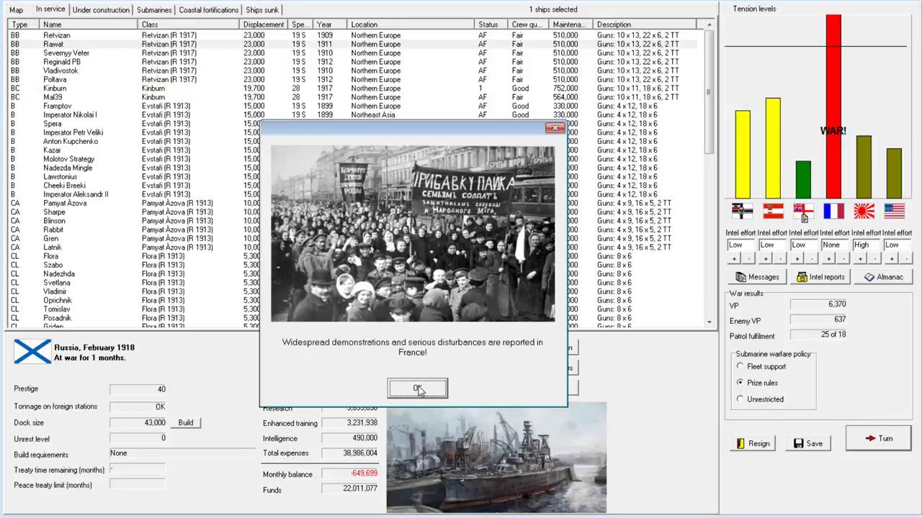
mouse_move(437, 383)
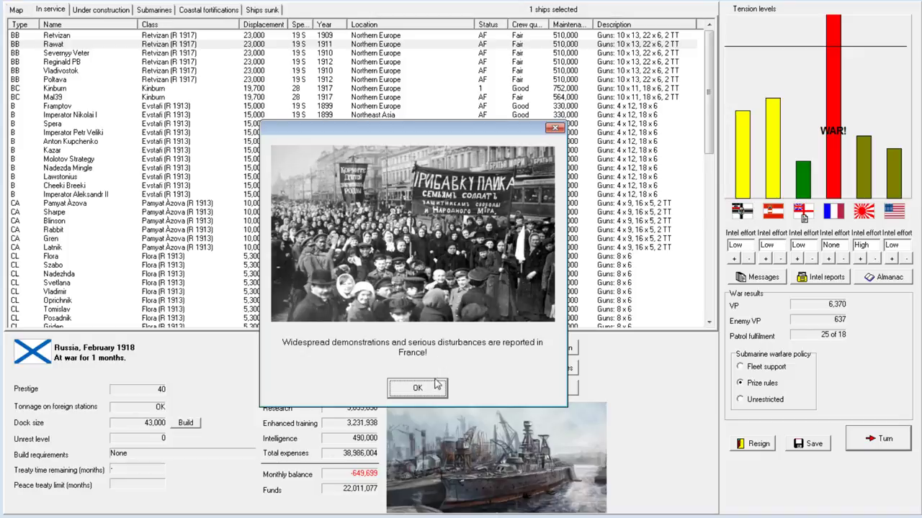
click(417, 387)
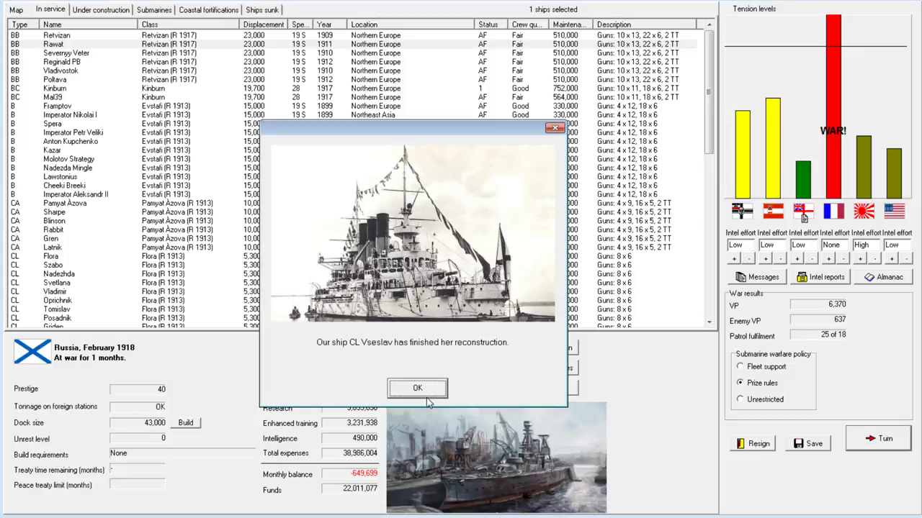
click(417, 389)
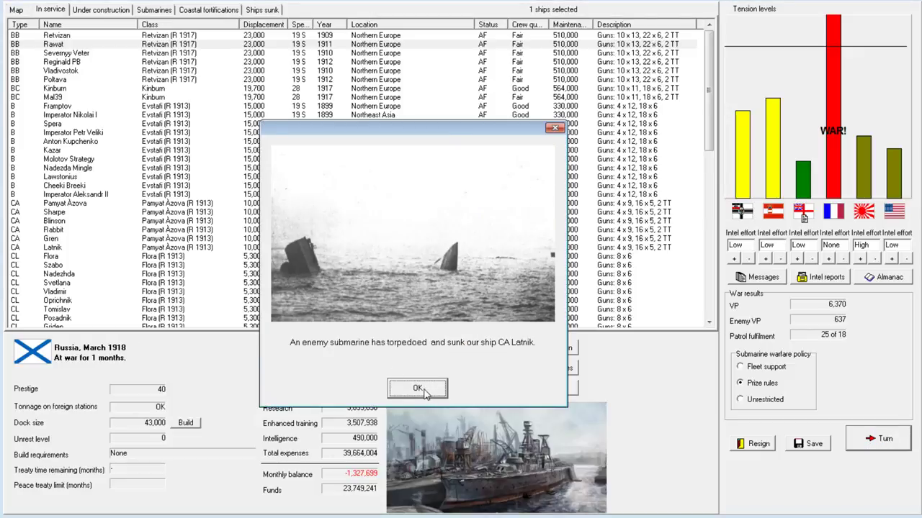
mouse_move(531, 350)
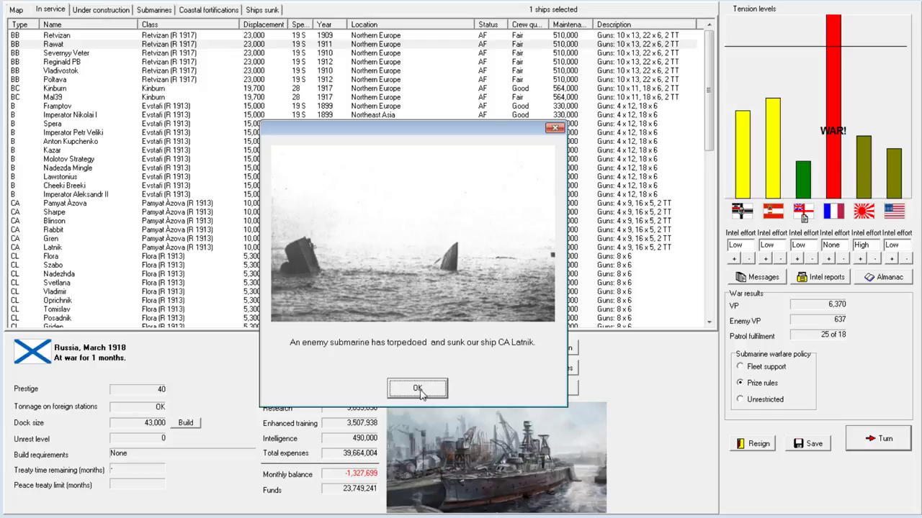
click(417, 388)
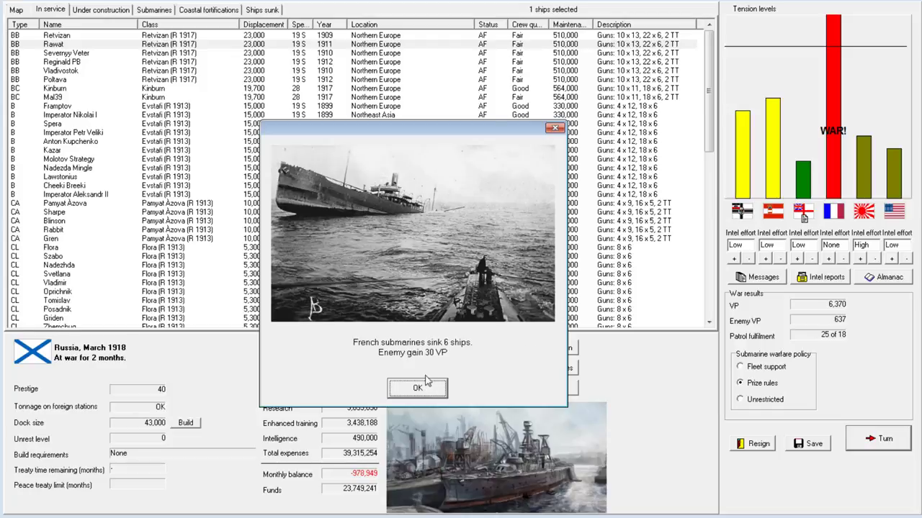
mouse_move(453, 359)
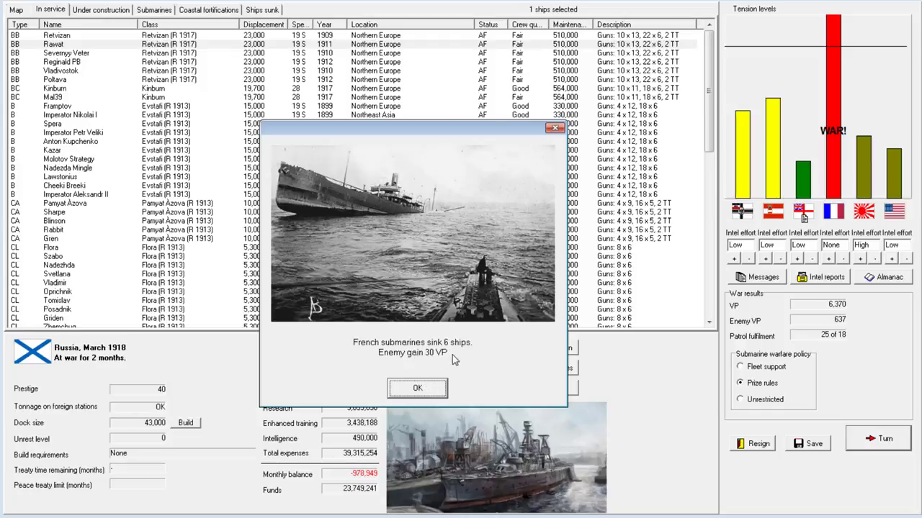
click(418, 387)
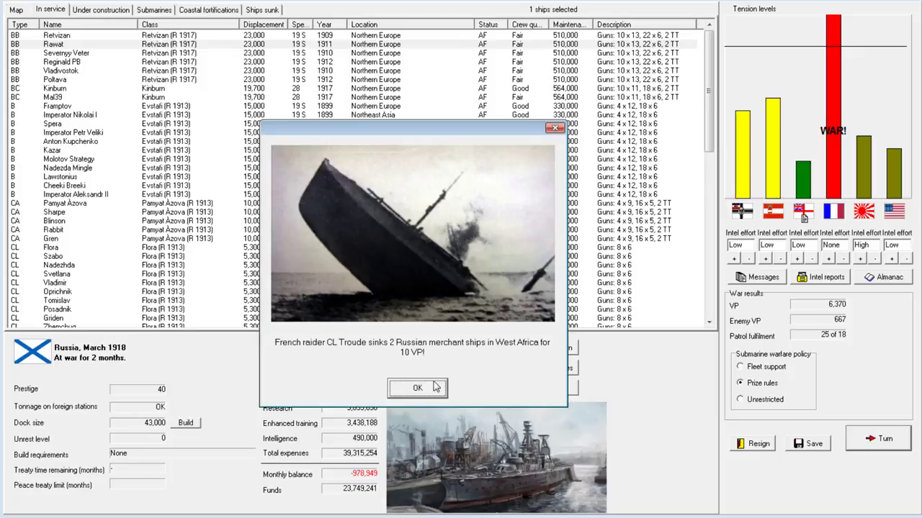
mouse_move(401, 344)
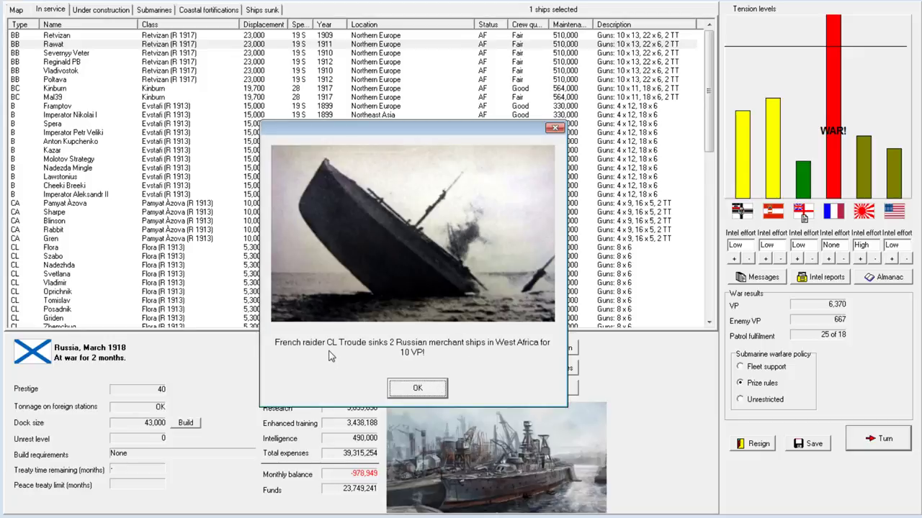
Dismiss the French raider report to bring up the English Channel raid battle prompt.
click(417, 387)
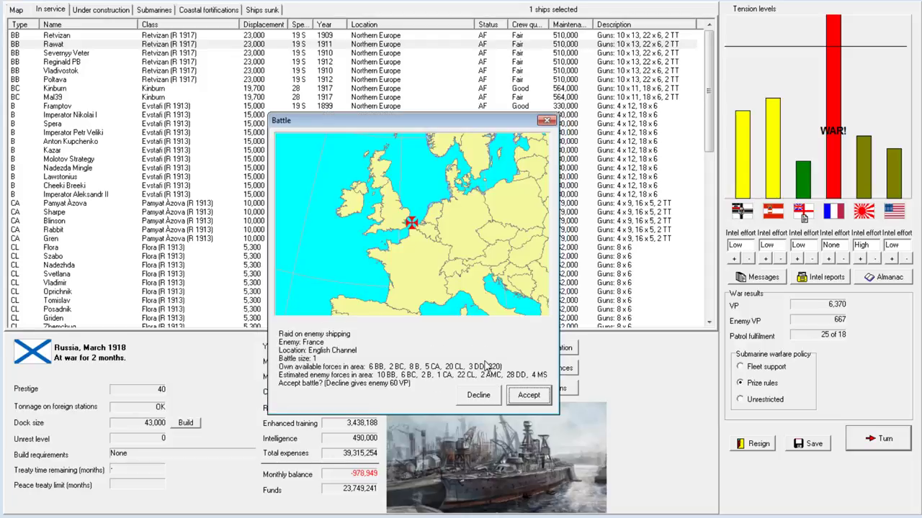
mouse_move(498, 353)
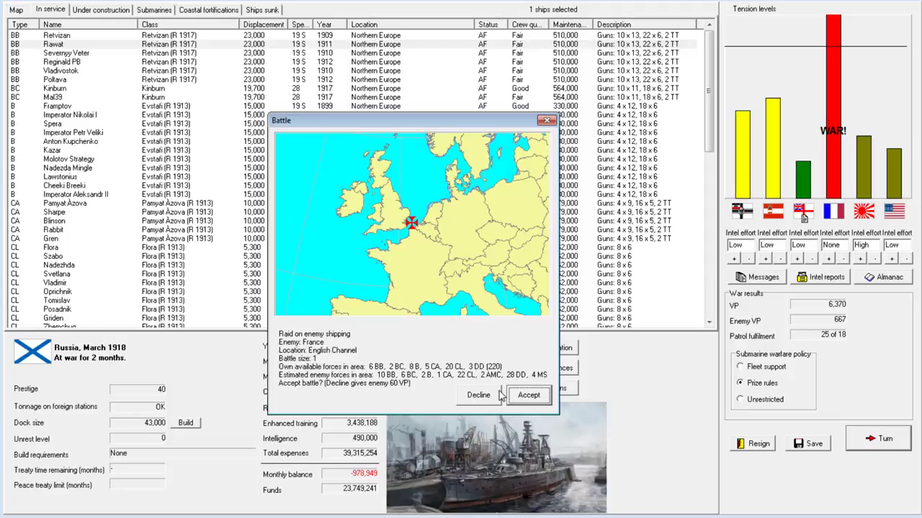
mouse_move(547, 353)
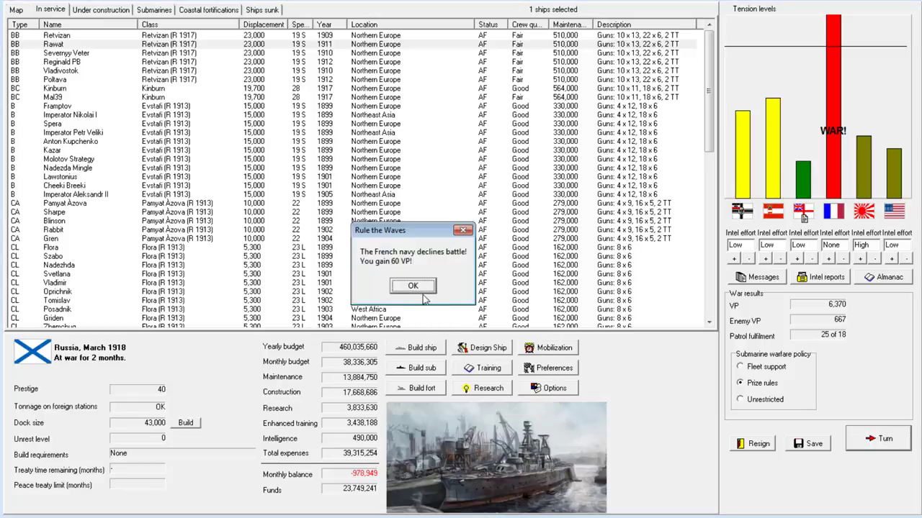
Dismiss the French refusal notice and change Destroyer Division 2's role to Support.
click(412, 286)
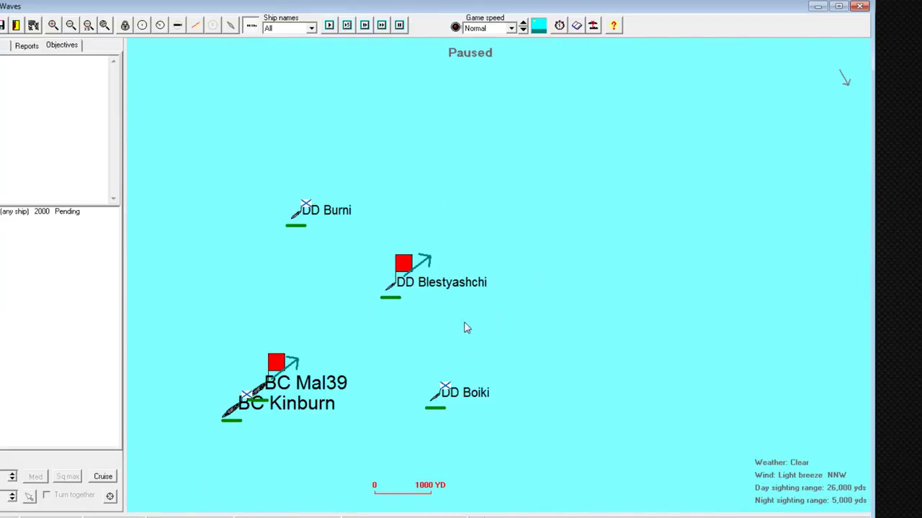
mouse_move(388, 244)
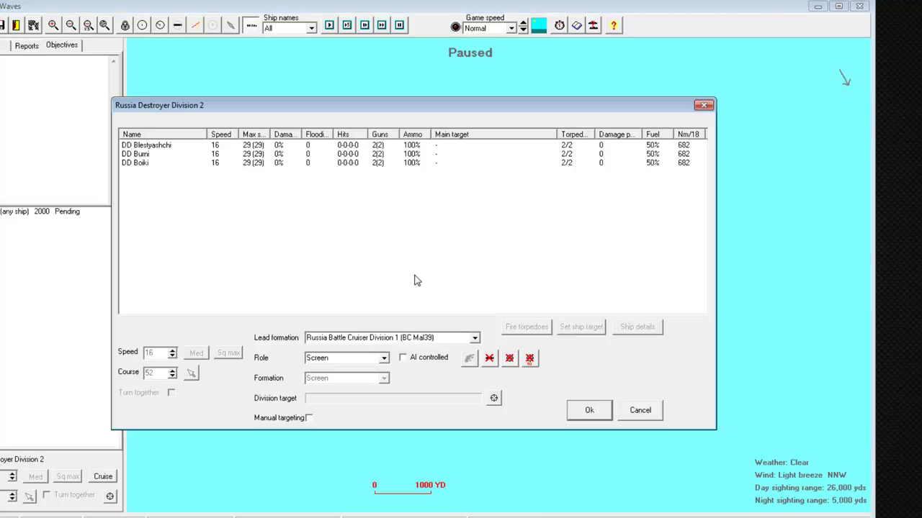
mouse_move(344, 187)
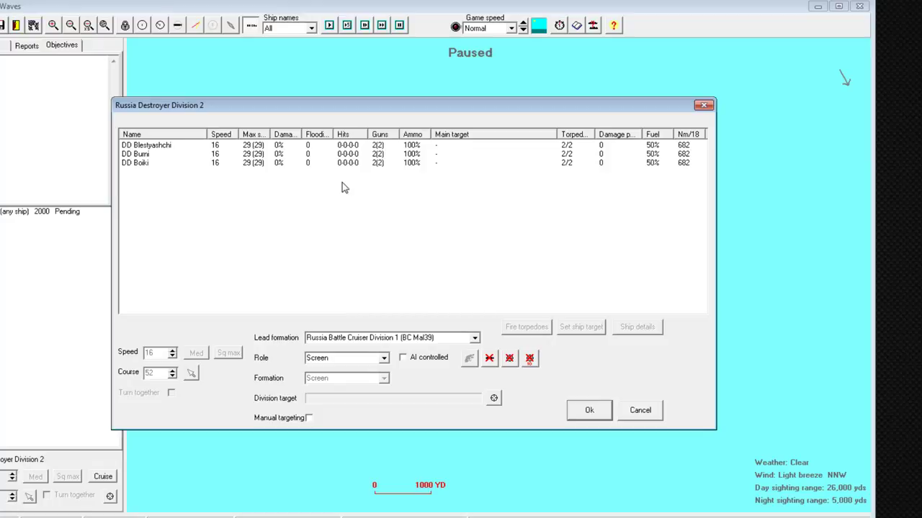
mouse_move(542, 378)
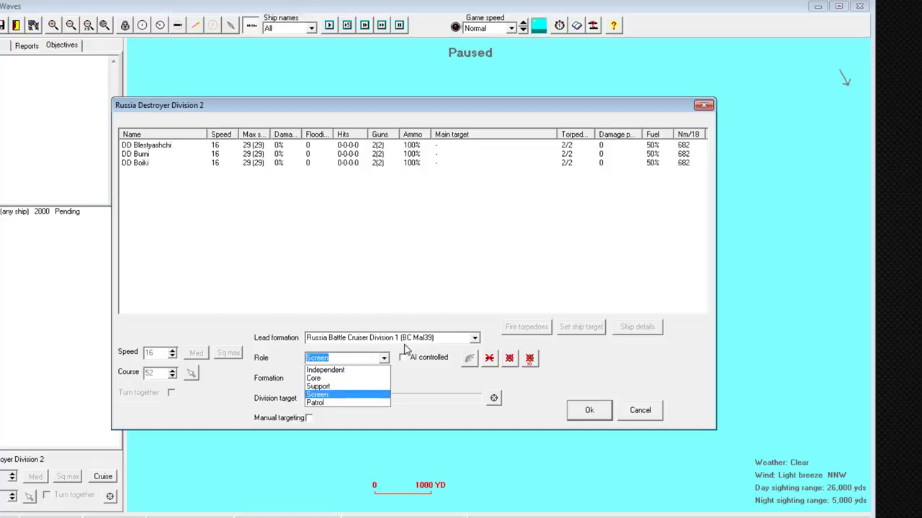
mouse_move(378, 326)
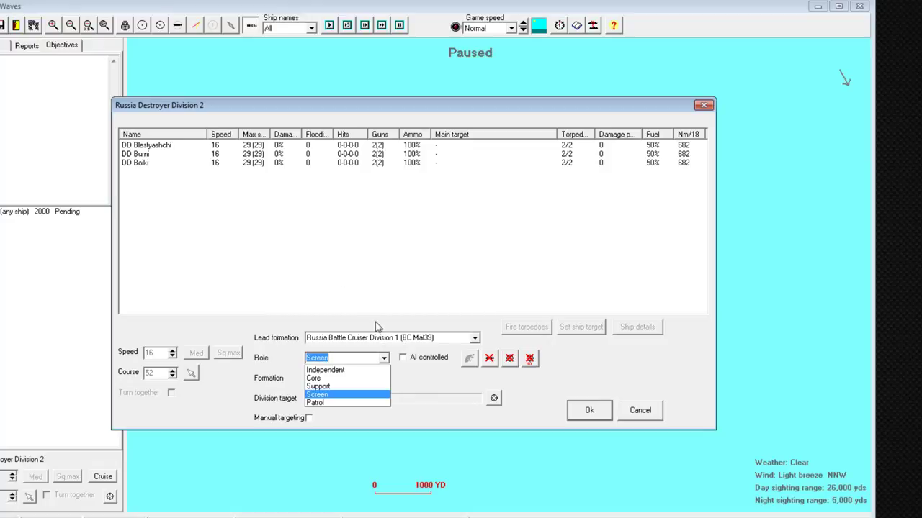
mouse_move(366, 388)
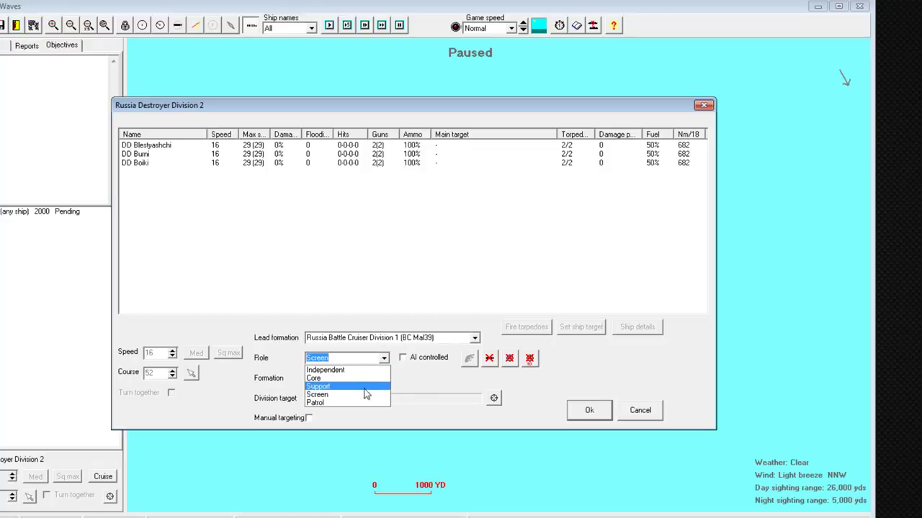
click(318, 387)
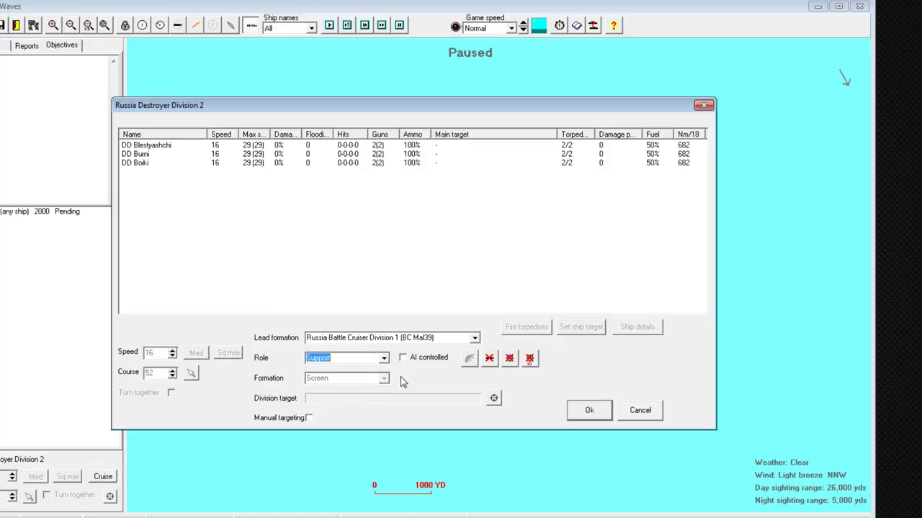
click(588, 410)
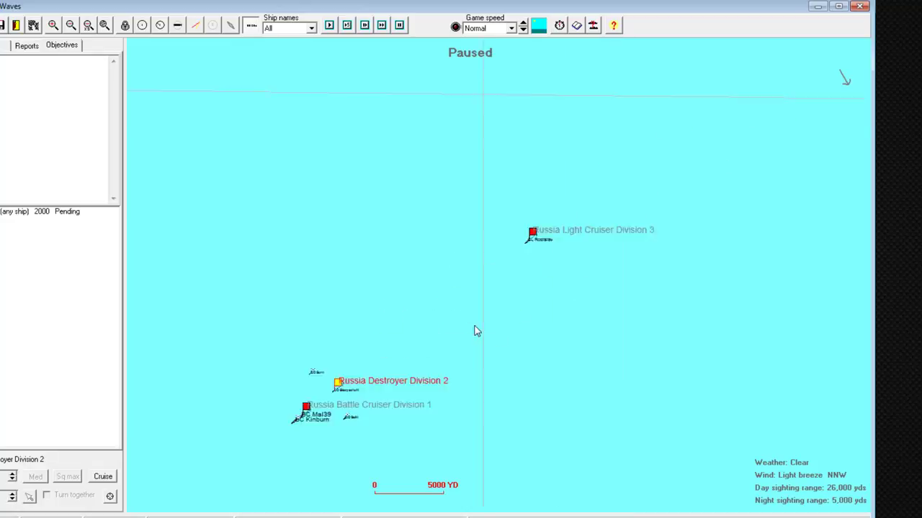
Open light cruiser Rodislav's details, showing 10 six-inch guns and 16 knots.
double_click(533, 233)
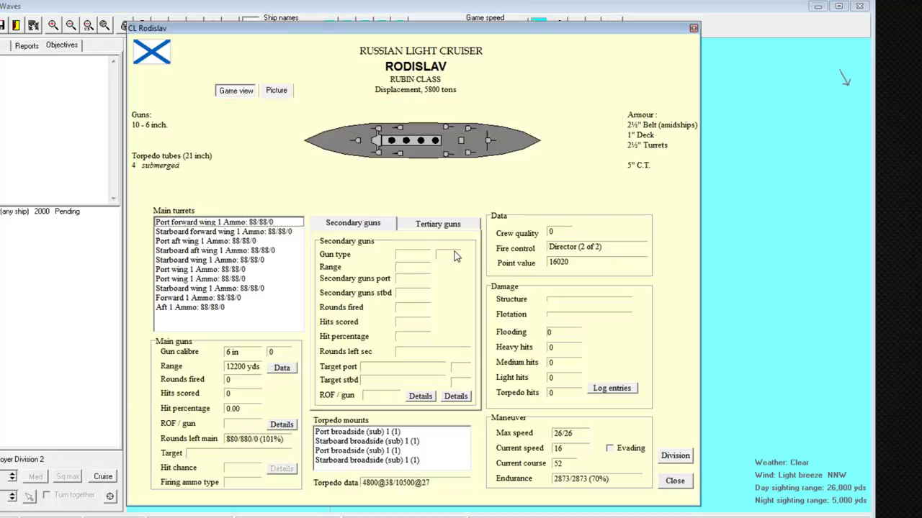
mouse_move(545, 115)
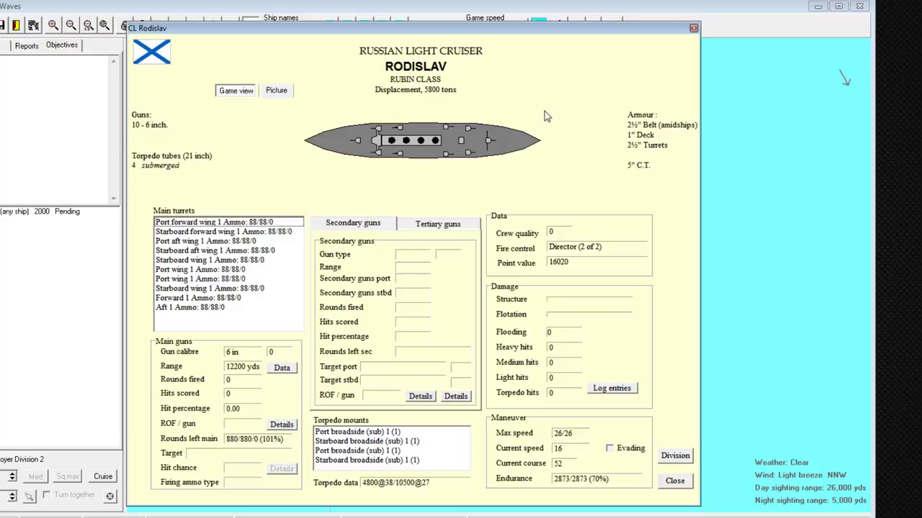
mouse_move(529, 110)
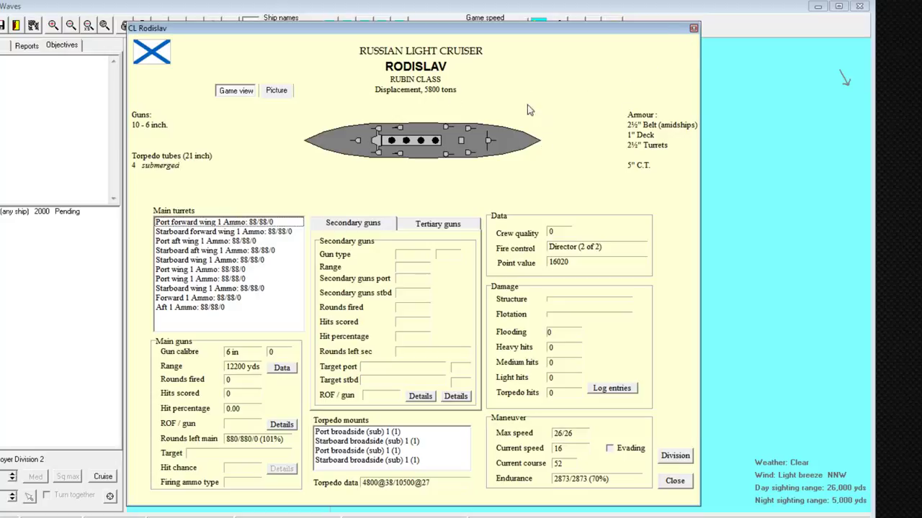
mouse_move(585, 110)
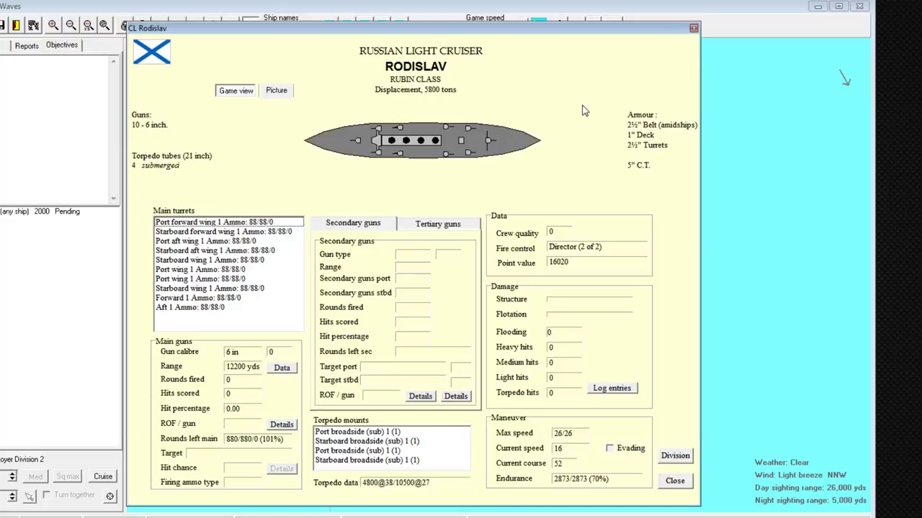
mouse_move(601, 453)
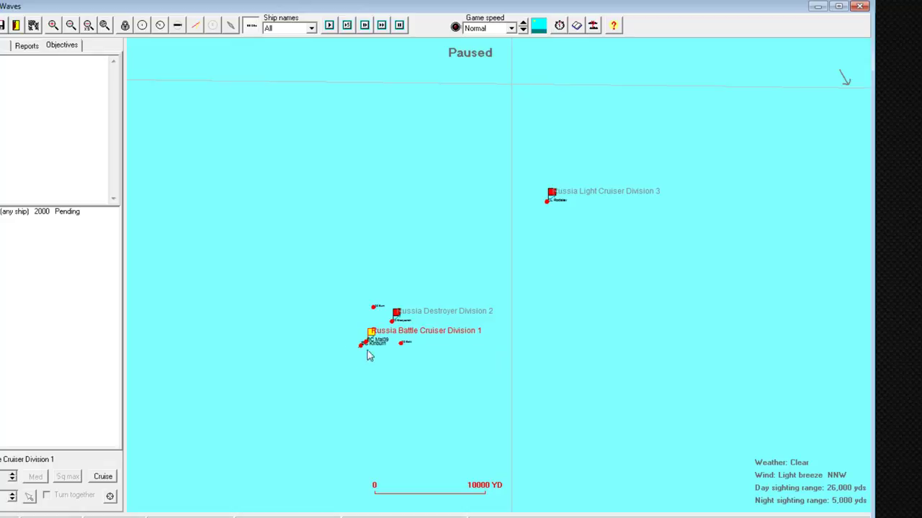
mouse_move(481, 196)
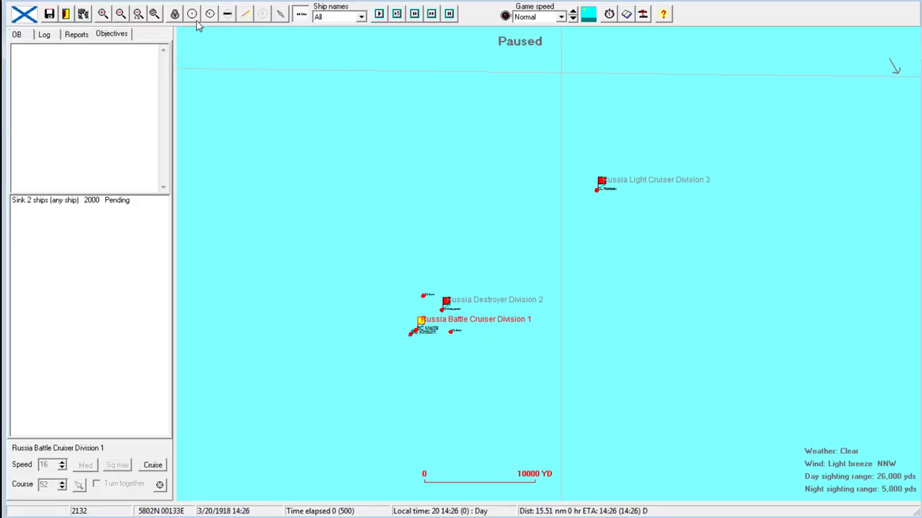
Advance the battle a few minutes with Destroyer Division 2 screening at 29 knots.
click(301, 14)
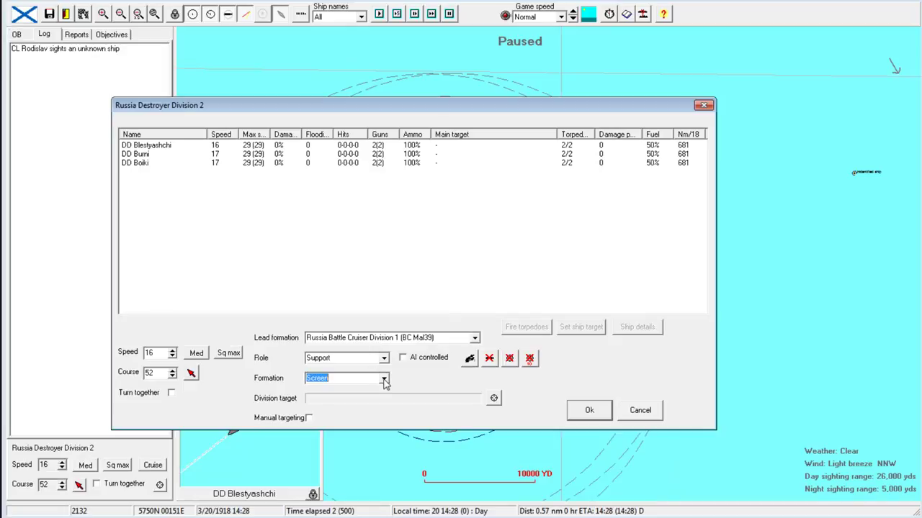
click(589, 410)
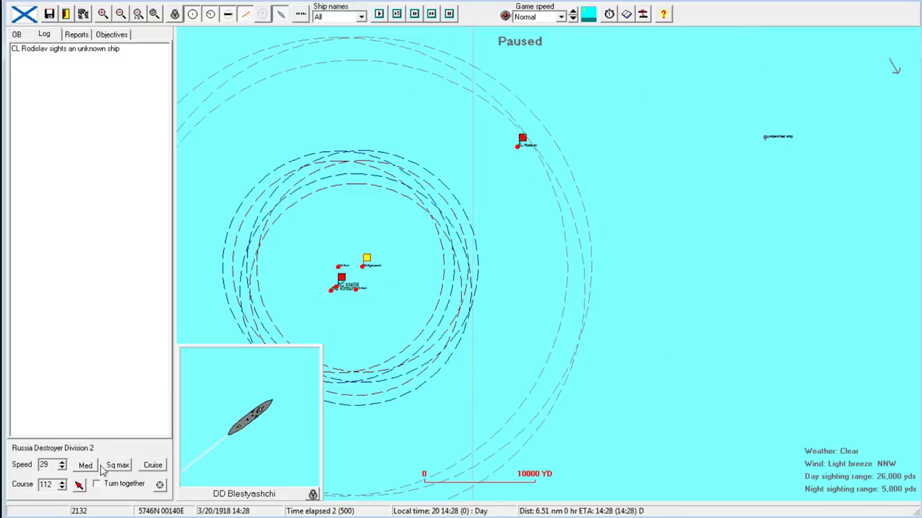
mouse_move(540, 364)
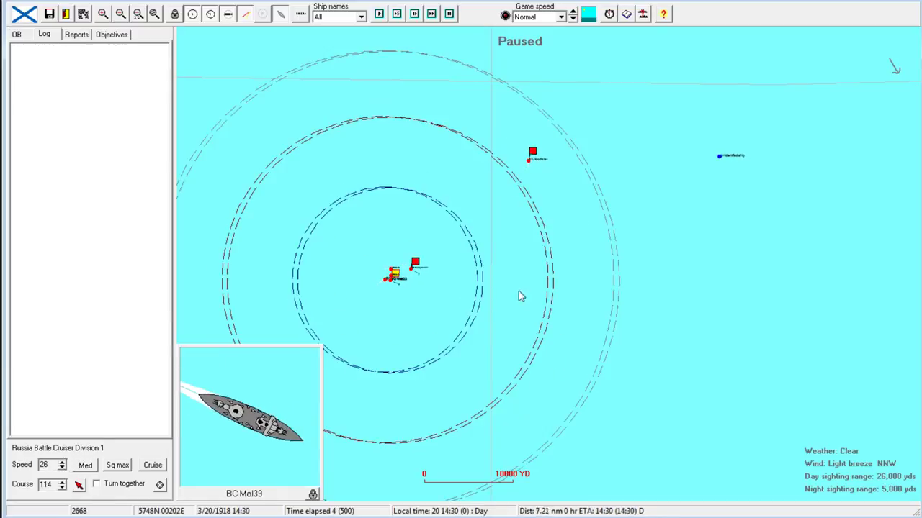
Run the battle, select a division, and acknowledge Light Cruiser Division 3 switching to AI control.
click(395, 278)
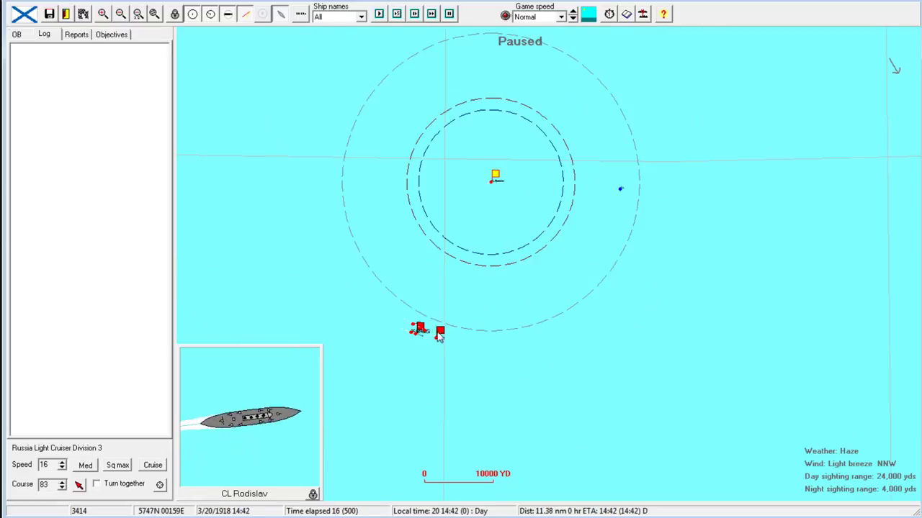
click(440, 332)
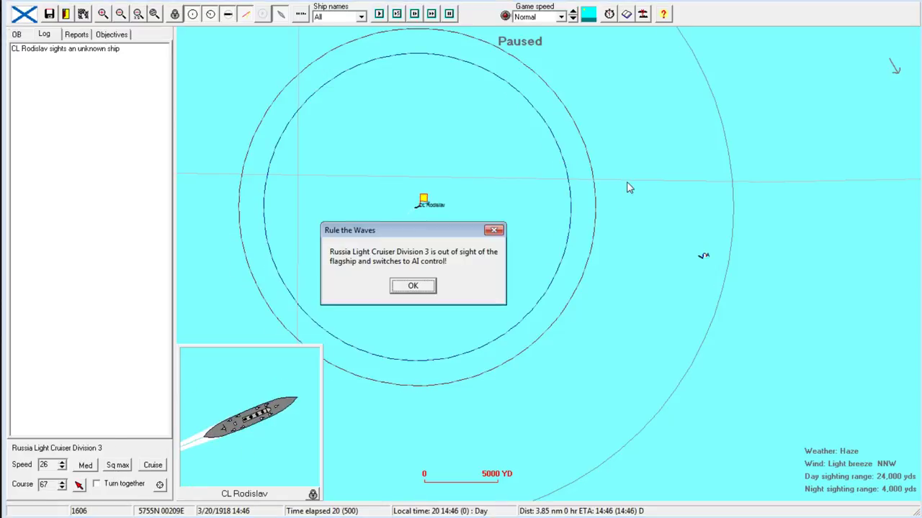
click(412, 286)
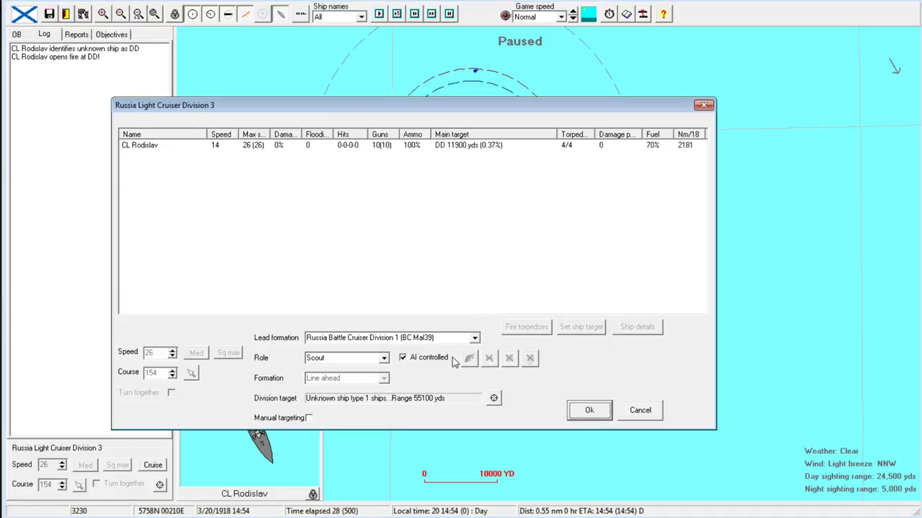
Close Light Cruiser Division 3's orders and the French Claymore-class destroyer sheet.
click(589, 410)
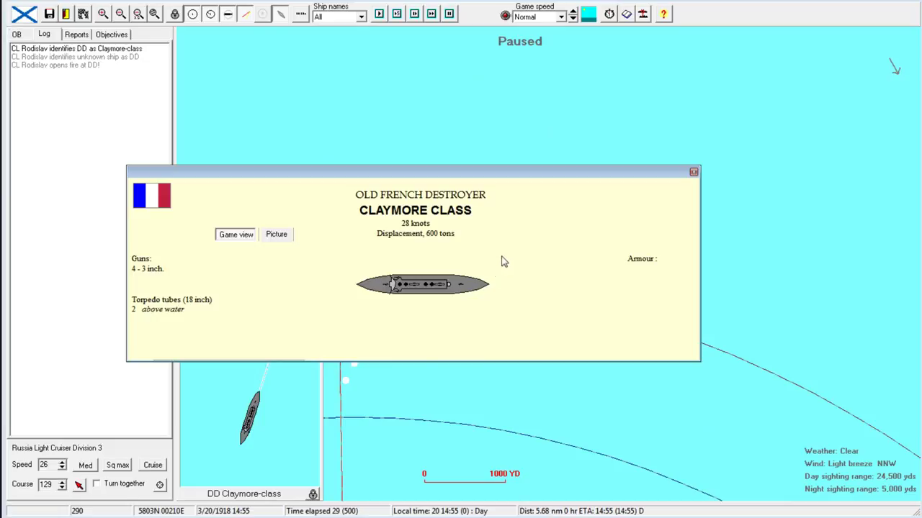
mouse_move(484, 287)
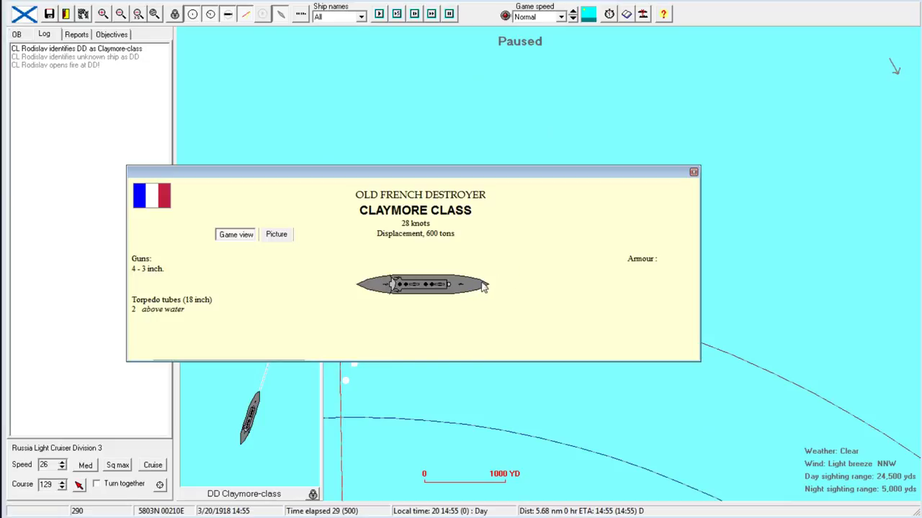
mouse_move(295, 317)
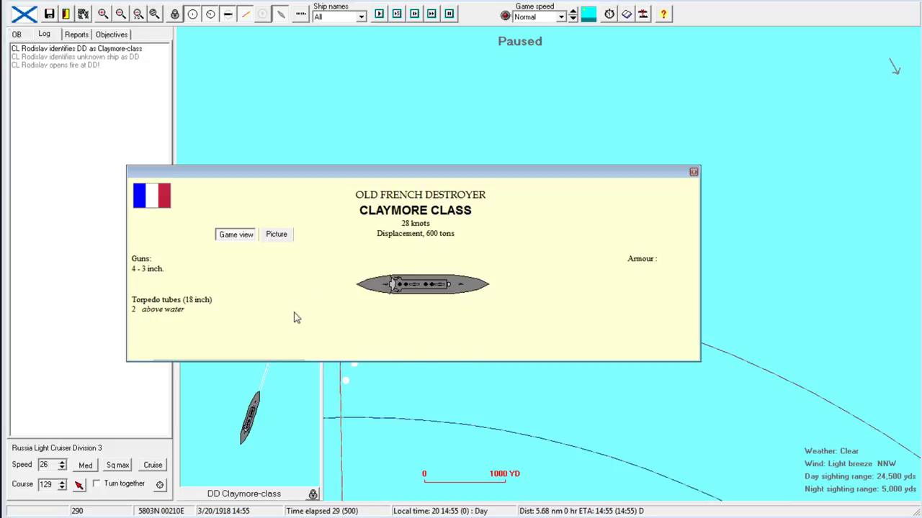
mouse_move(718, 173)
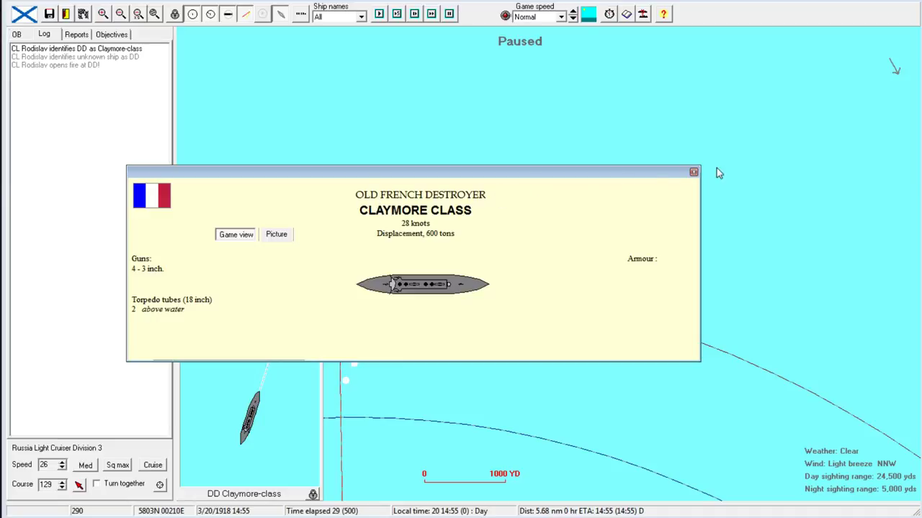
click(693, 171)
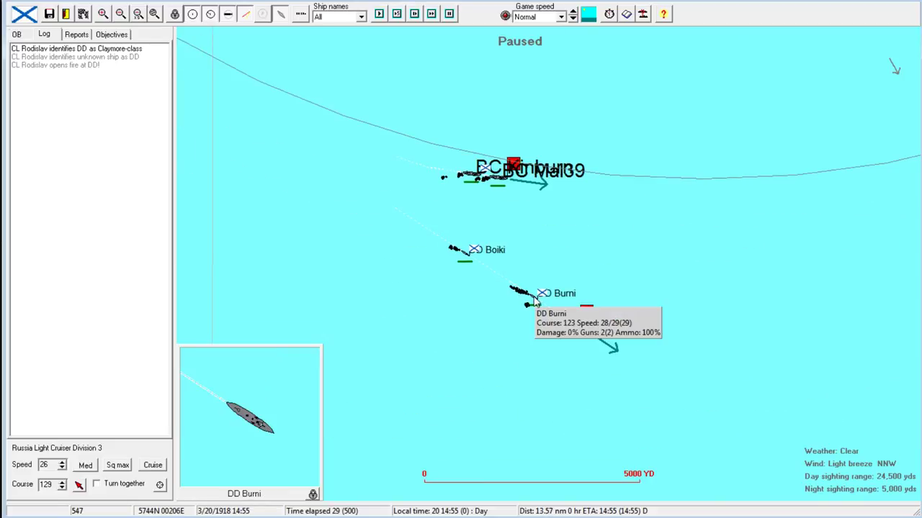
Run the battle clock to about 15:00 and recentre the map on the battle cruisers.
double_click(537, 296)
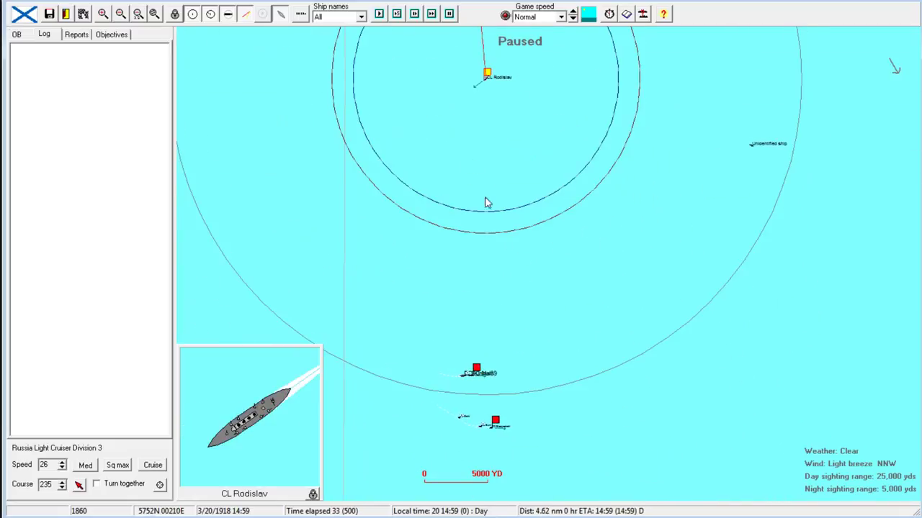
click(475, 370)
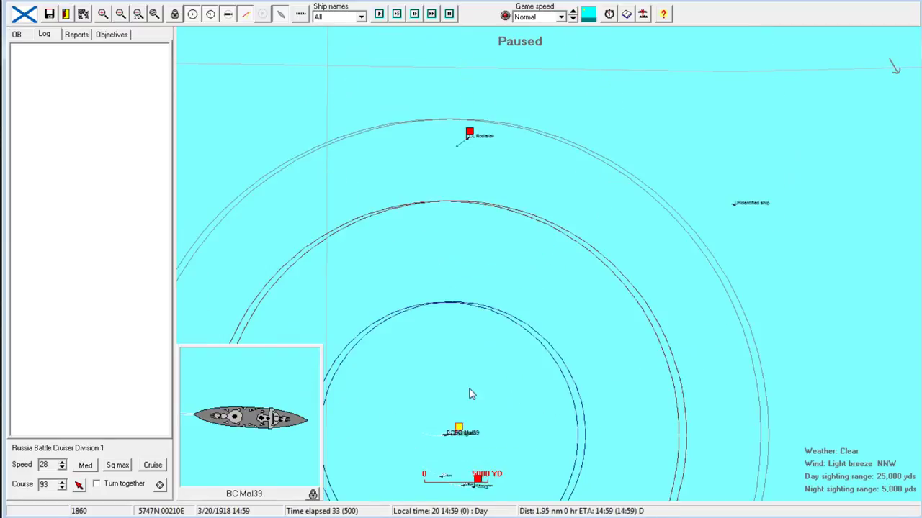
mouse_move(481, 199)
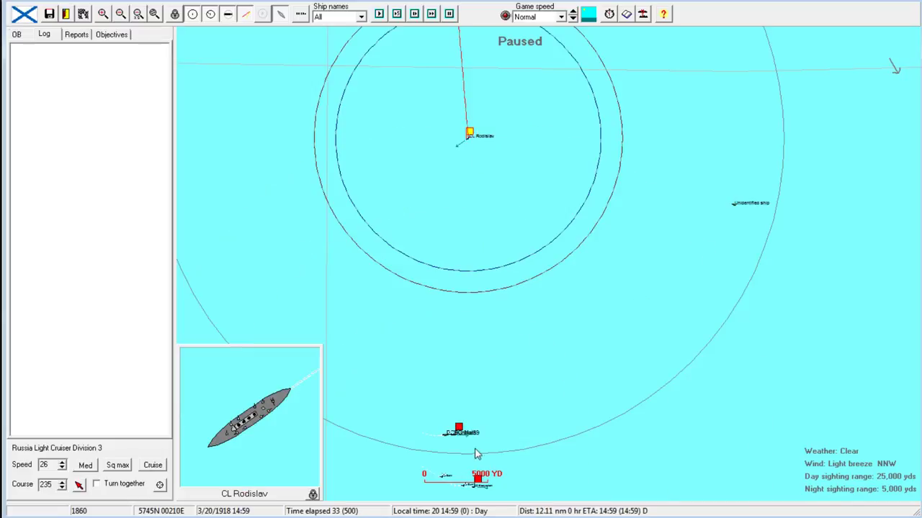
mouse_move(475, 206)
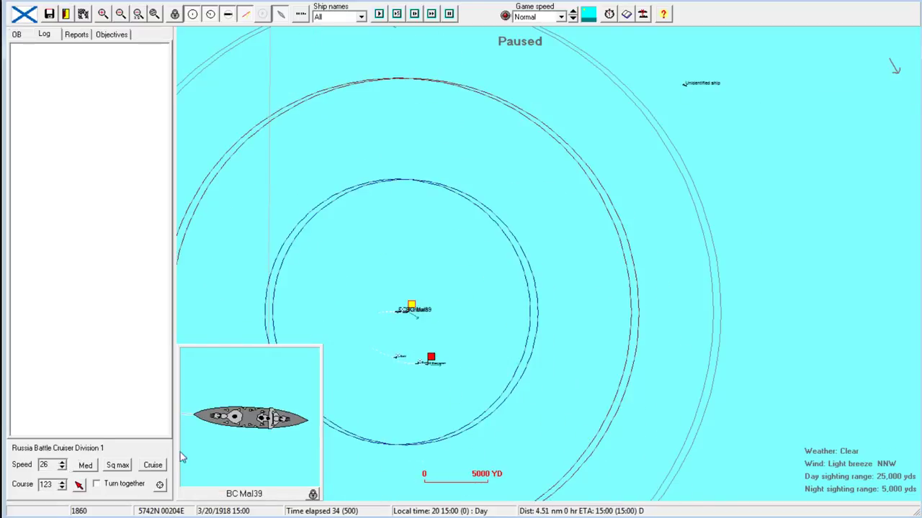
Advance the battle to 15:55 and open Rodislav's Light Cruiser Division 3 orders.
click(431, 359)
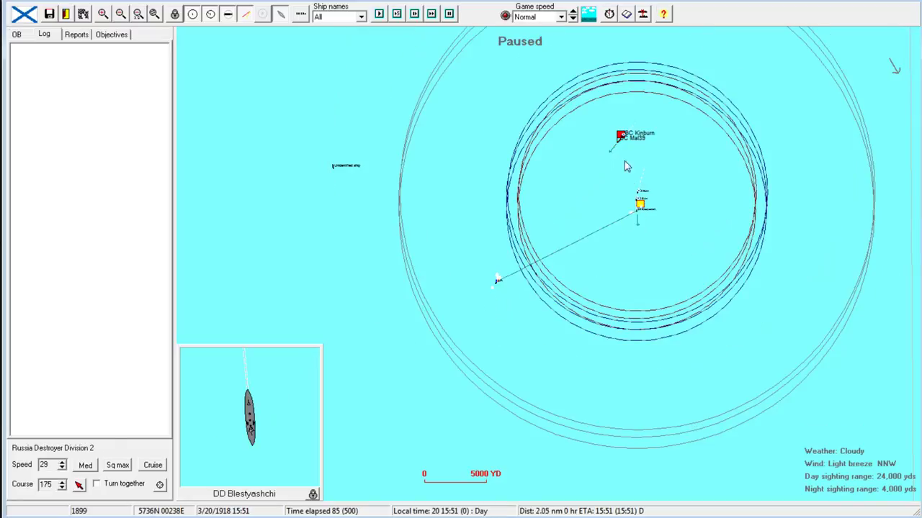
click(639, 204)
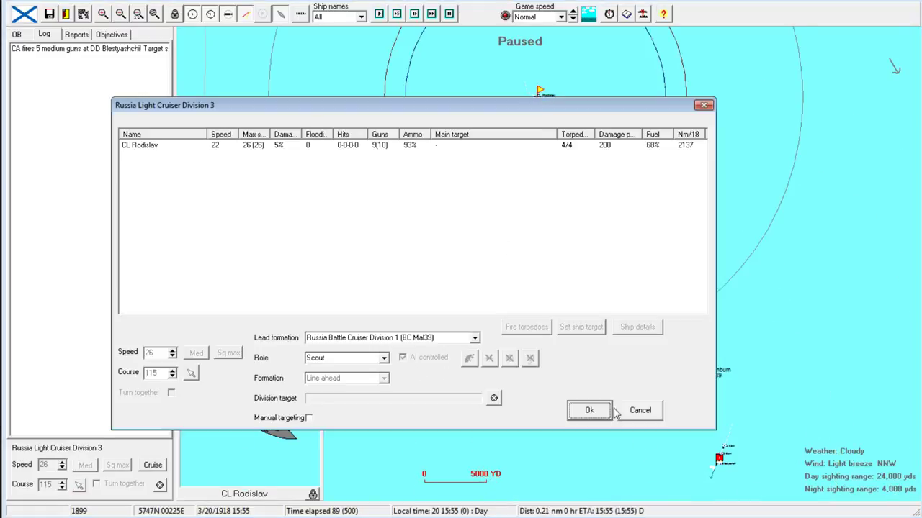
Take Light Cruiser Division 3 off AI control and change its role from Scout to Support.
click(589, 410)
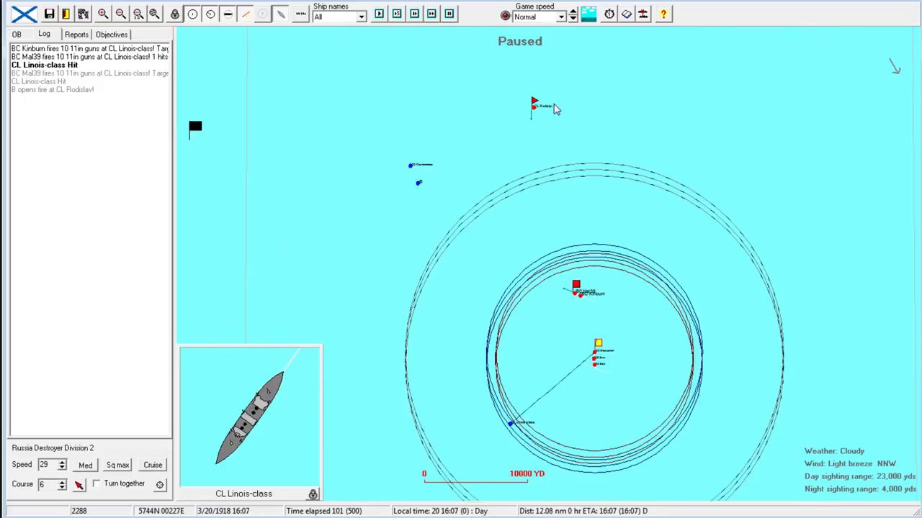
double_click(533, 103)
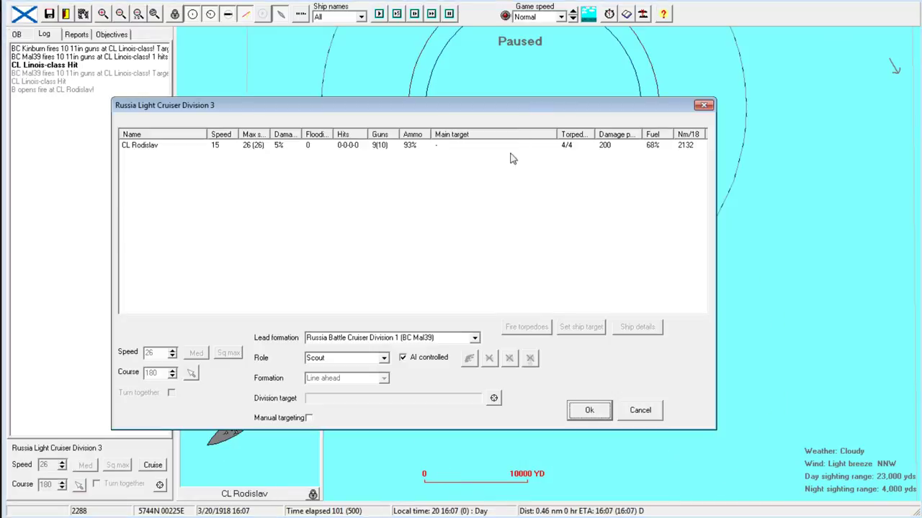
click(402, 357)
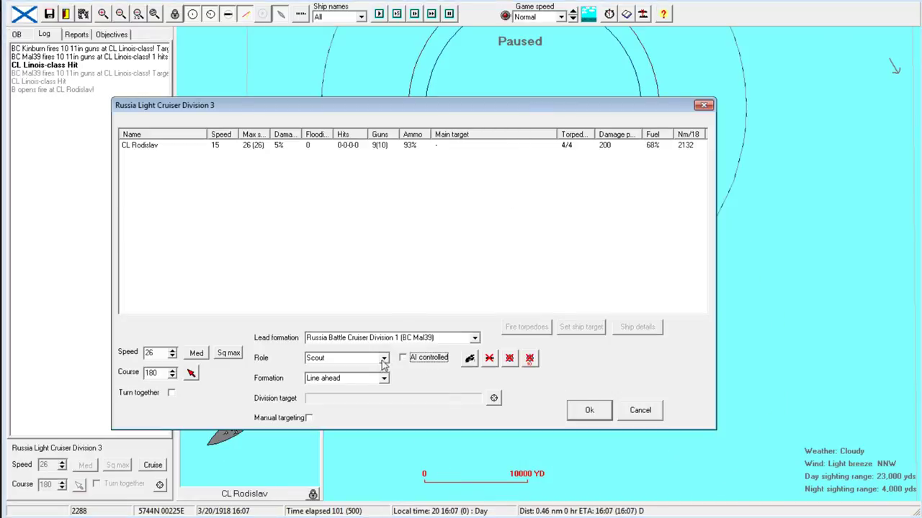
click(384, 358)
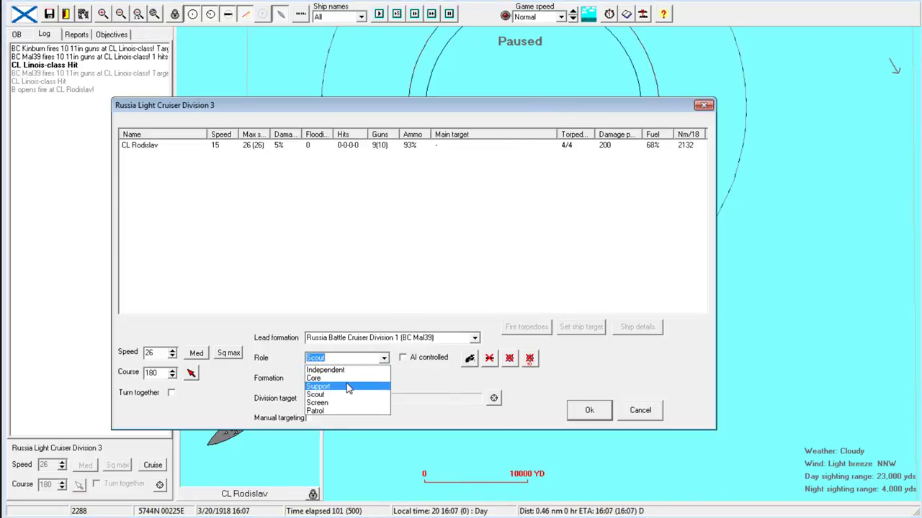
click(589, 409)
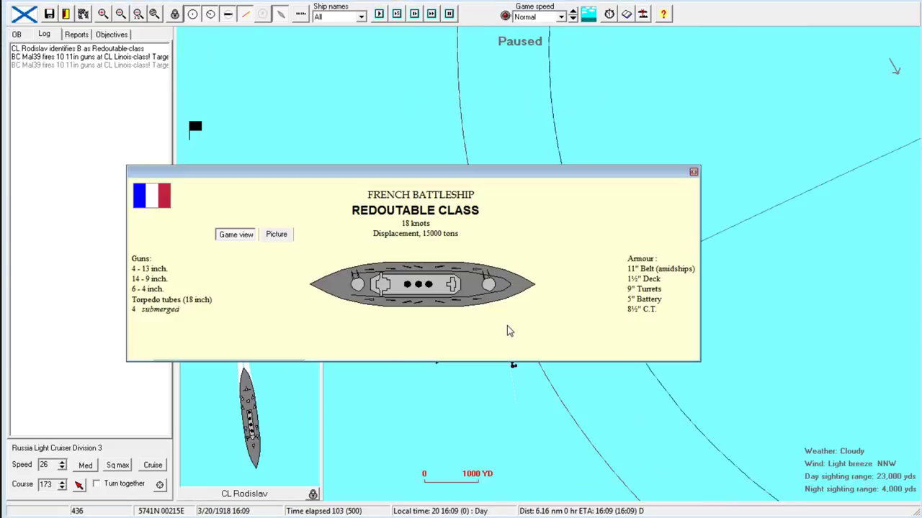
mouse_move(525, 290)
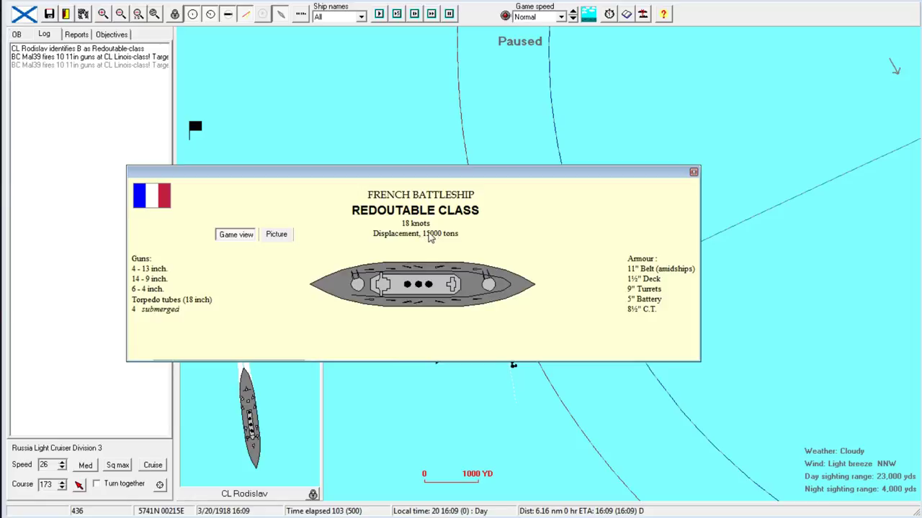
mouse_move(374, 260)
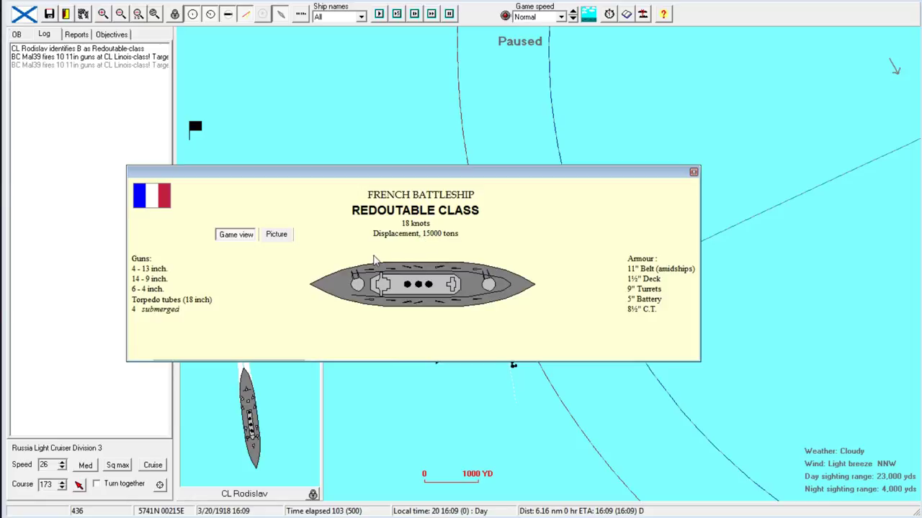
mouse_move(193, 264)
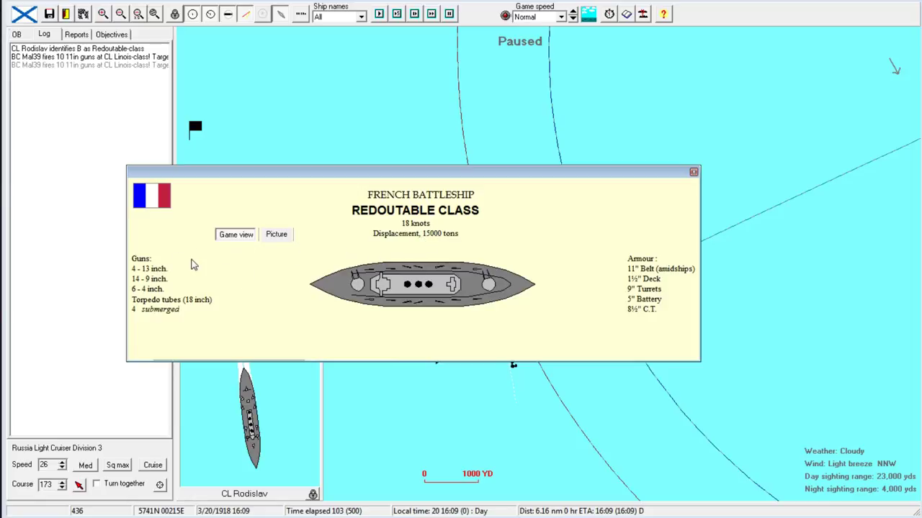
mouse_move(688, 195)
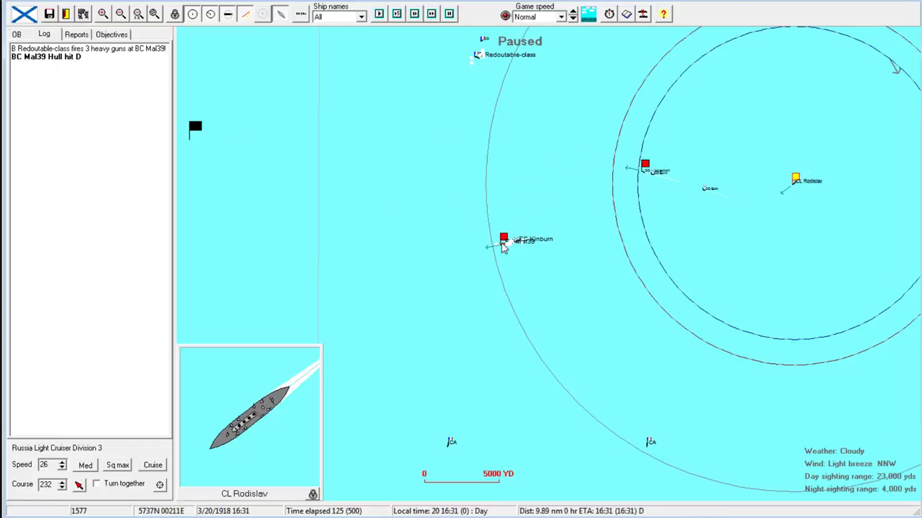
Inspect battlecruiser Mal39, dismiss the Redoutable info, and run the battle to 16:35.
double_click(503, 238)
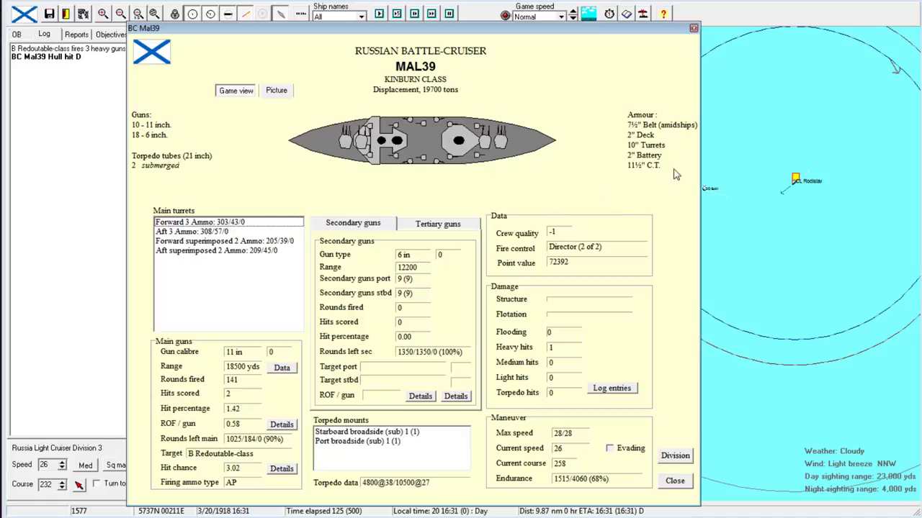
mouse_move(635, 147)
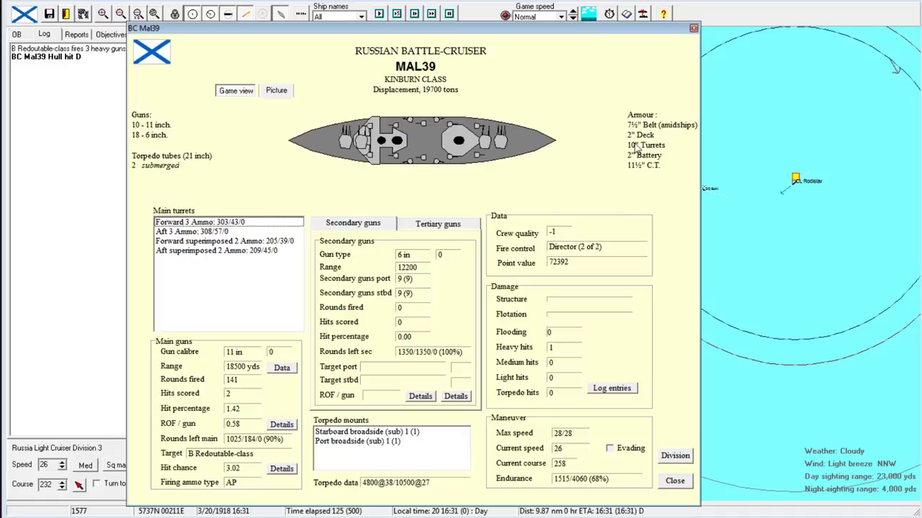
mouse_move(675, 56)
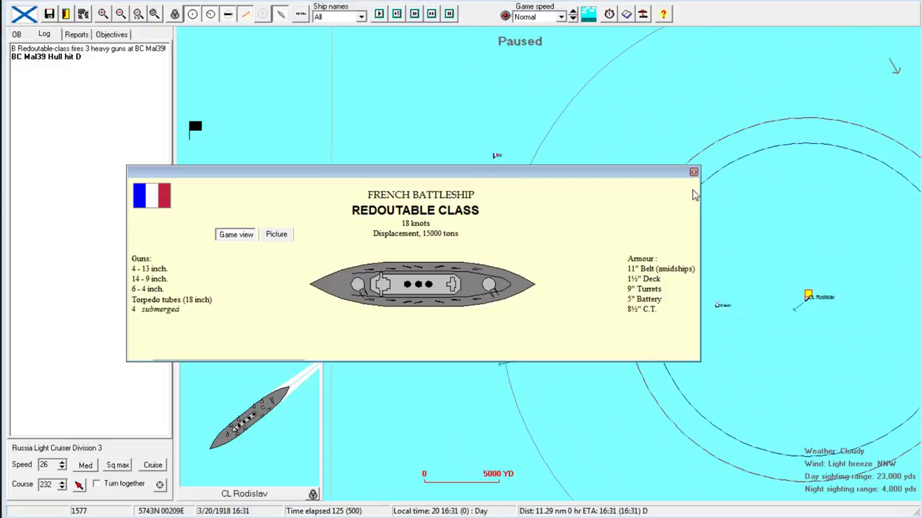
click(692, 171)
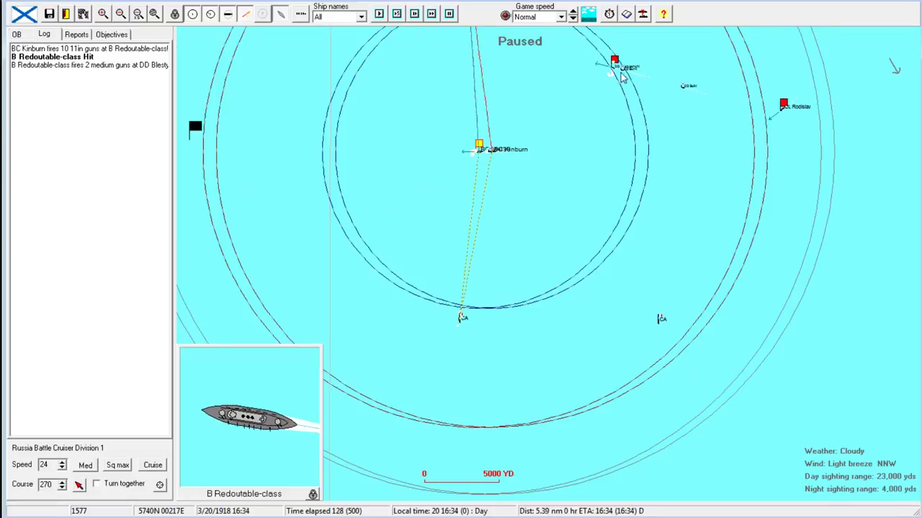
click(783, 105)
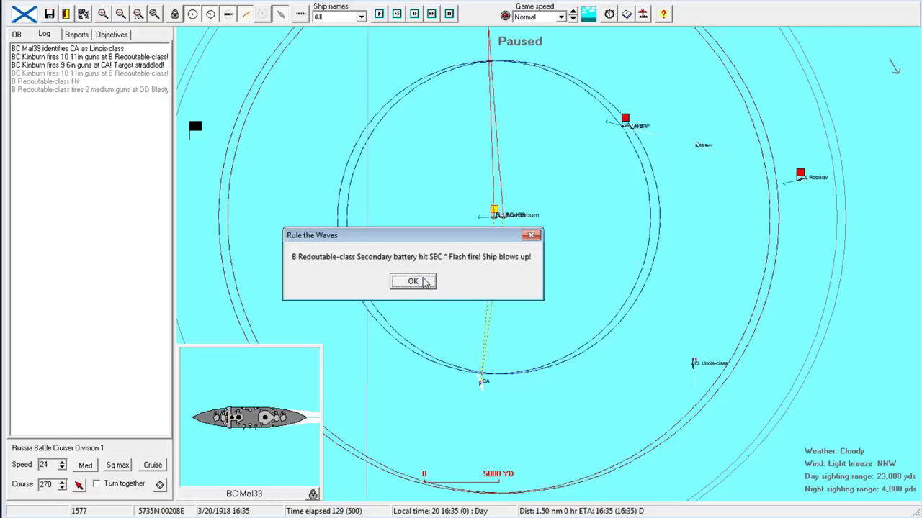
Acknowledge the Redoutable explosion alert and close the Mal39 details window.
click(412, 281)
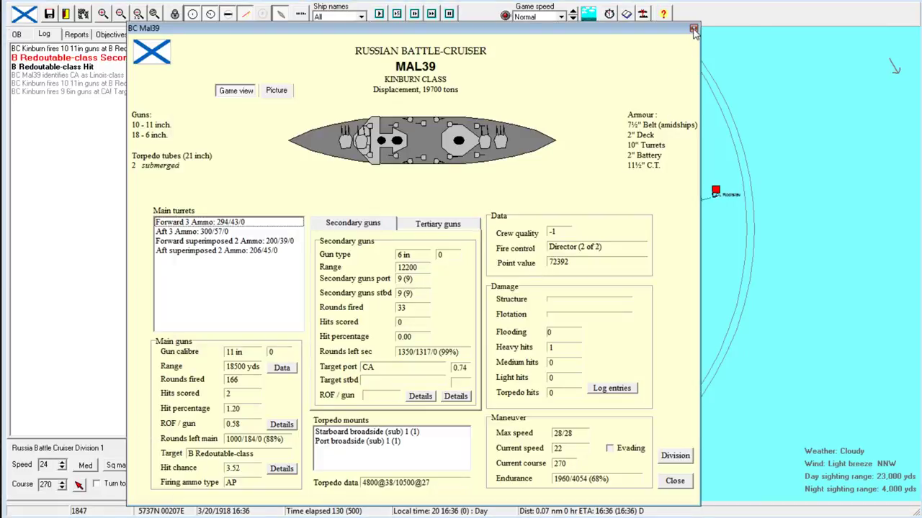
click(693, 28)
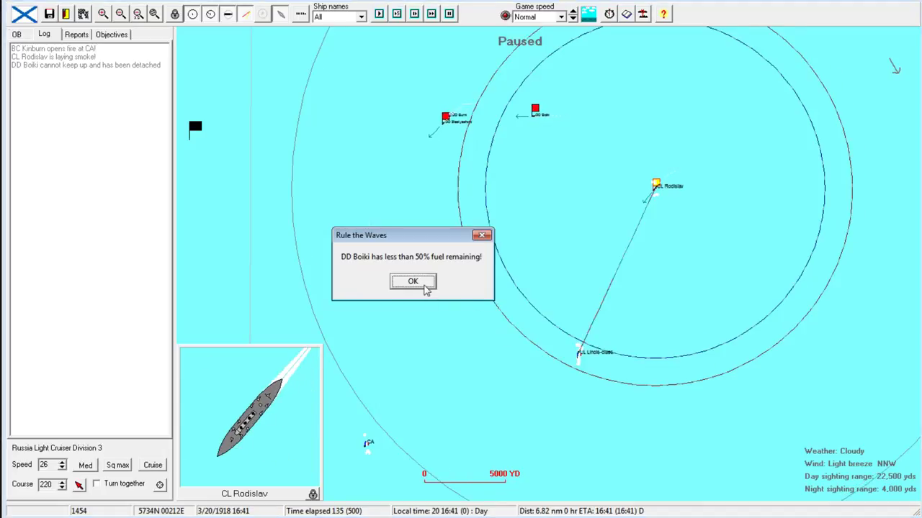
Dismiss Boiki's fuel alert and the Claymore and Friant info, select the destroyers, and run to 16:56.
click(413, 280)
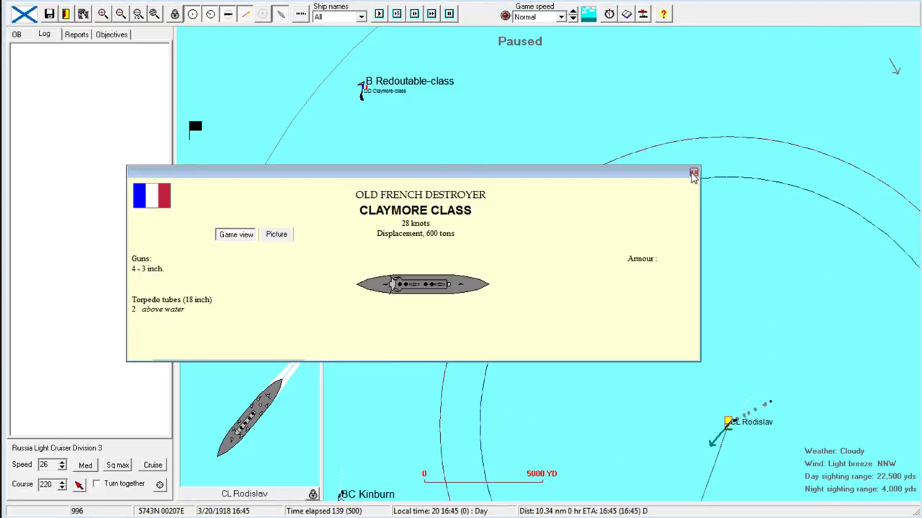
click(694, 174)
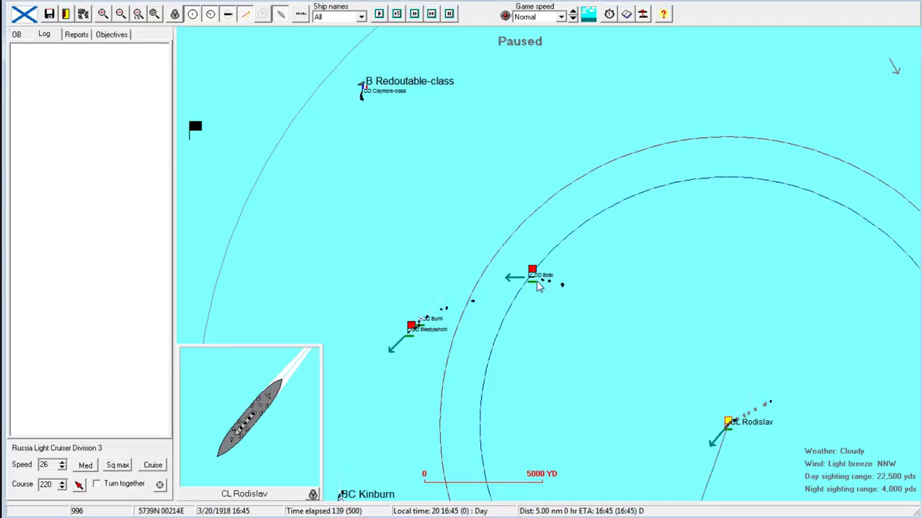
click(531, 273)
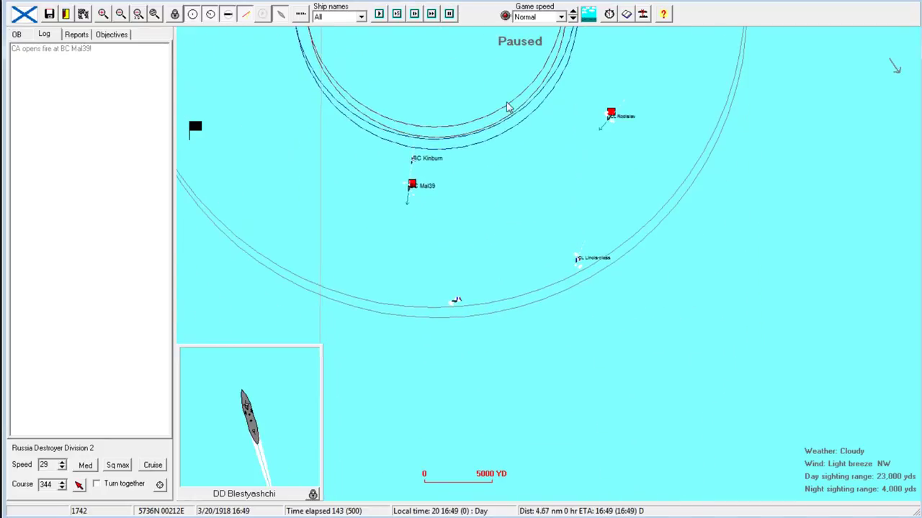
click(412, 189)
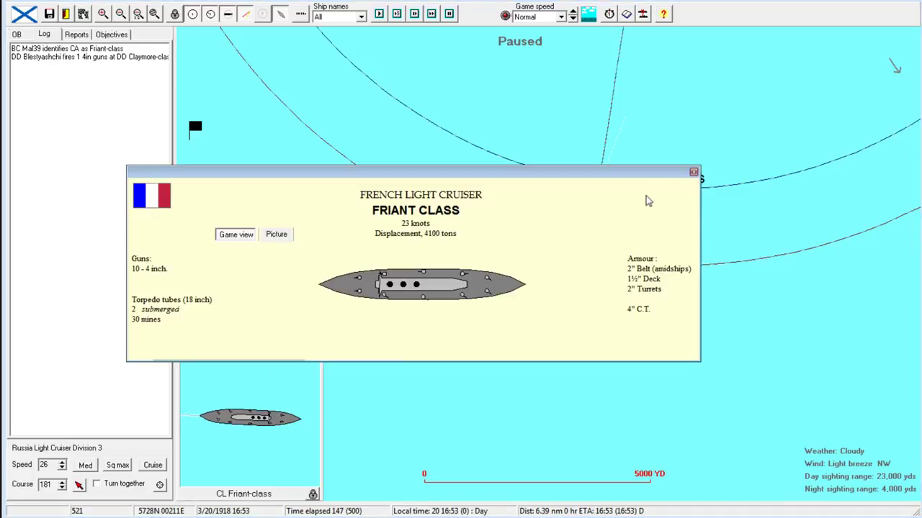
mouse_move(423, 234)
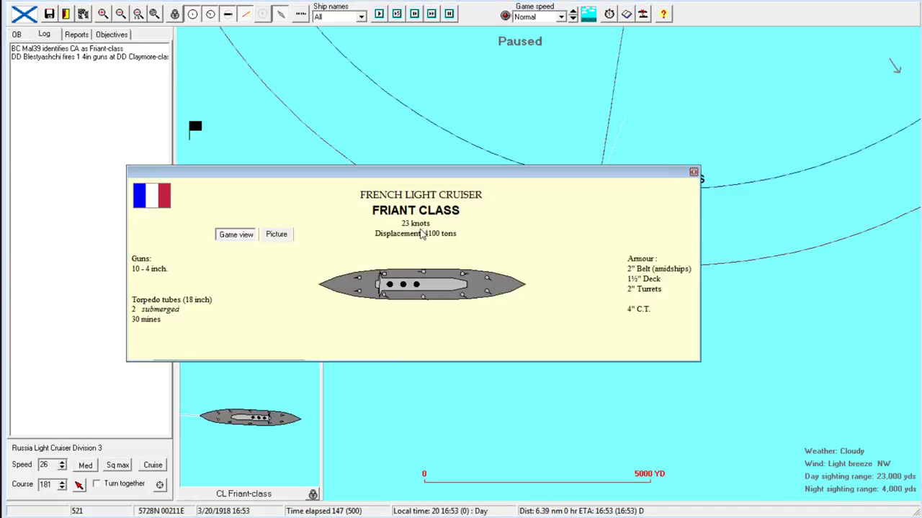
click(693, 171)
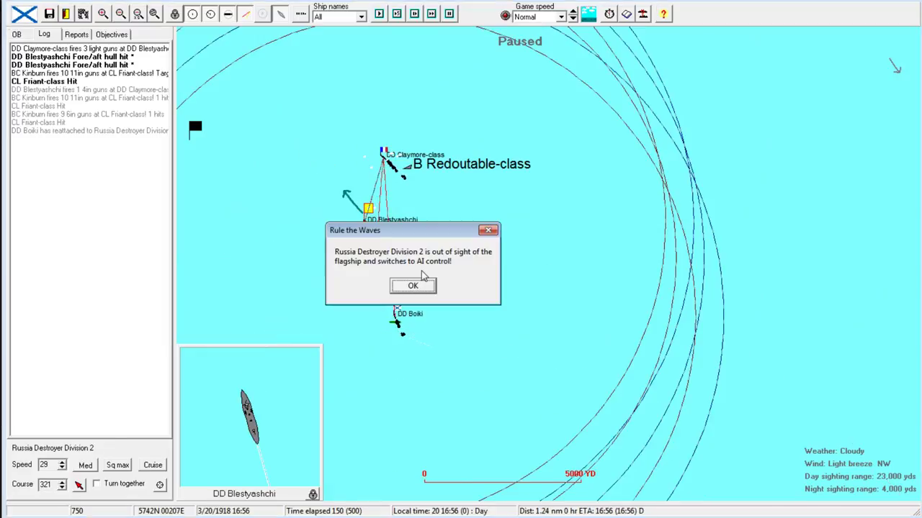
Acknowledge the Destroyer Division 2 AI control alert and continue the battle to 17:17.
click(413, 286)
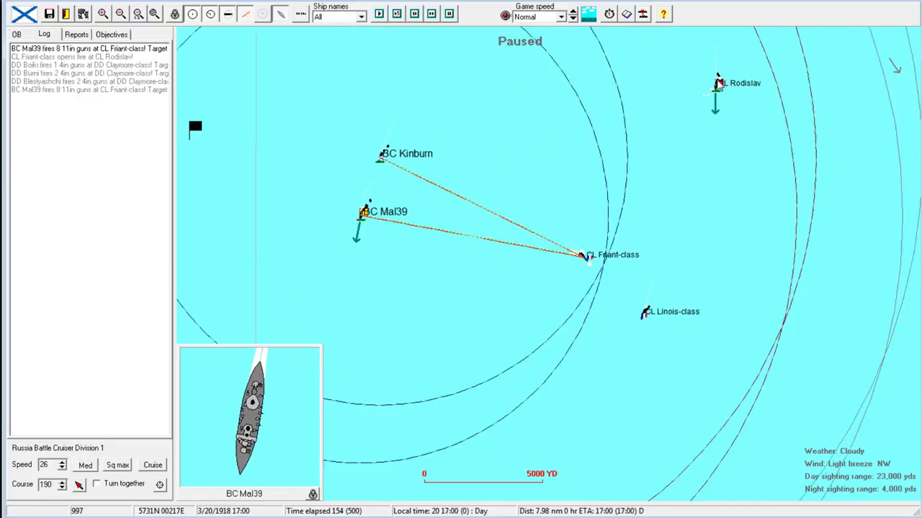
click(720, 100)
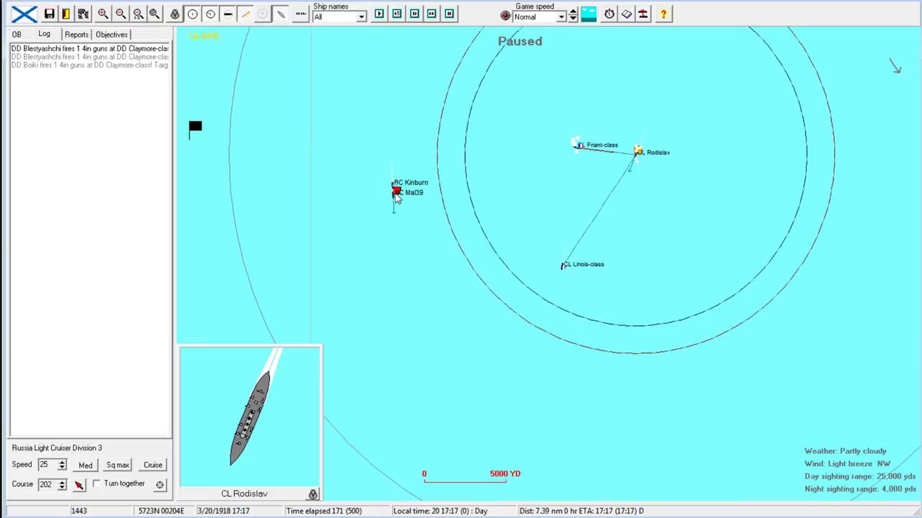
Select Mal39, Rodislav and the destroyers, dismiss the Claymore info, and run to 17:56 twilight.
click(396, 193)
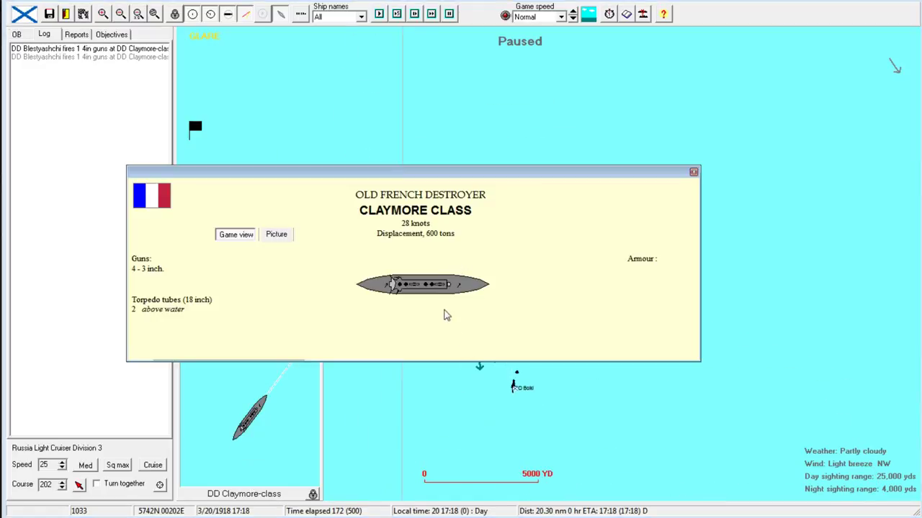
click(693, 171)
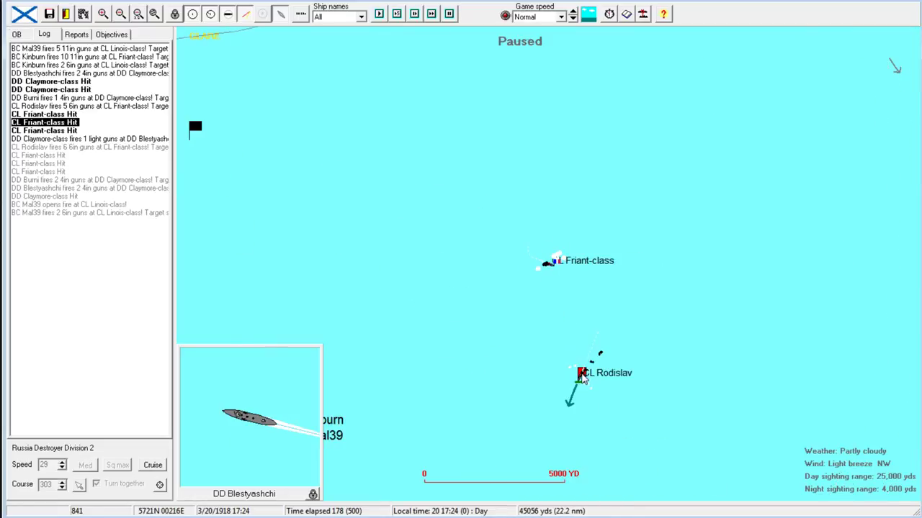
click(582, 373)
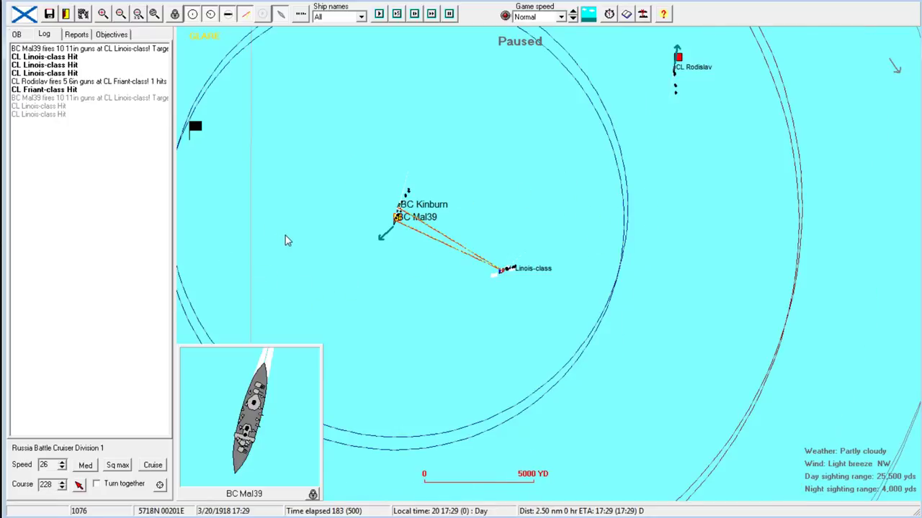
mouse_move(600, 130)
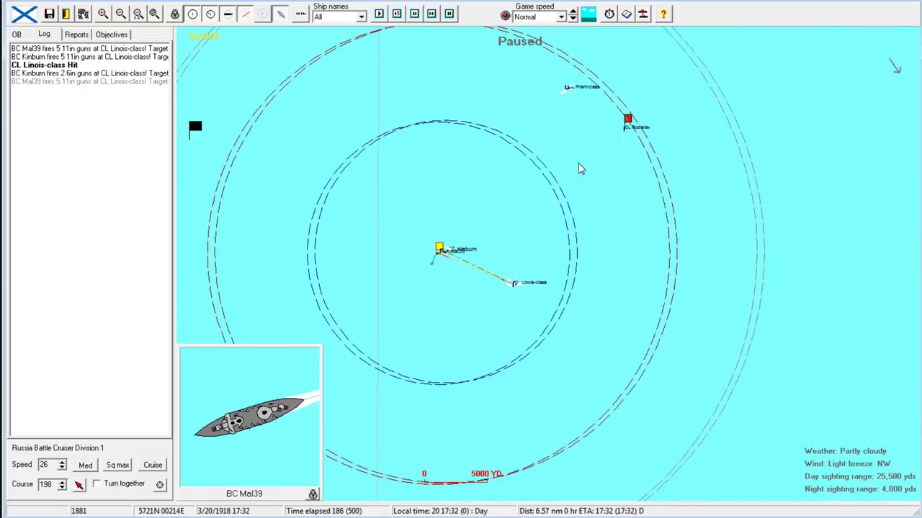
click(628, 119)
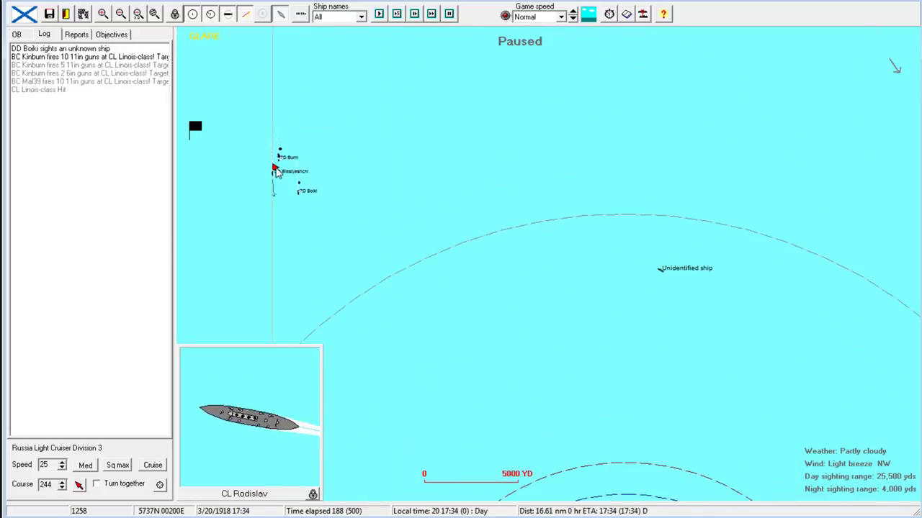
click(275, 170)
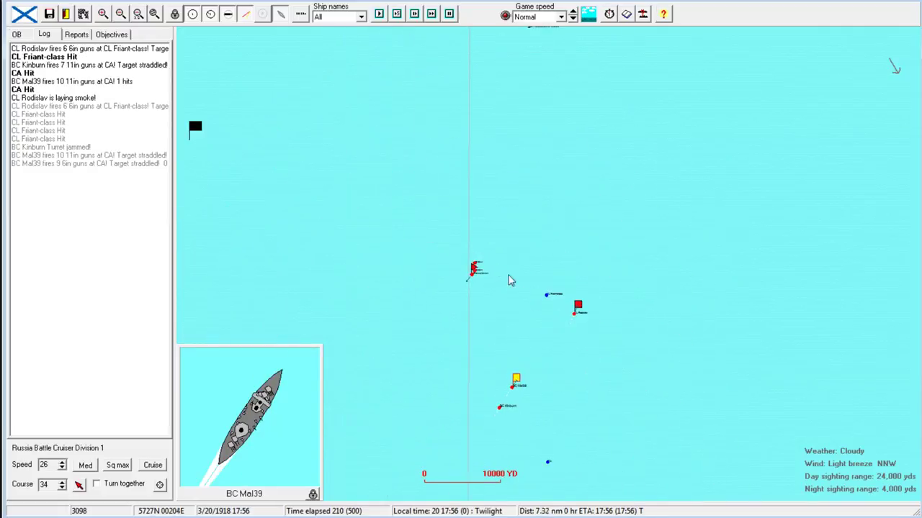
Open and close Light Cruiser Division 3's orders, then run to the 18:19 torpedo alert.
double_click(472, 270)
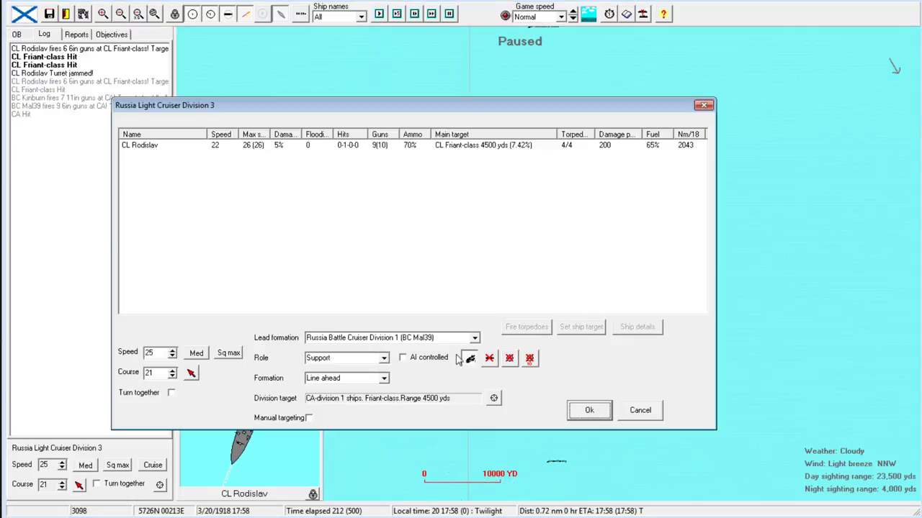
click(588, 410)
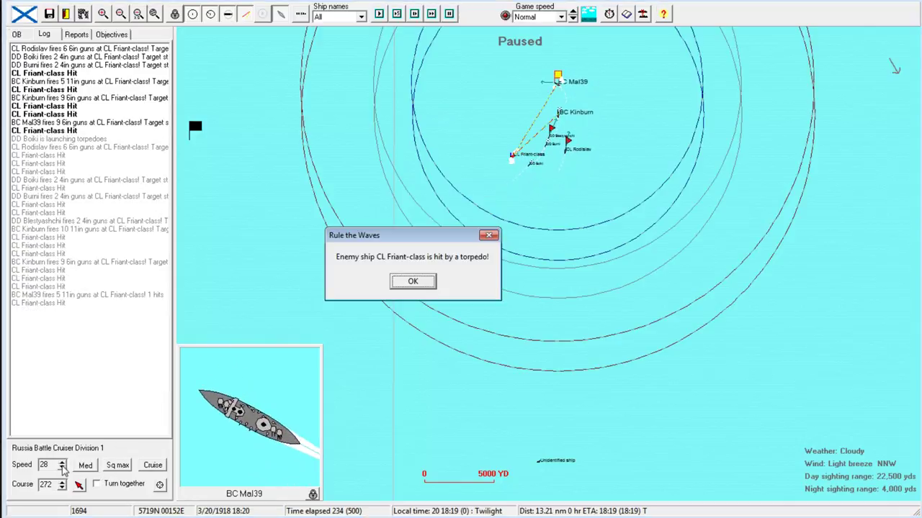
Acknowledge the Friant-class torpedo hit alert and let the battle run to 18:26.
click(413, 281)
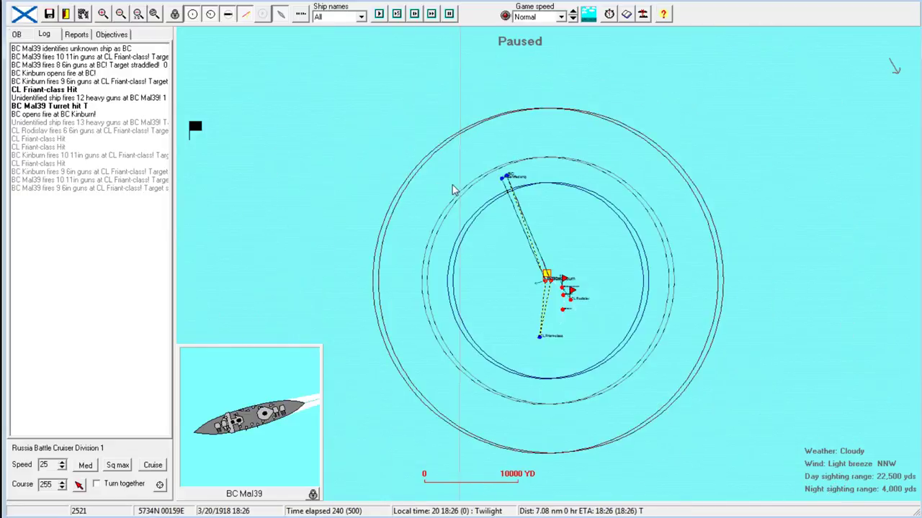
mouse_move(450, 203)
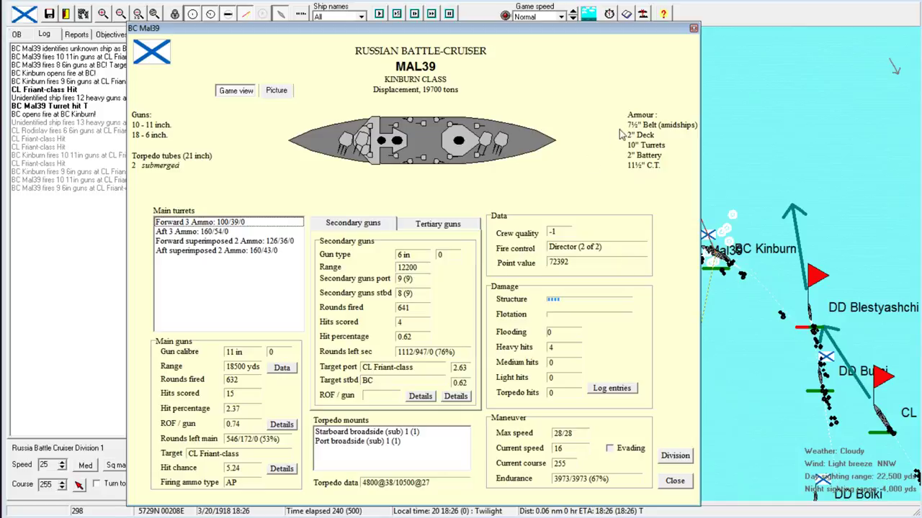
mouse_move(403, 187)
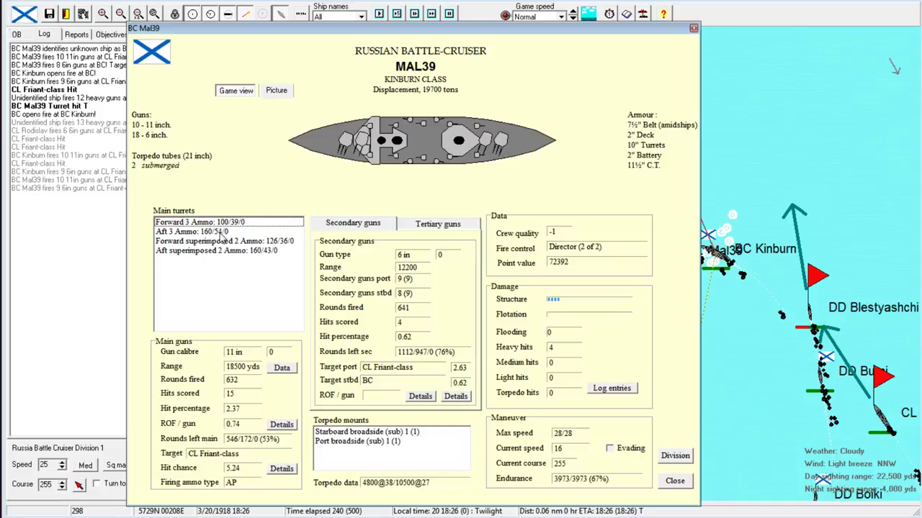
mouse_move(258, 258)
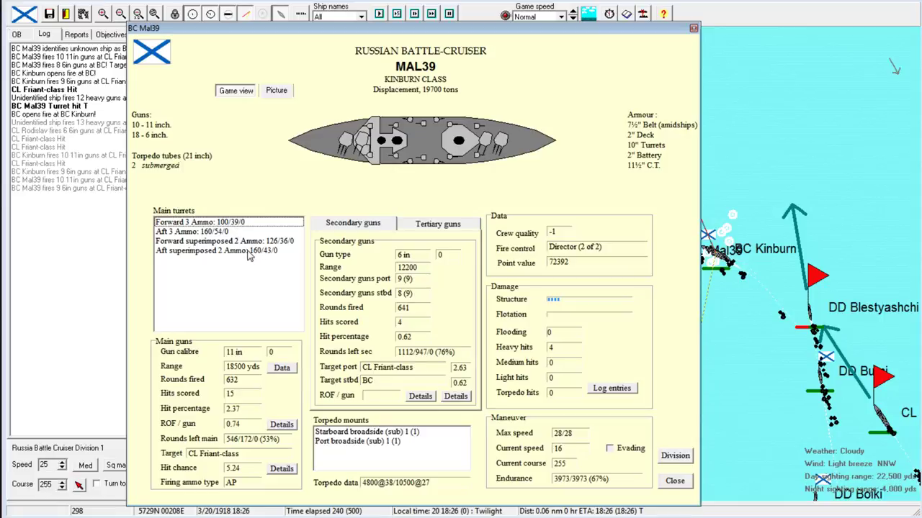
Select the aft superimposed turret entry in BC Mal39's details.
click(249, 250)
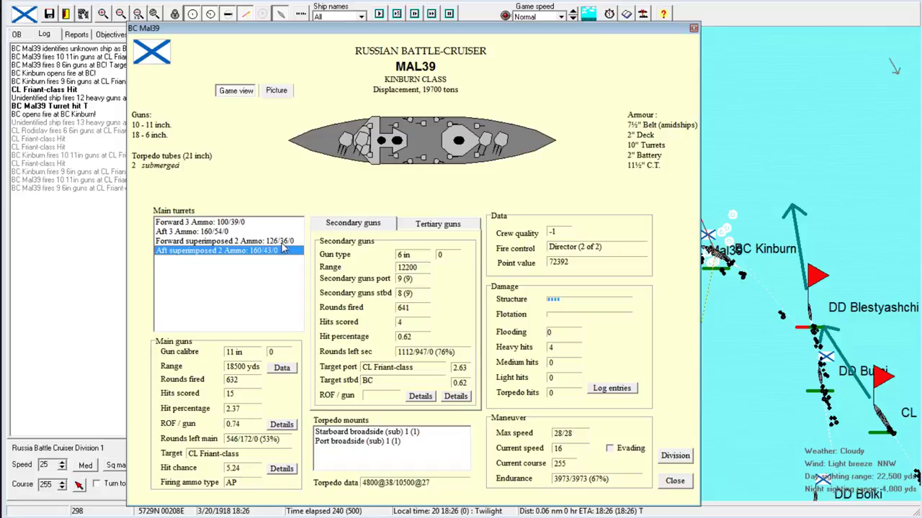
mouse_move(387, 180)
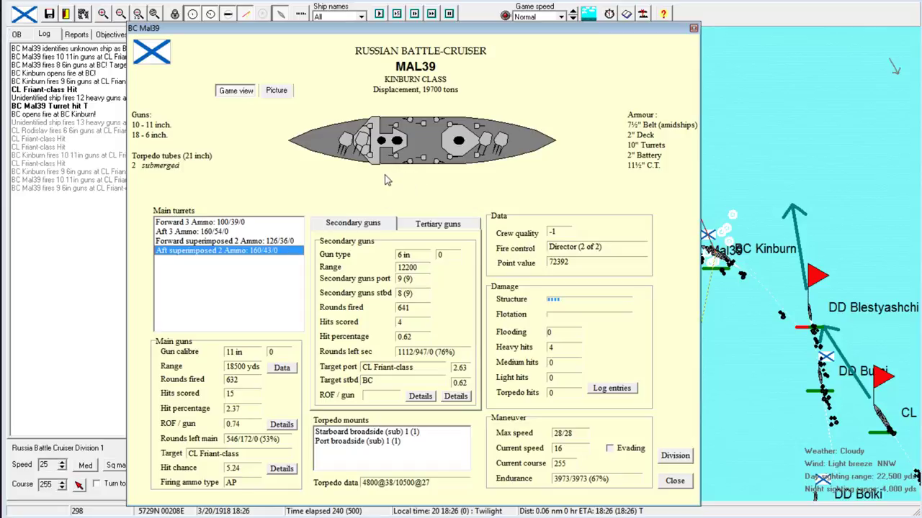
mouse_move(447, 175)
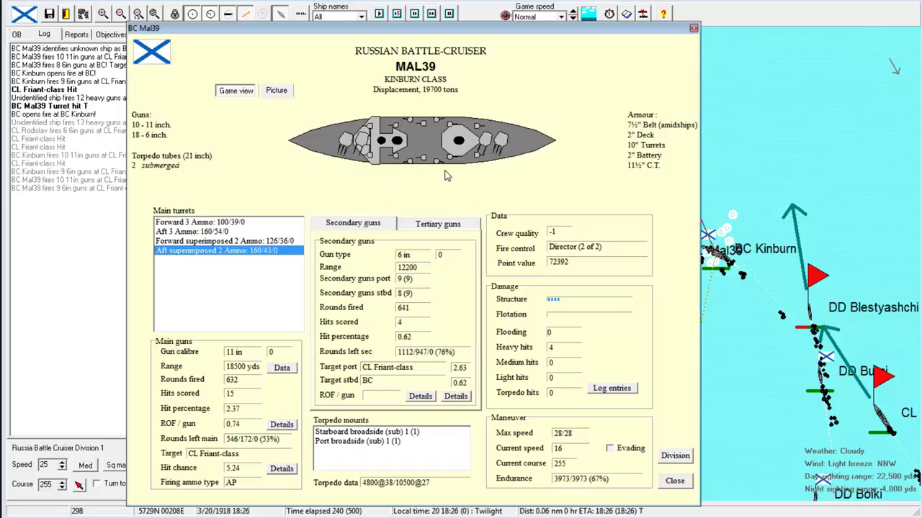
mouse_move(636, 65)
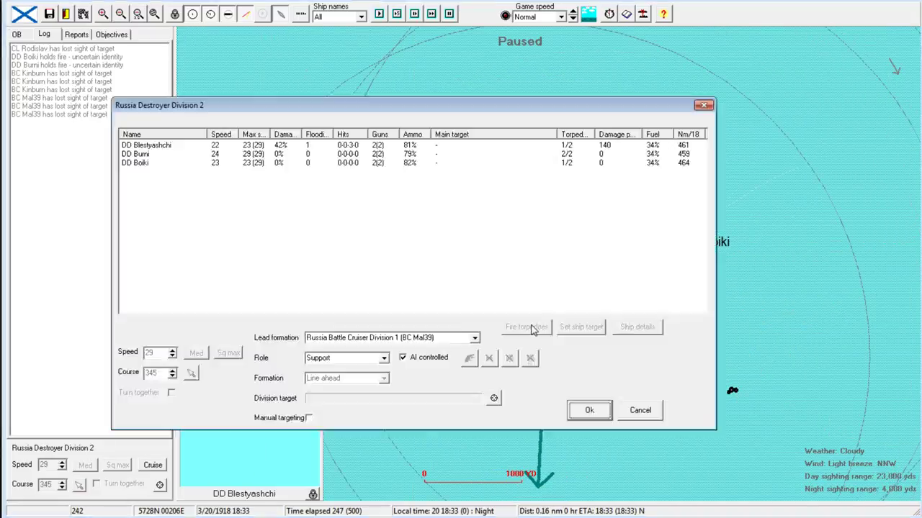
Take Destroyer Division 2 off AI control and give it a new formation.
click(403, 357)
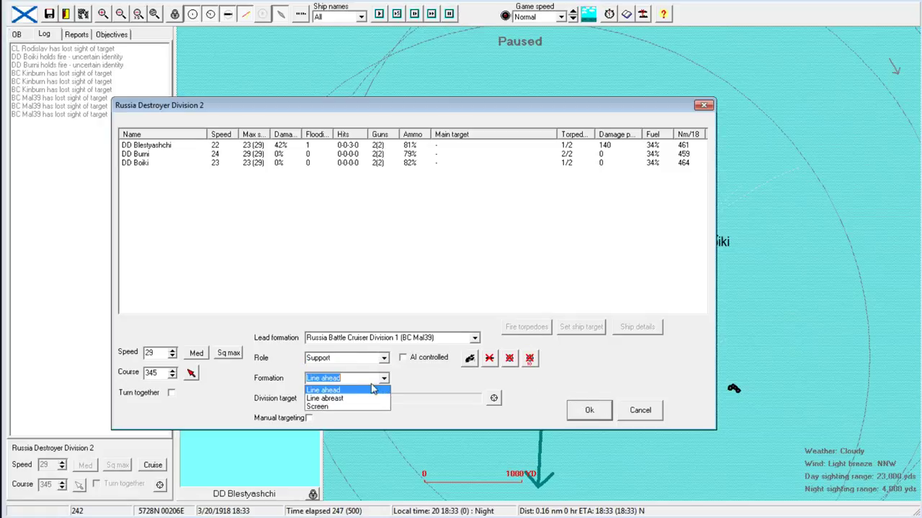
click(589, 410)
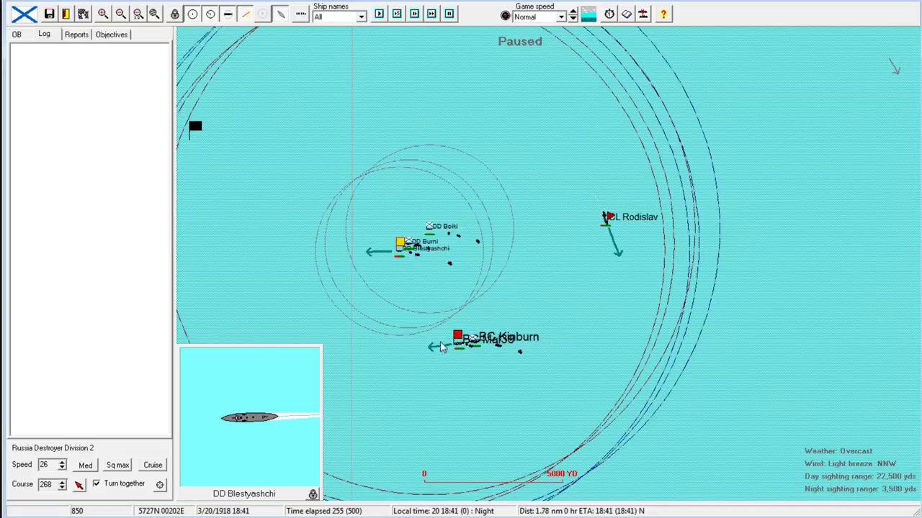
Resume the battle, dismiss the torpedo and low-fuel warnings, and open DD Burni's report.
click(457, 337)
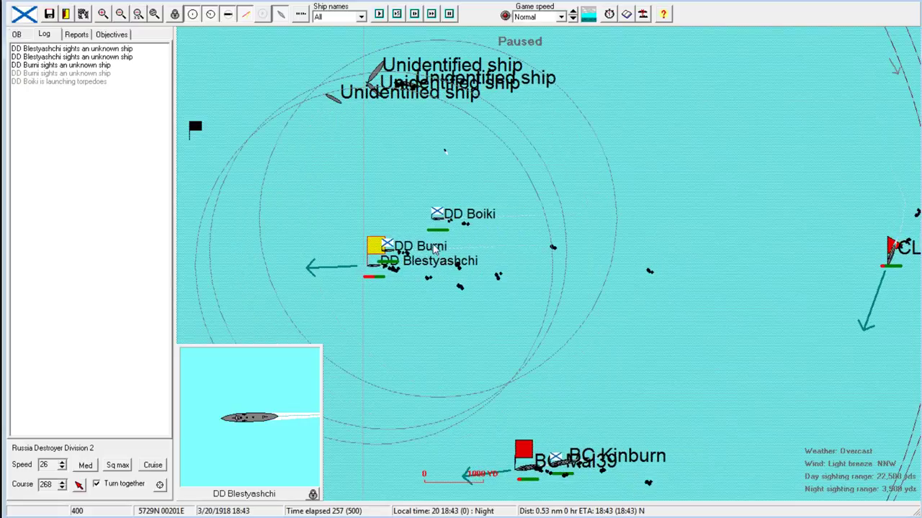
click(392, 249)
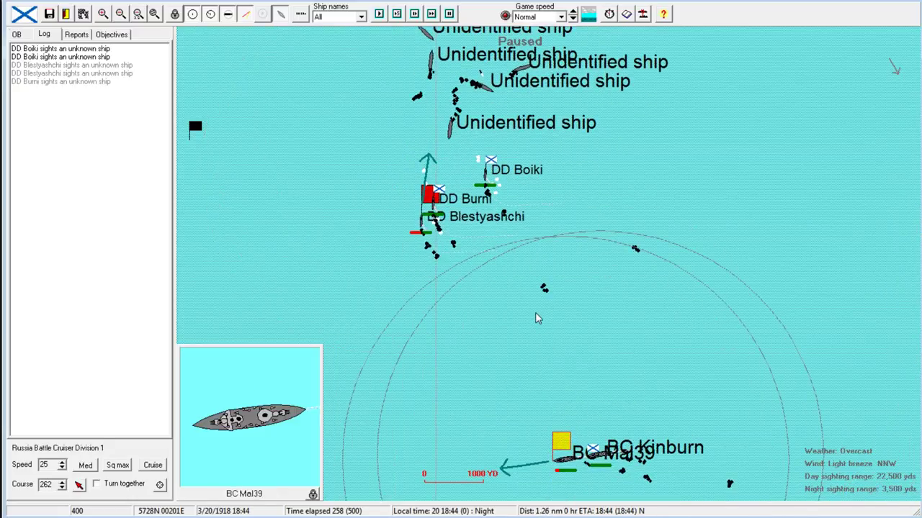
mouse_move(522, 242)
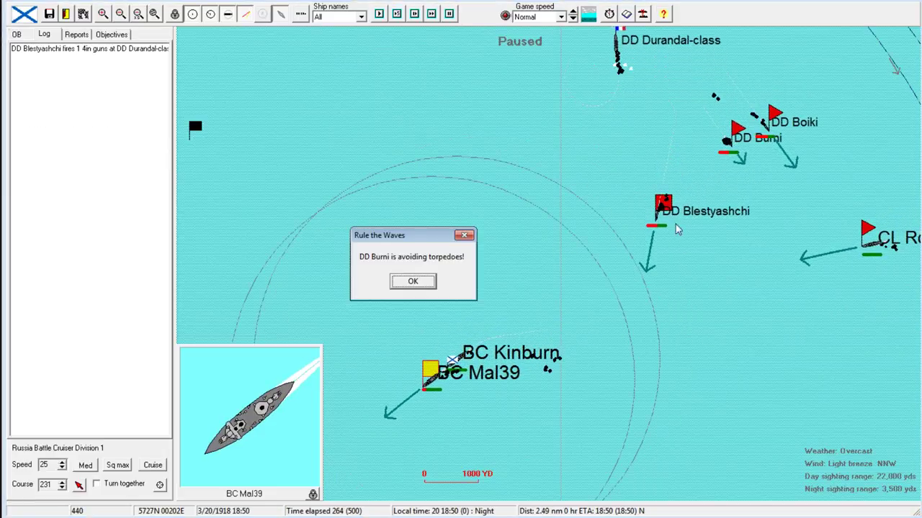
click(413, 281)
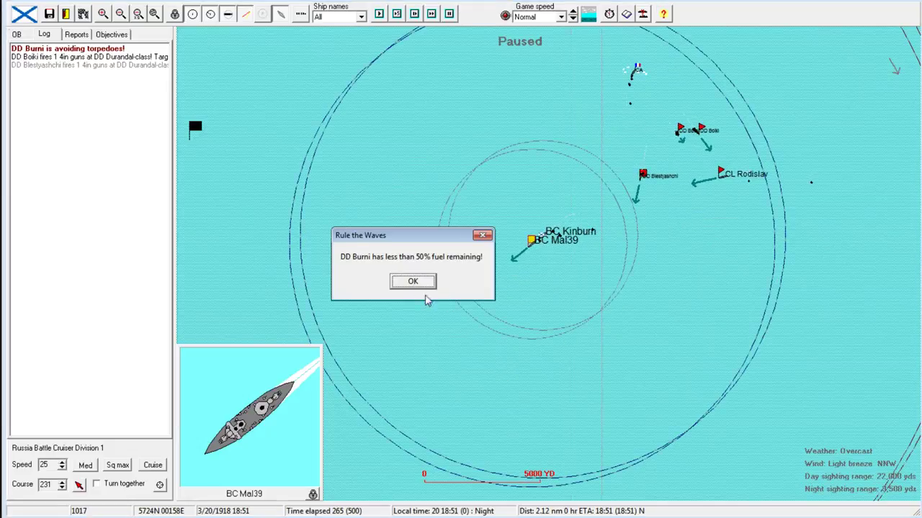
click(412, 281)
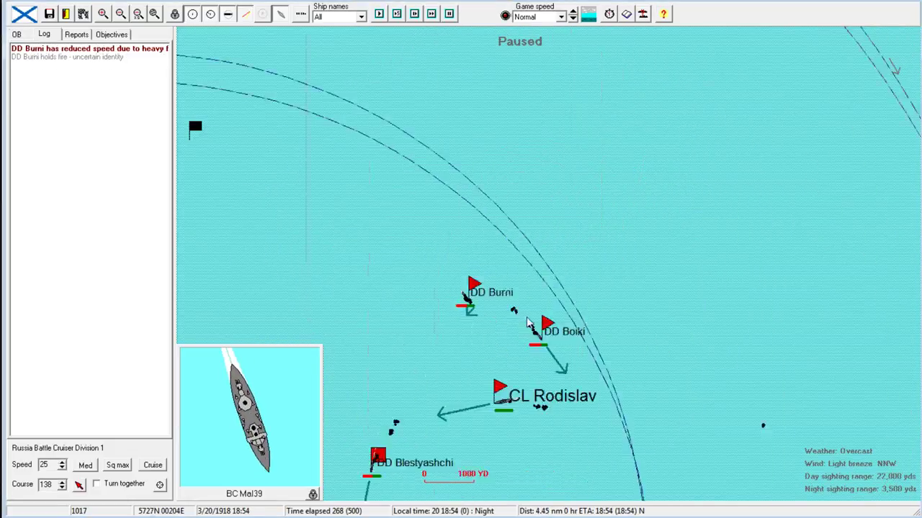
double_click(474, 283)
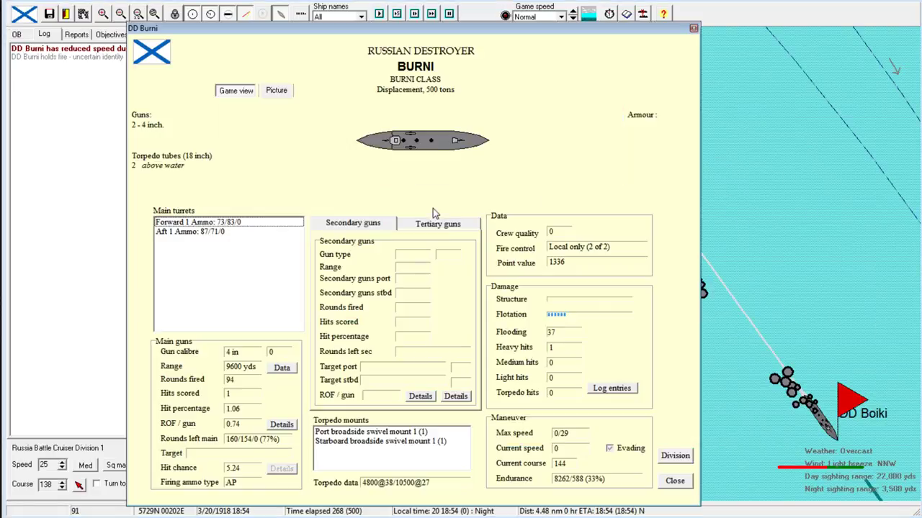
mouse_move(629, 489)
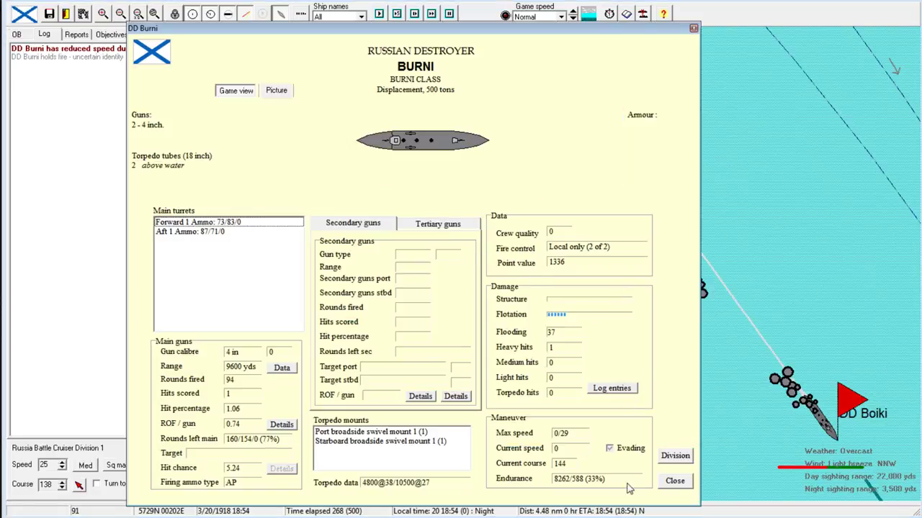
Close DD Burni's ship report.
click(674, 481)
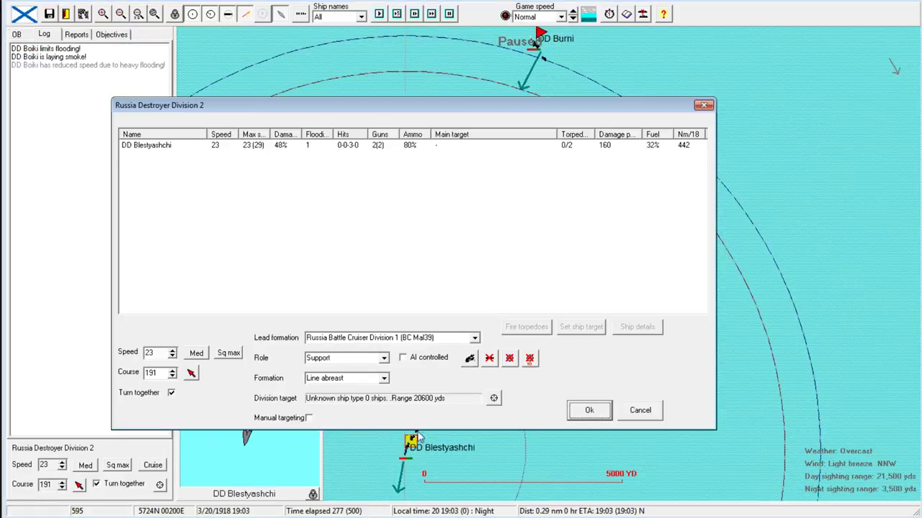
Confirm the destroyer orders, resume, and raise game speed to Ultra fast.
click(589, 410)
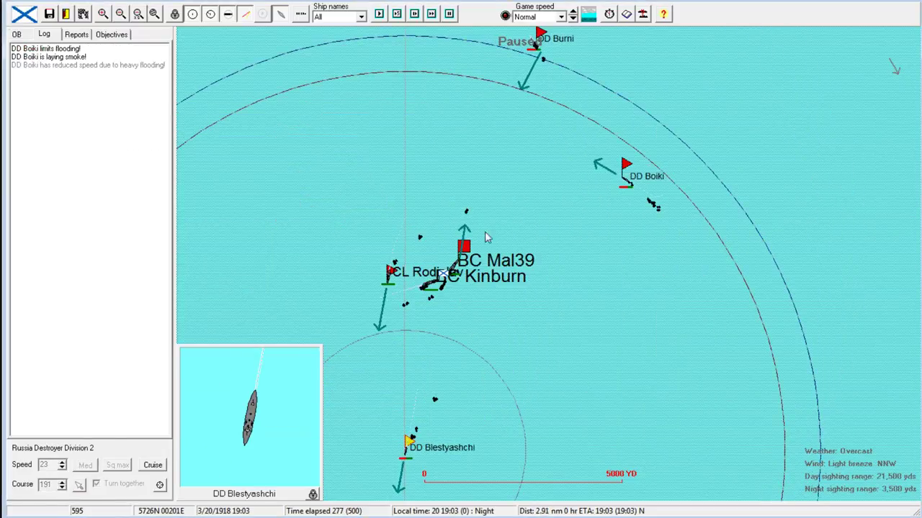
click(463, 246)
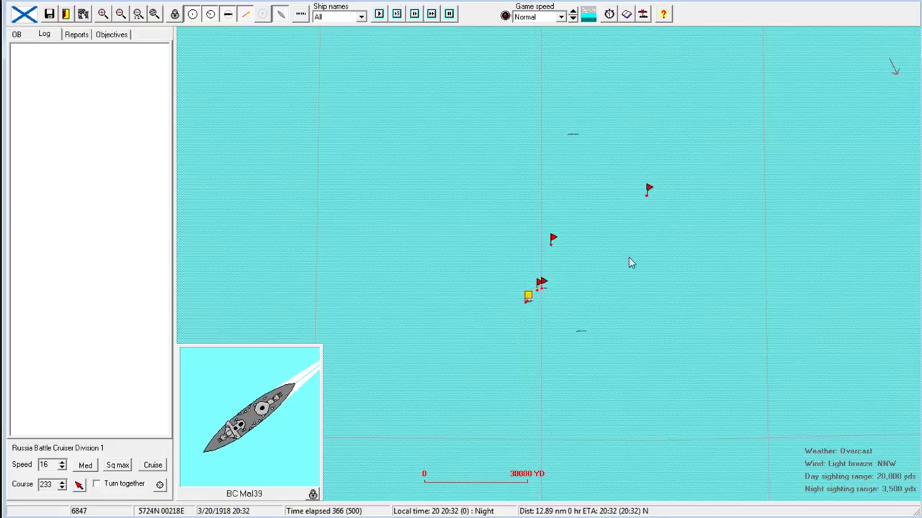
click(572, 11)
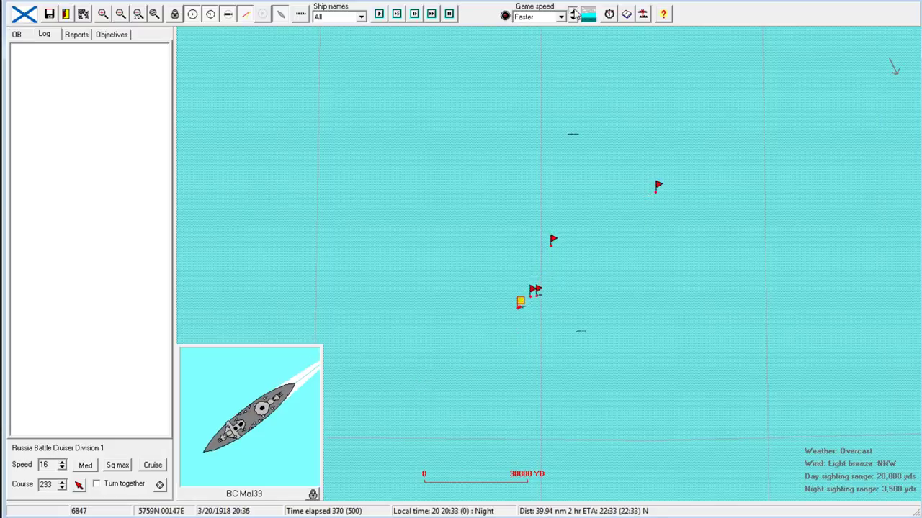
click(572, 12)
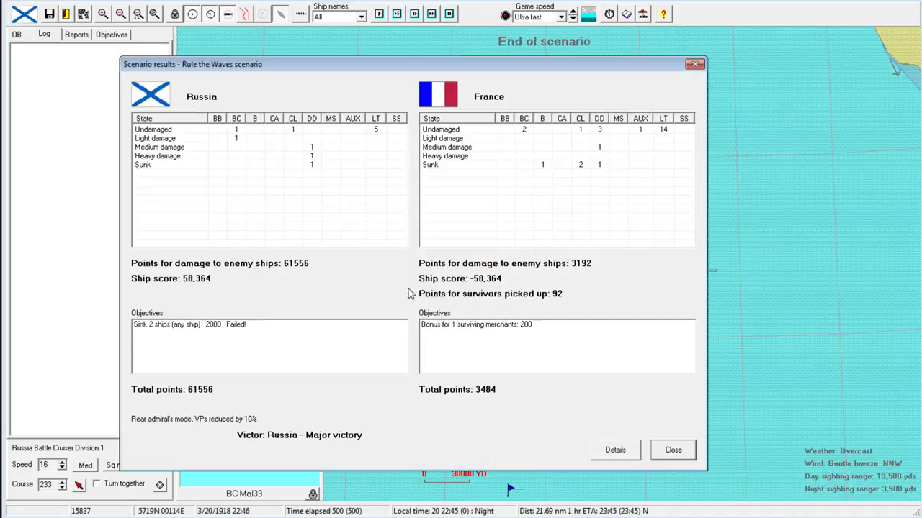
mouse_move(528, 283)
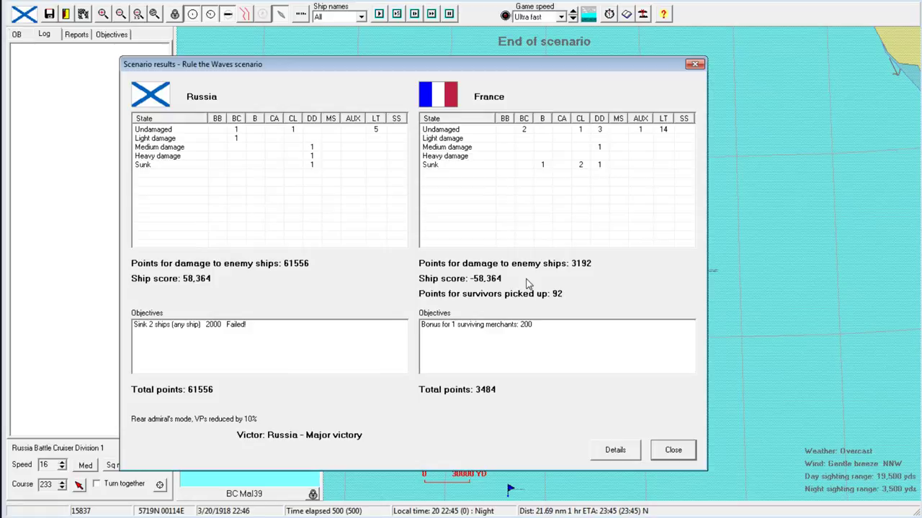
mouse_move(430, 208)
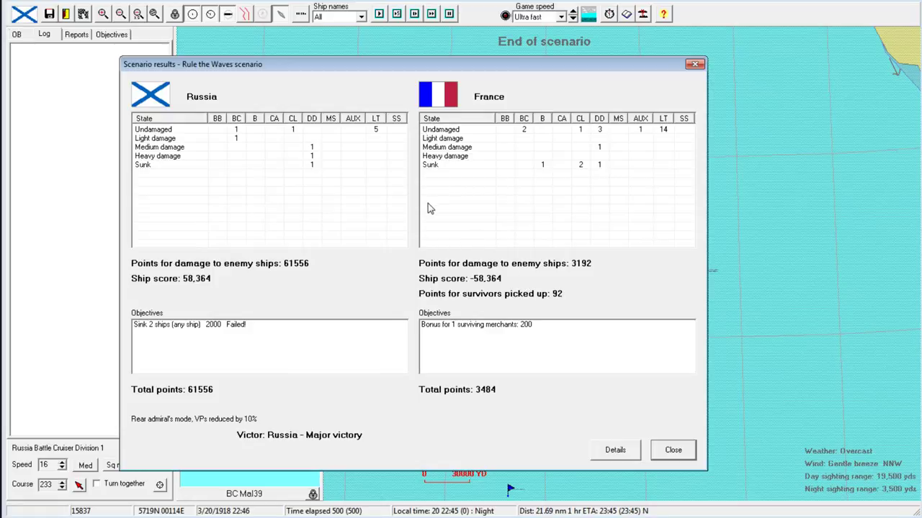
mouse_move(187, 385)
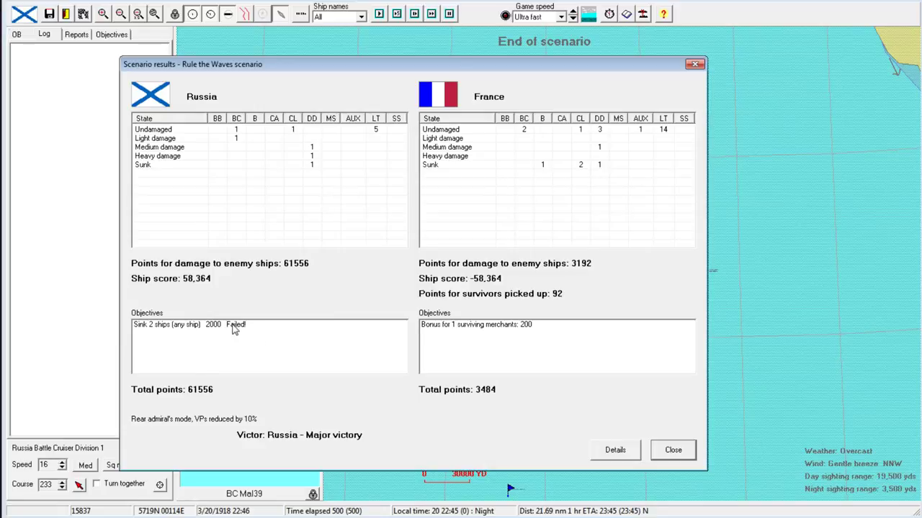
mouse_move(475, 330)
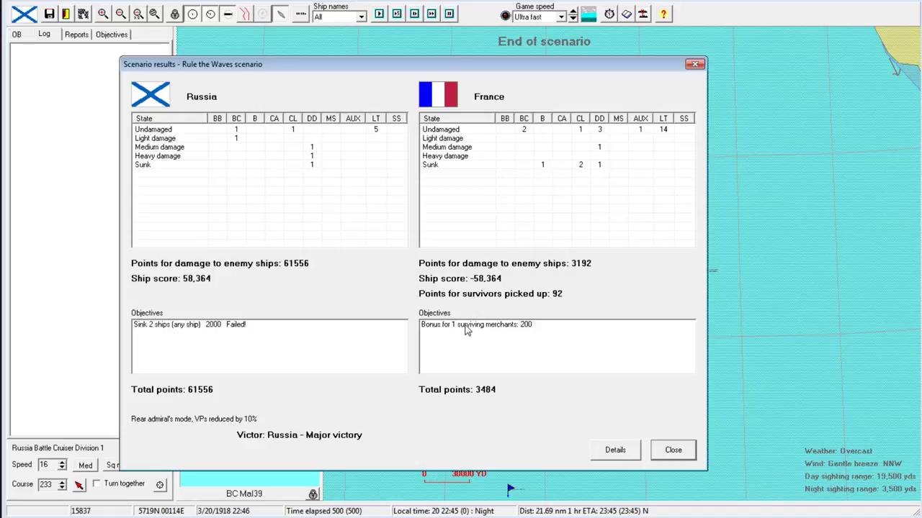
mouse_move(250, 182)
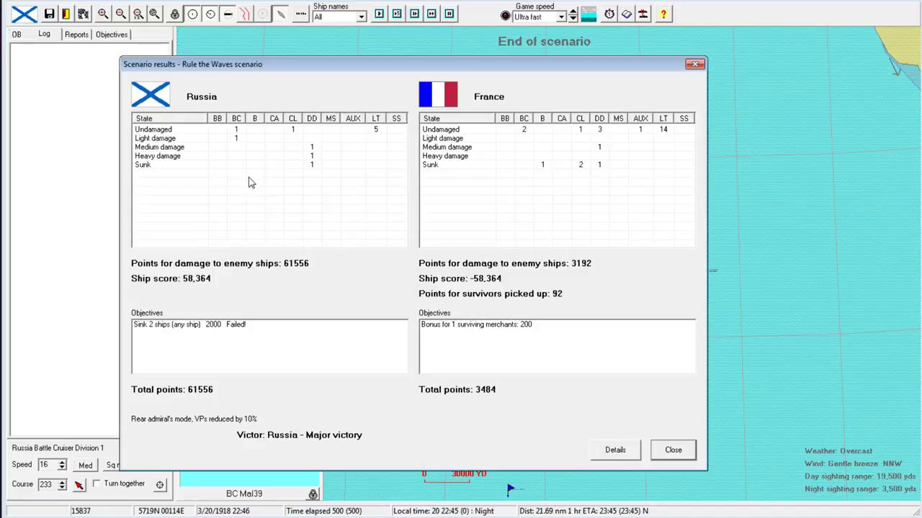
mouse_move(240, 132)
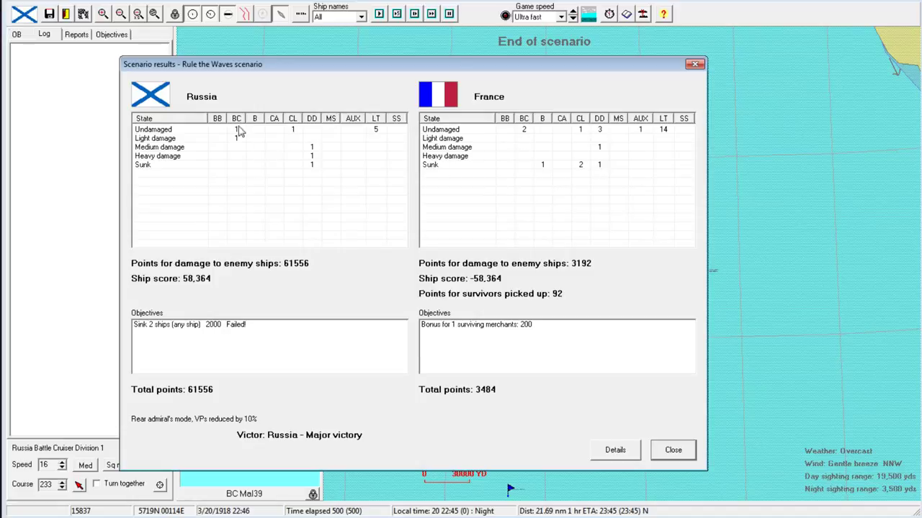
mouse_move(634, 447)
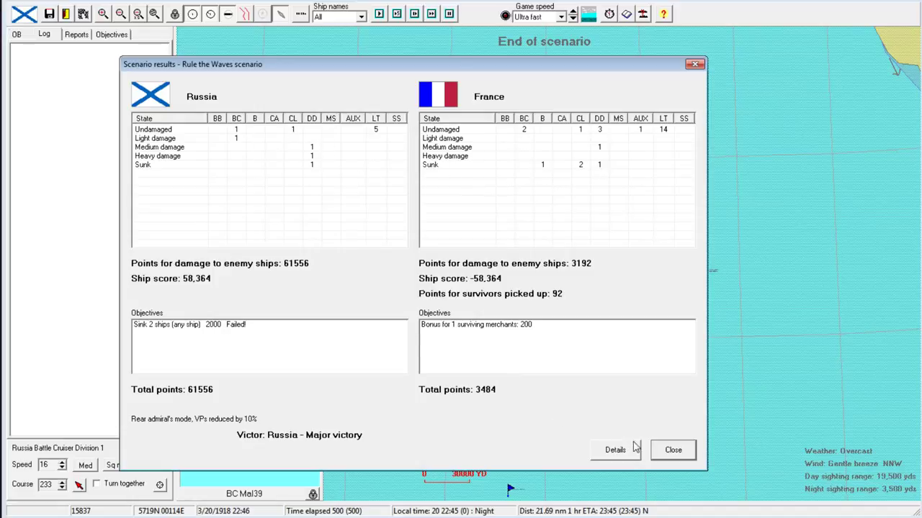
Open the per-ship Statistics table from the Scenario results.
click(615, 449)
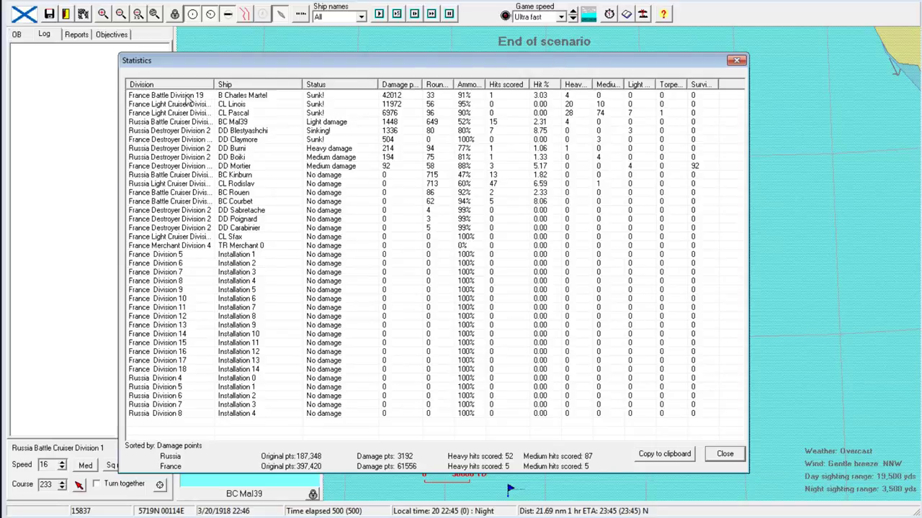
double_click(242, 94)
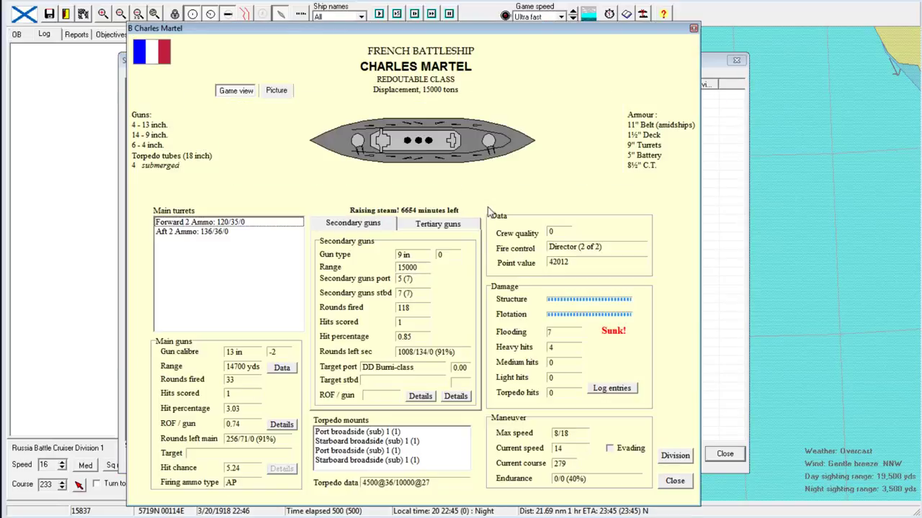
mouse_move(252, 398)
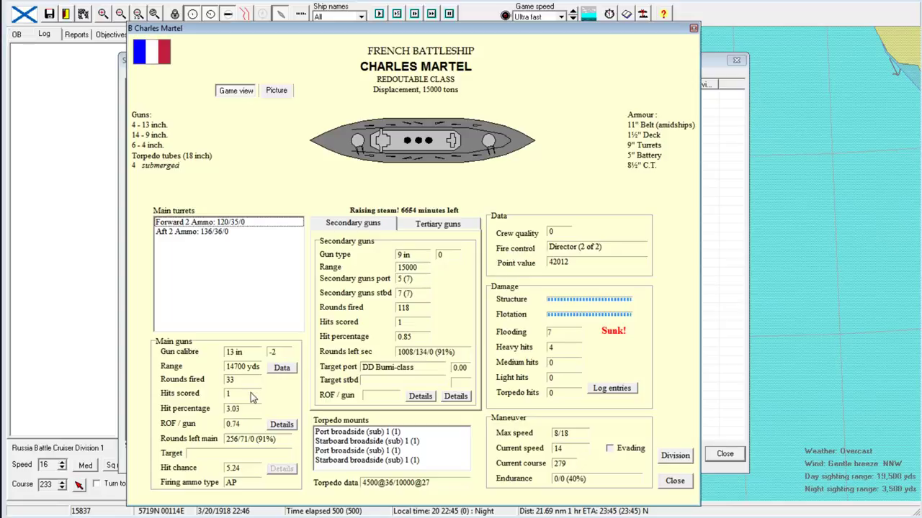
mouse_move(275, 352)
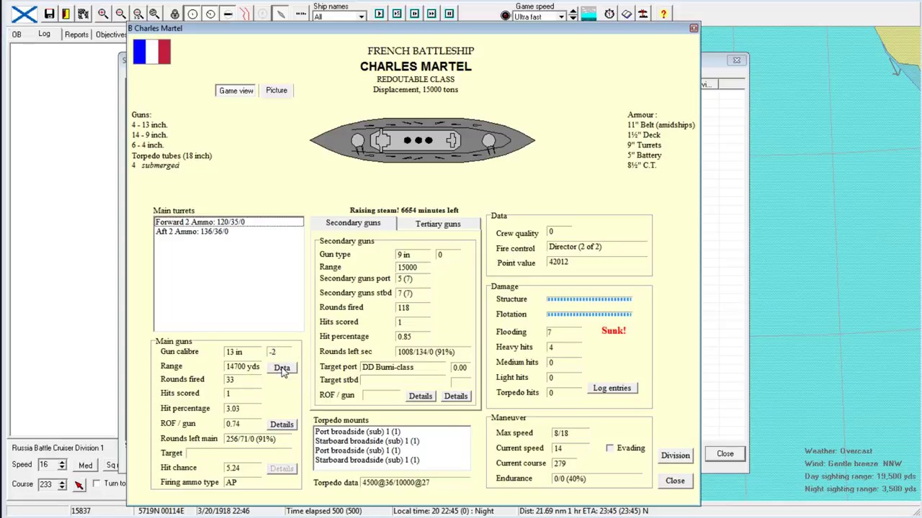
mouse_move(283, 367)
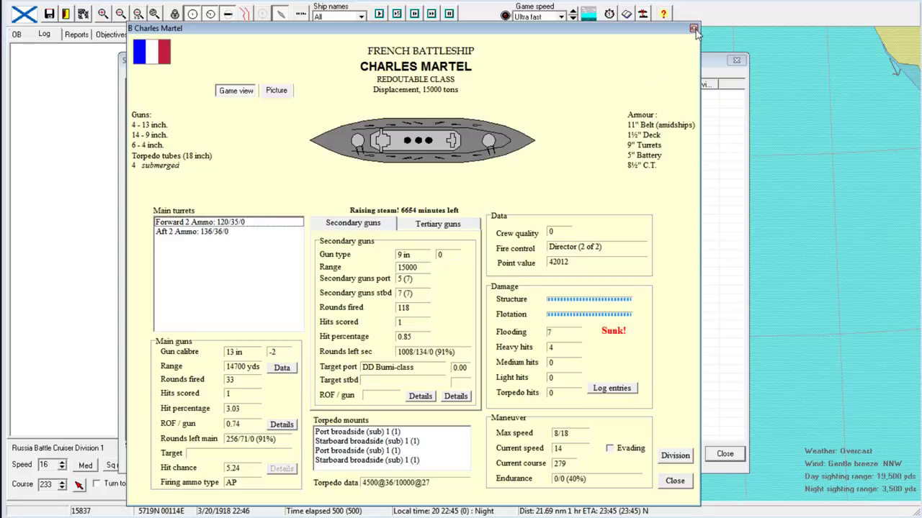
mouse_move(694, 29)
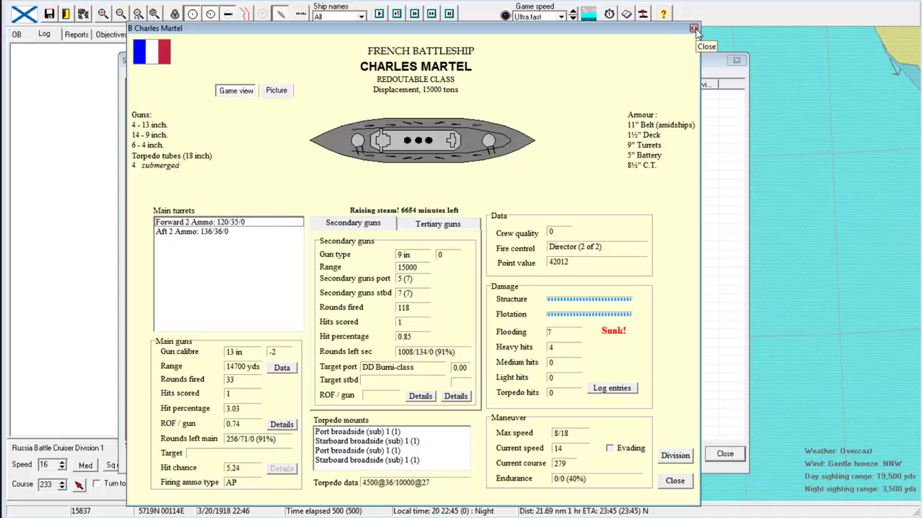
click(693, 28)
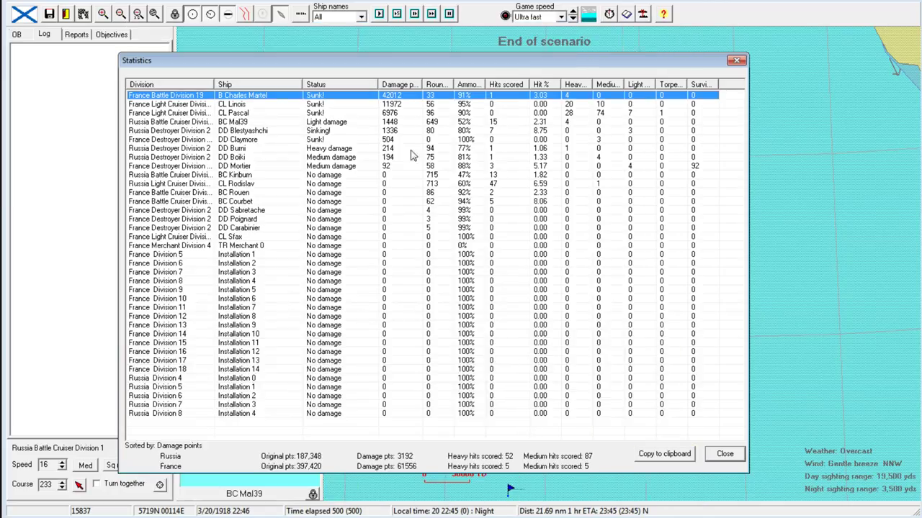
mouse_move(176, 129)
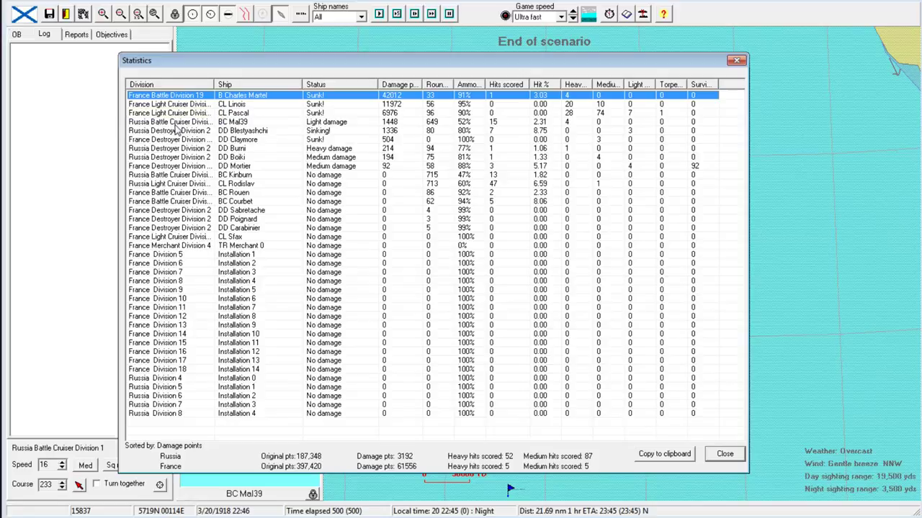
mouse_move(180, 180)
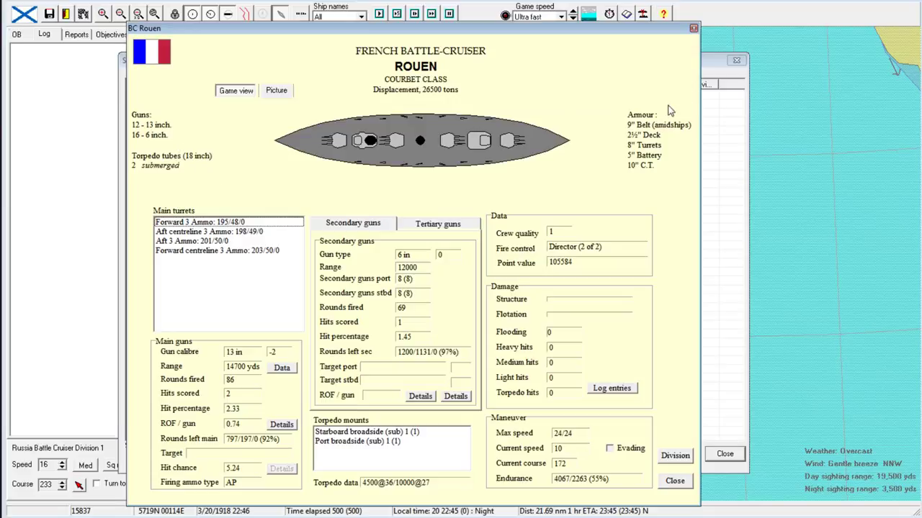
mouse_move(432, 95)
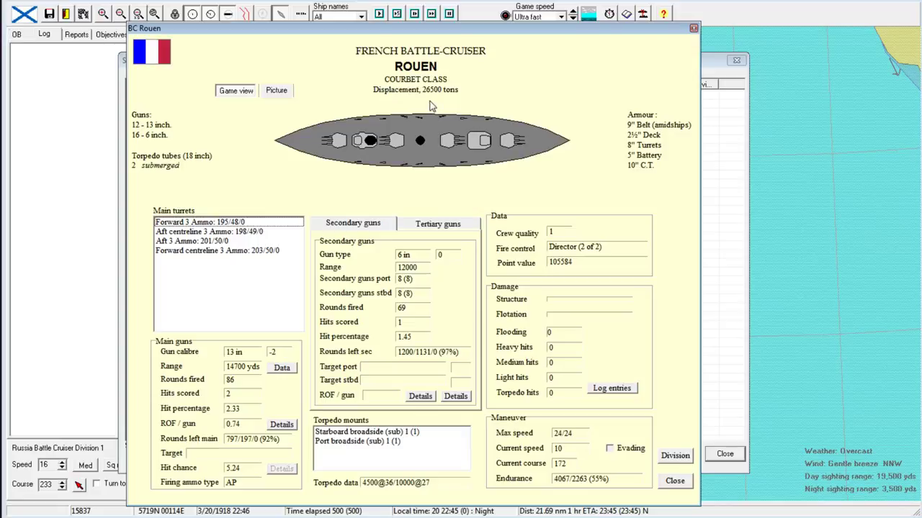
mouse_move(488, 99)
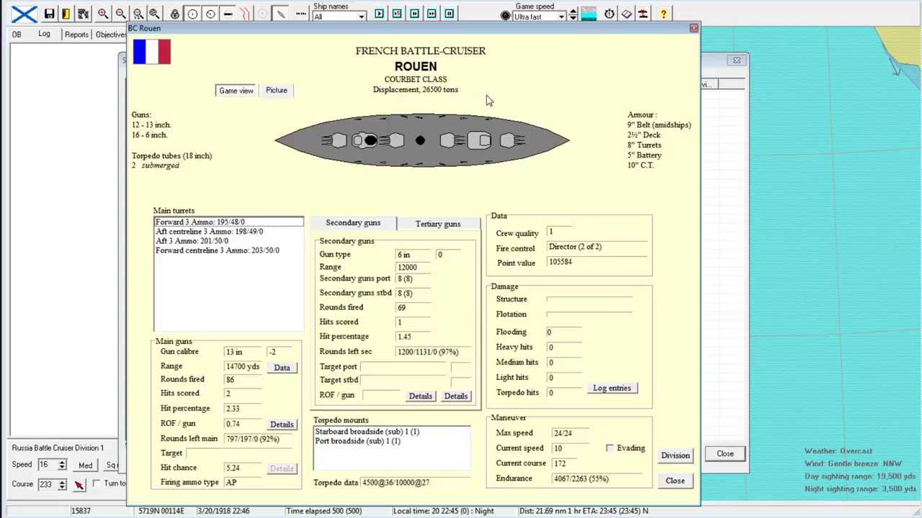
mouse_move(250, 355)
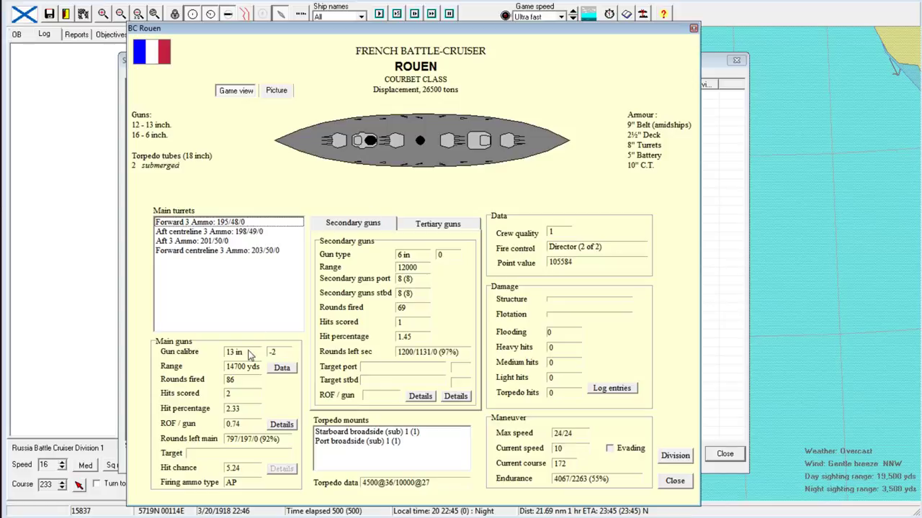
mouse_move(283, 358)
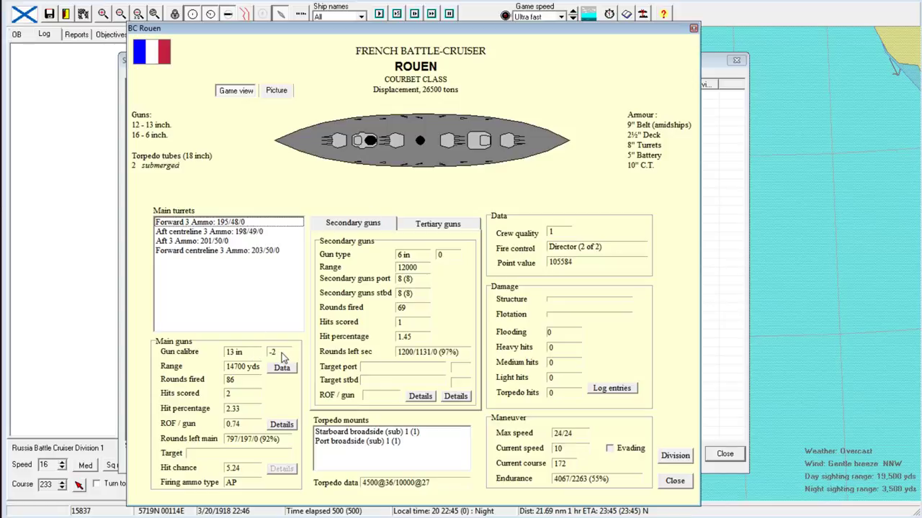
mouse_move(690, 41)
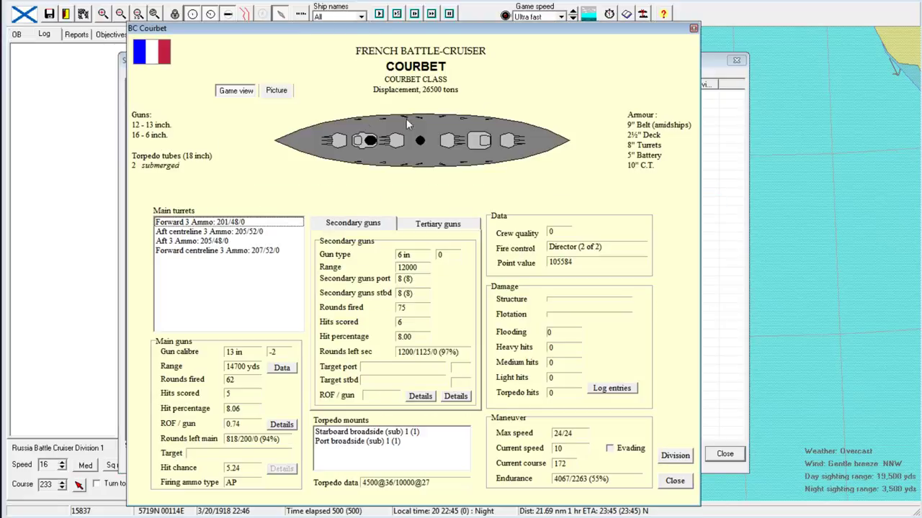
mouse_move(538, 189)
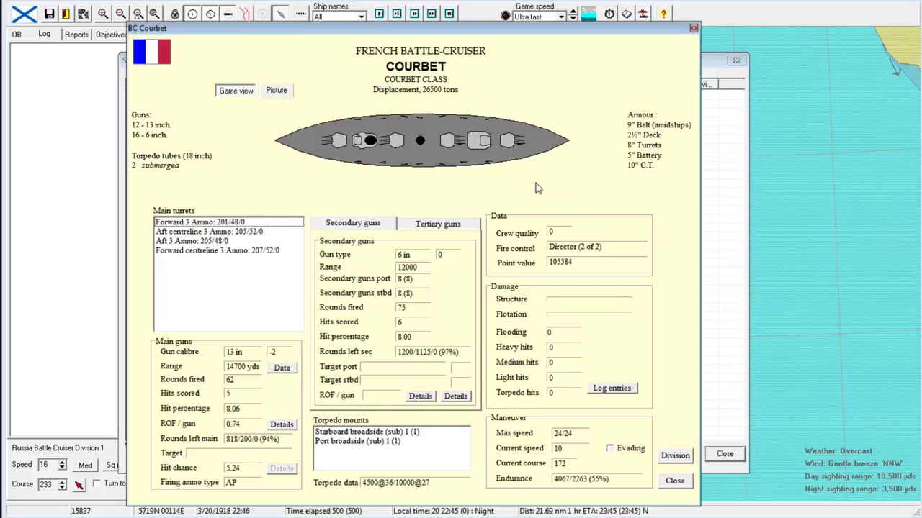
mouse_move(569, 432)
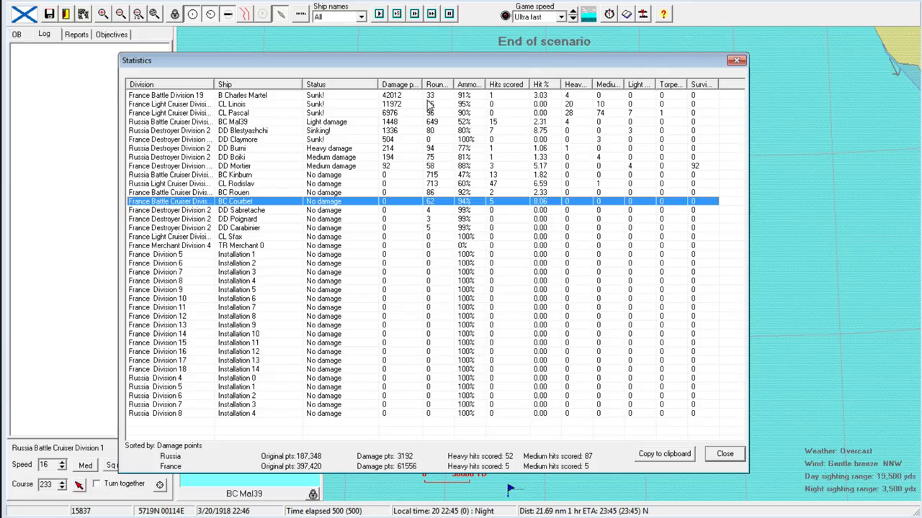
Review and close Mal39's record, then open battle-cruiser Kinburn's record sheet.
double_click(232, 122)
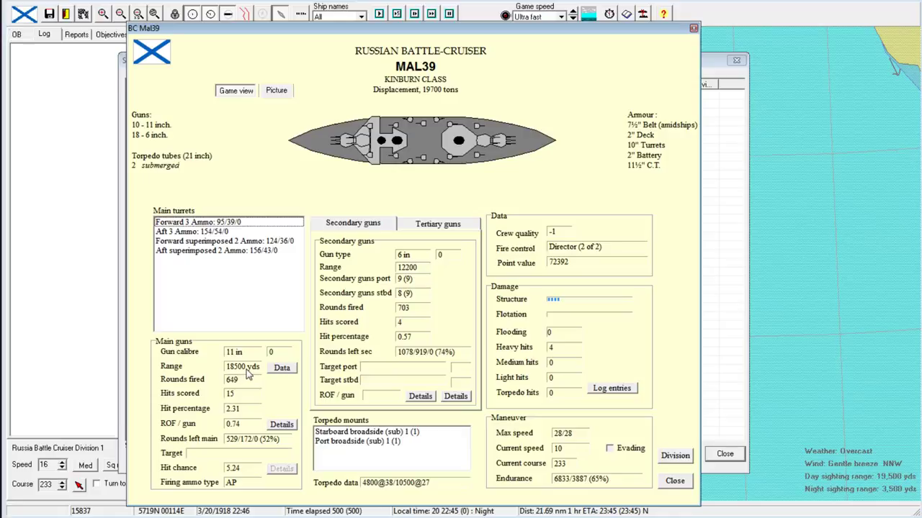
mouse_move(274, 190)
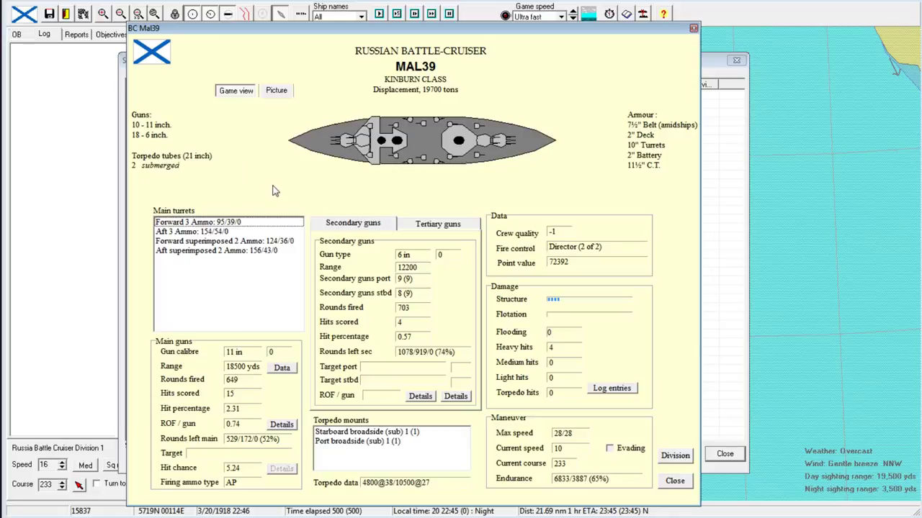
mouse_move(695, 29)
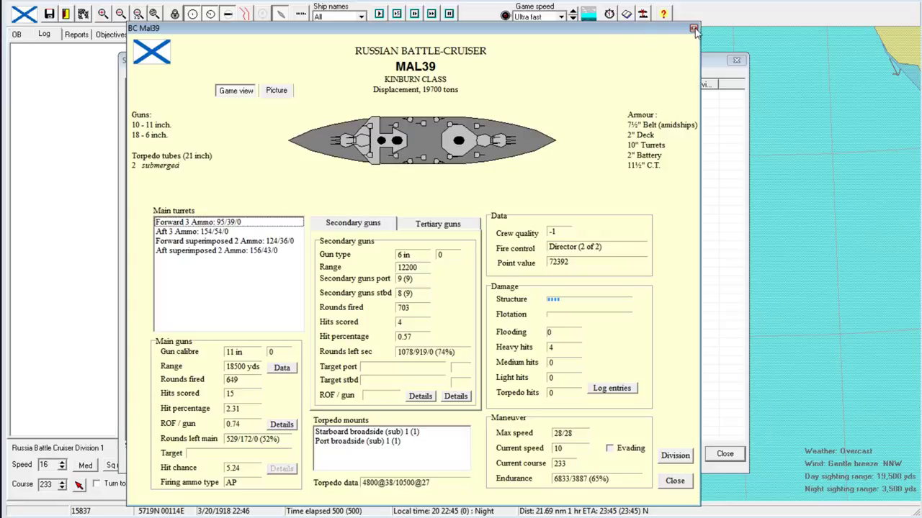
click(695, 28)
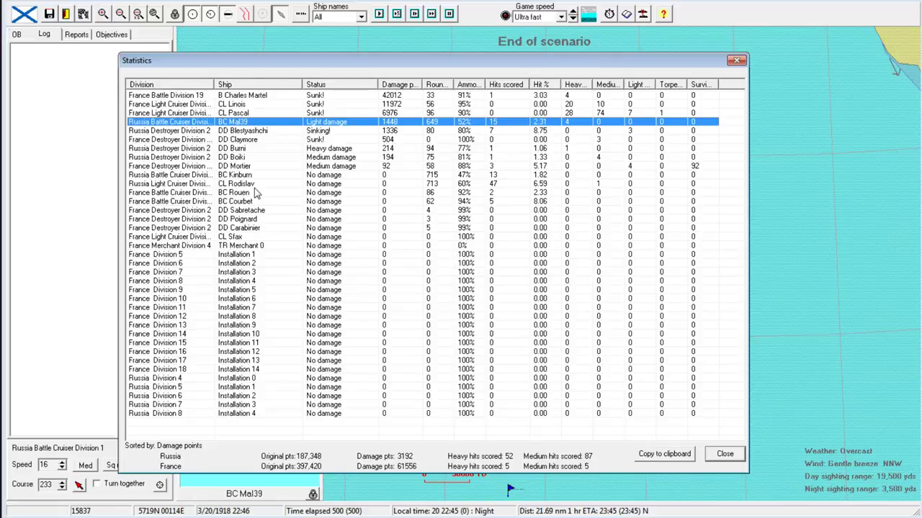
mouse_move(301, 209)
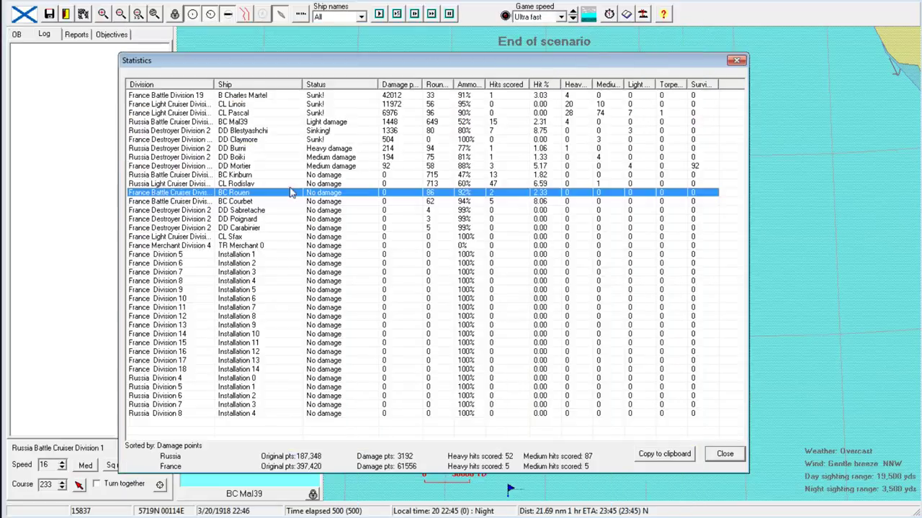
double_click(231, 175)
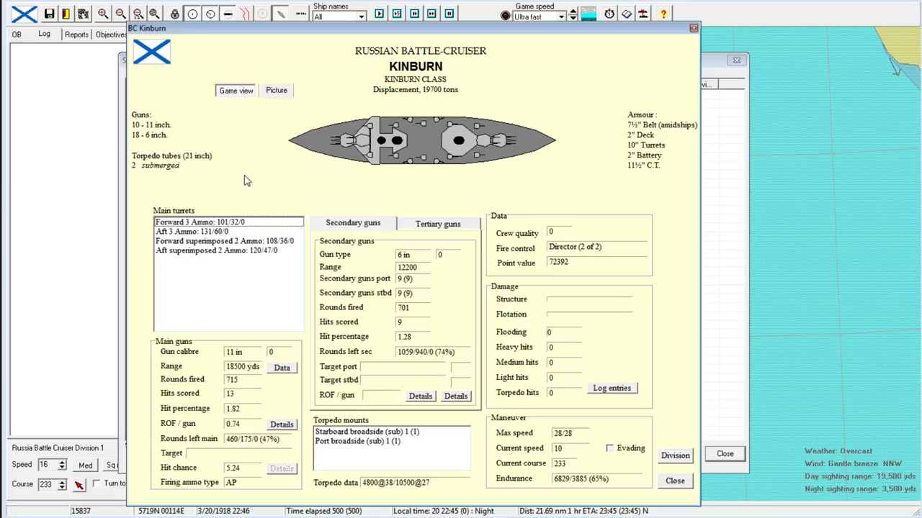
mouse_move(281, 432)
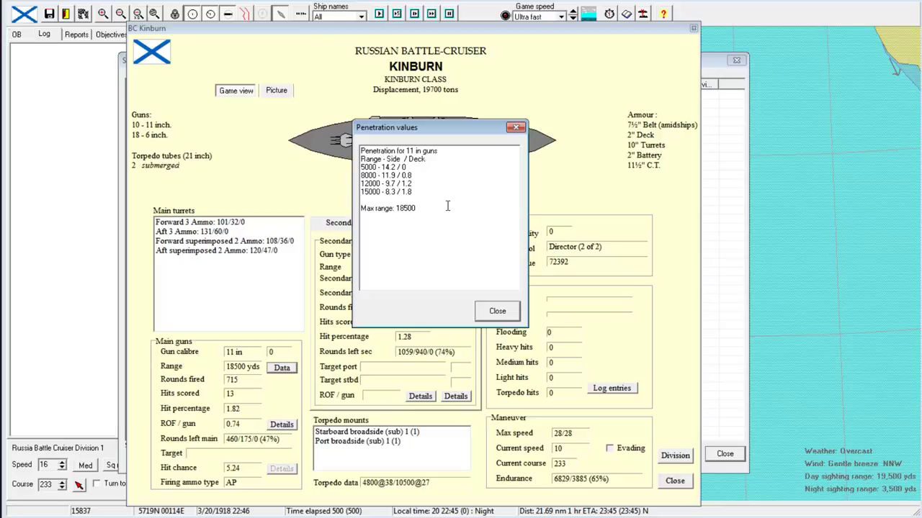
mouse_move(461, 107)
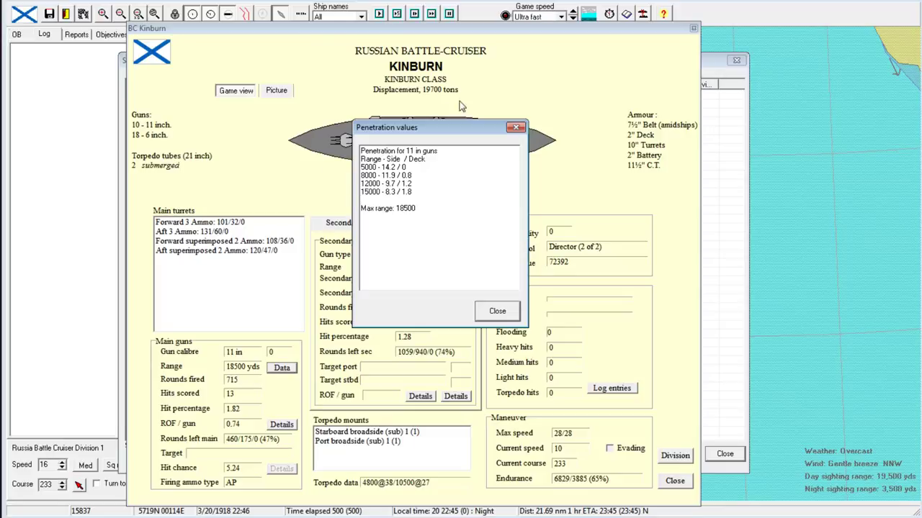
Dismiss Kinburn's gun penetration values and close its details window.
click(497, 311)
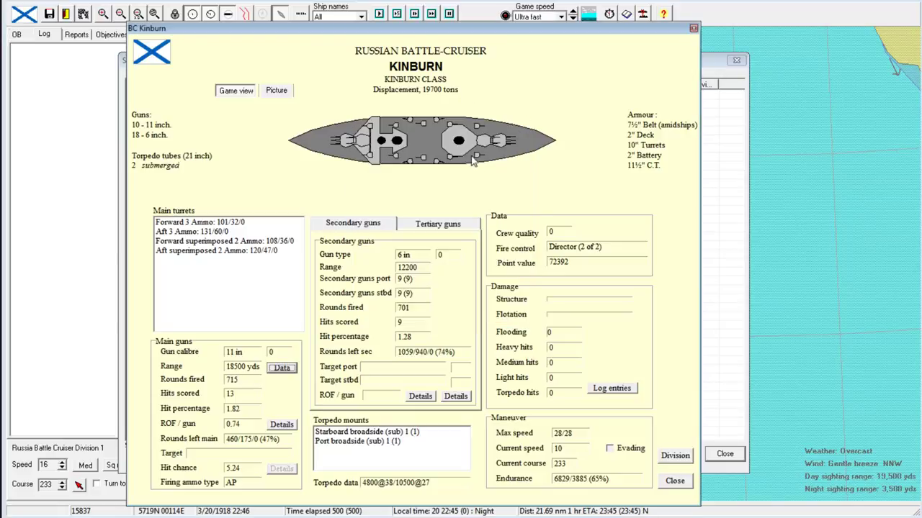
mouse_move(454, 146)
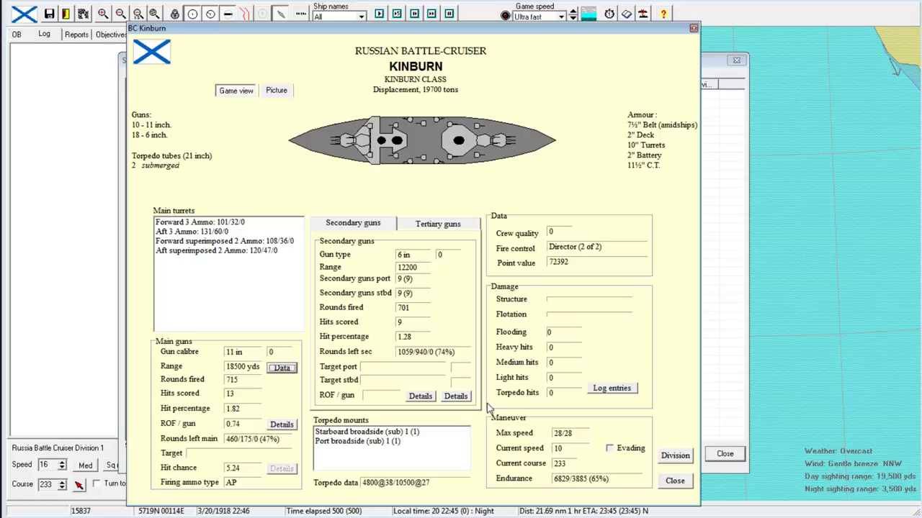
mouse_move(551, 121)
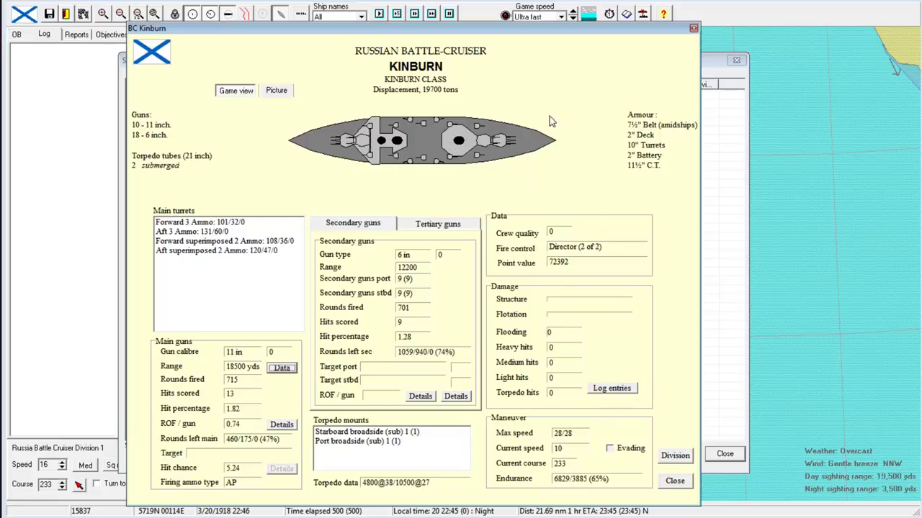
mouse_move(684, 51)
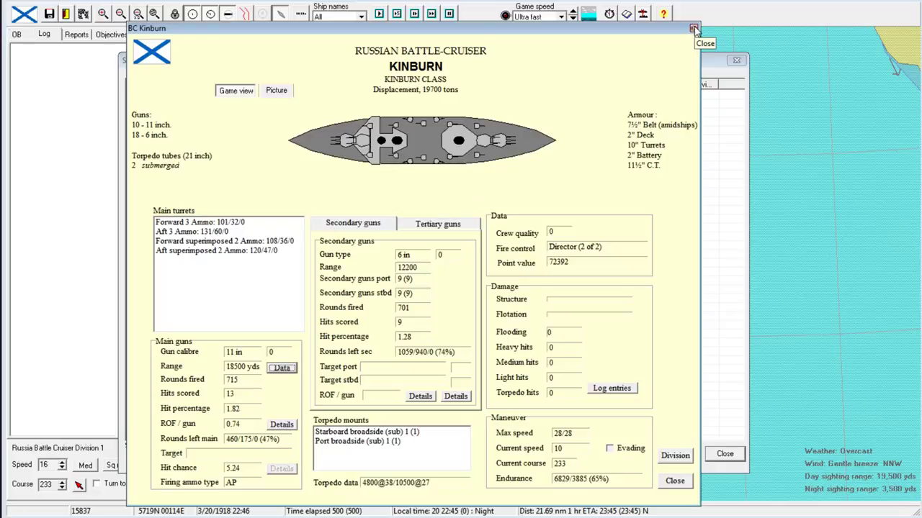
click(693, 28)
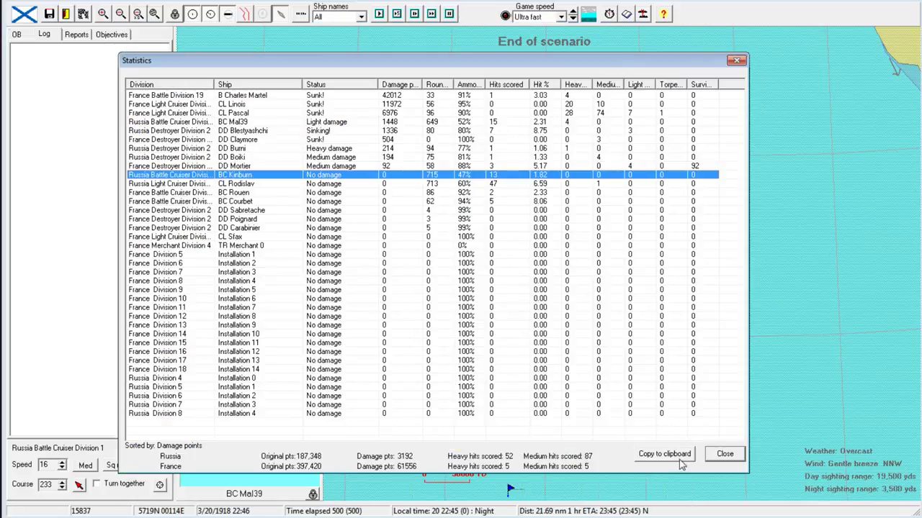
mouse_move(731, 459)
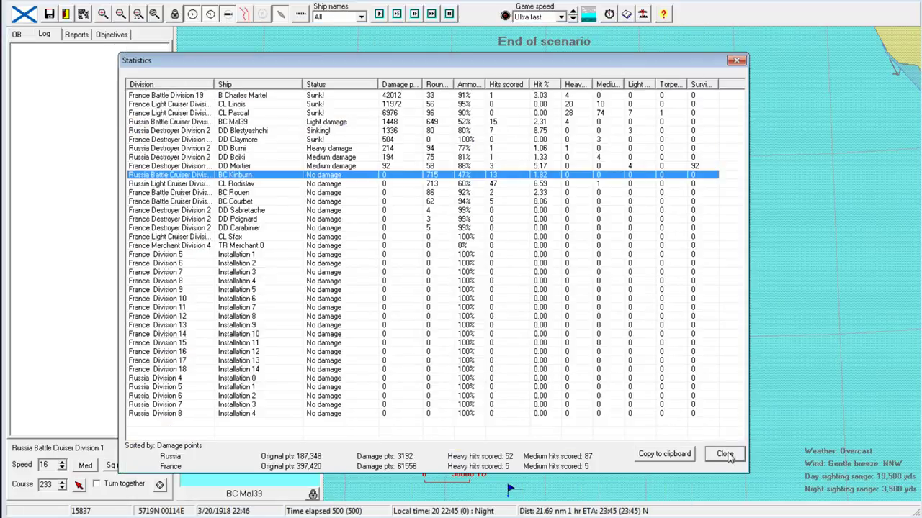
Close the statistics, decline the memorable-battle prompt, and dismiss the turn messages.
click(725, 453)
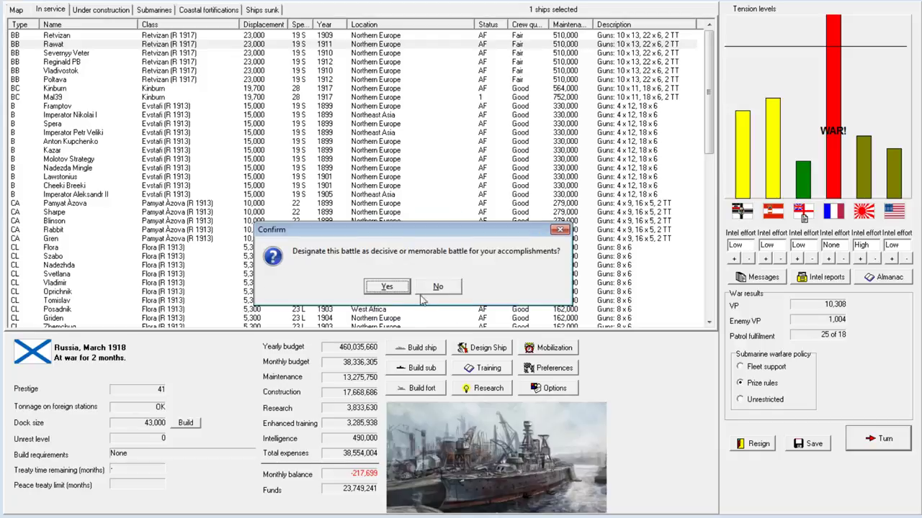
click(437, 286)
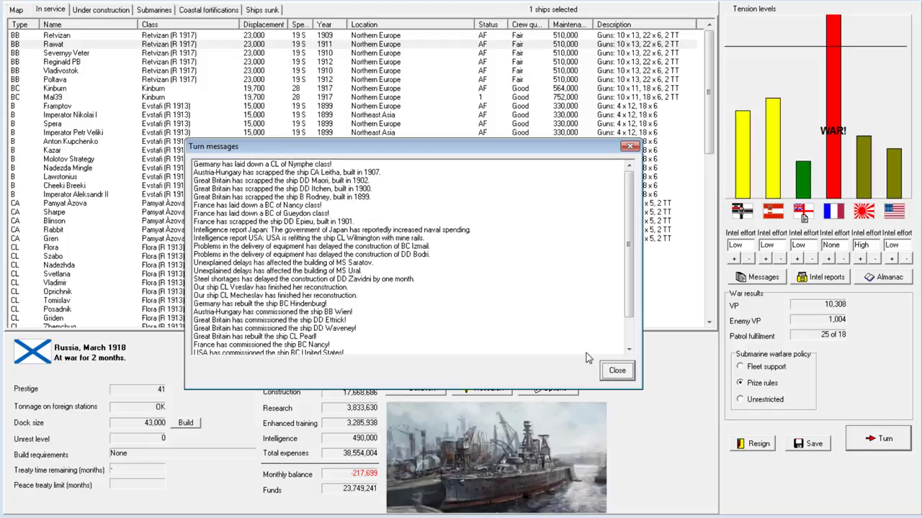
mouse_move(587, 356)
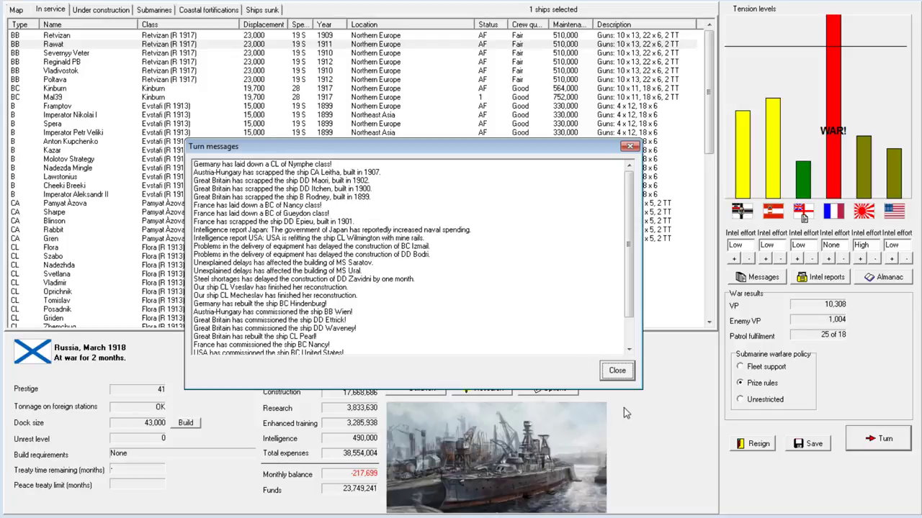
click(616, 370)
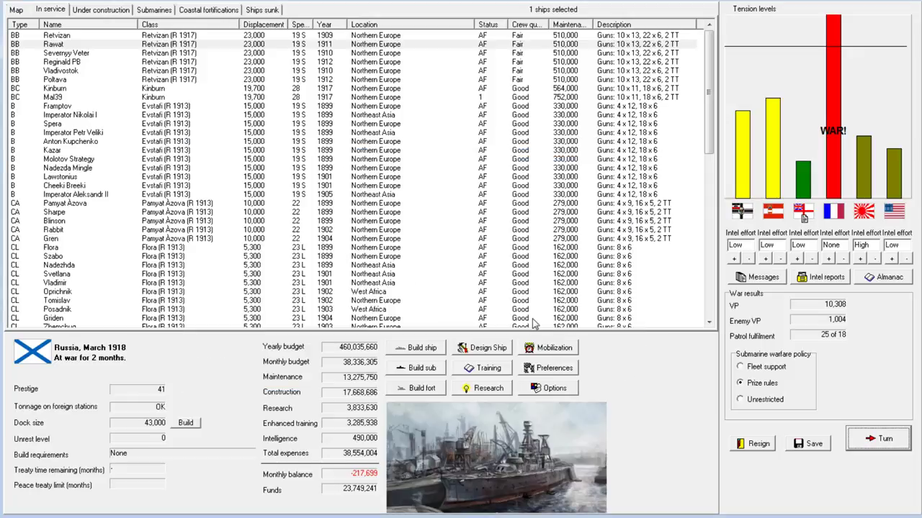
mouse_move(498, 276)
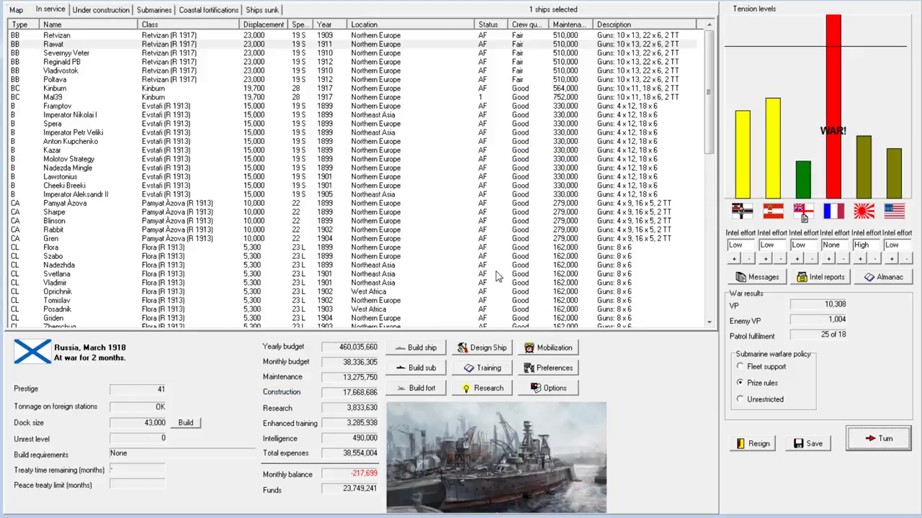
Browse the In service list and move Flora-class cruisers, including Szabo, to Reserve Fleet.
click(68, 159)
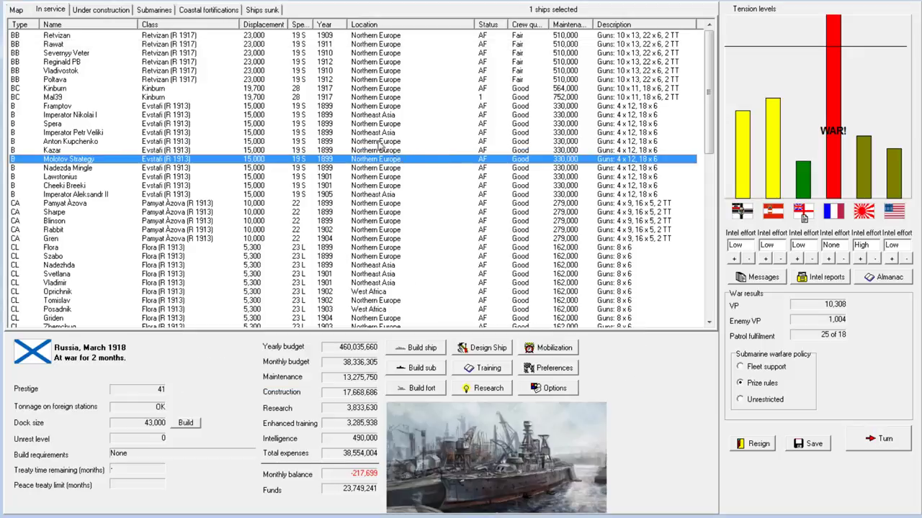
scroll(down, 3)
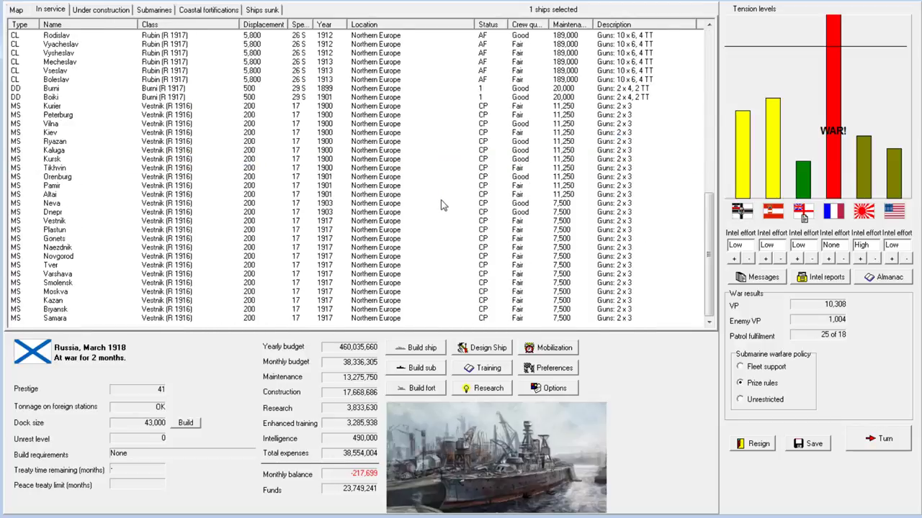
scroll(up, 3)
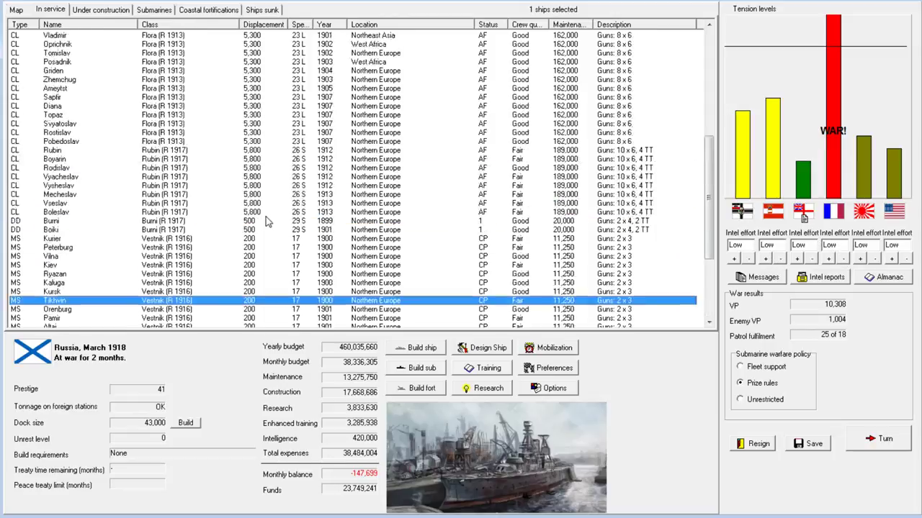
scroll(up, 3)
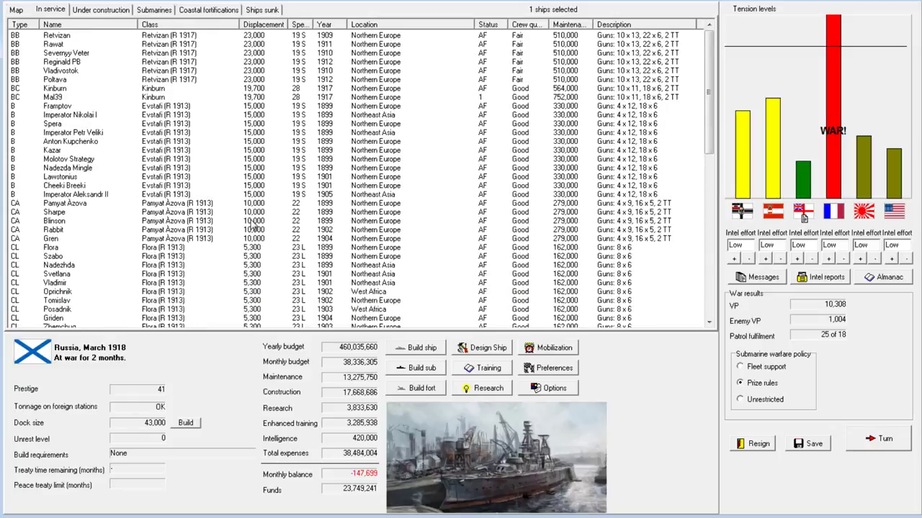
mouse_move(234, 133)
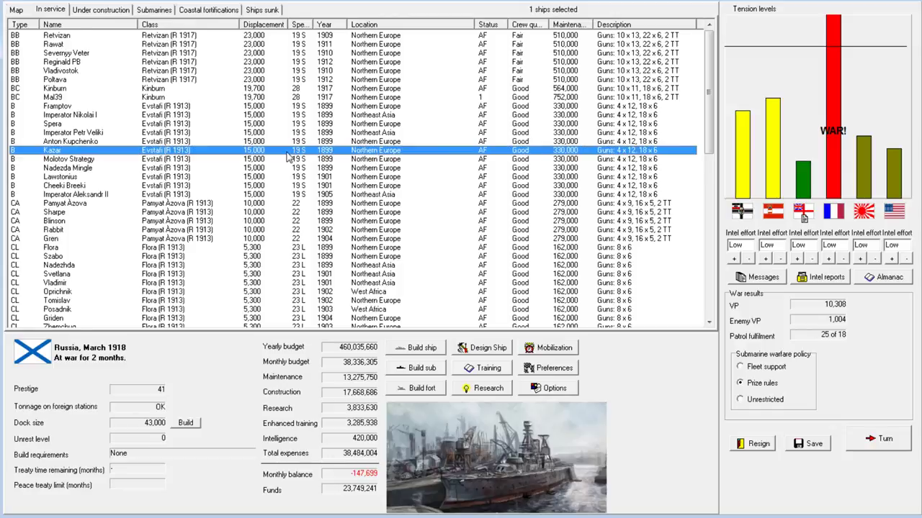
scroll(down, 3)
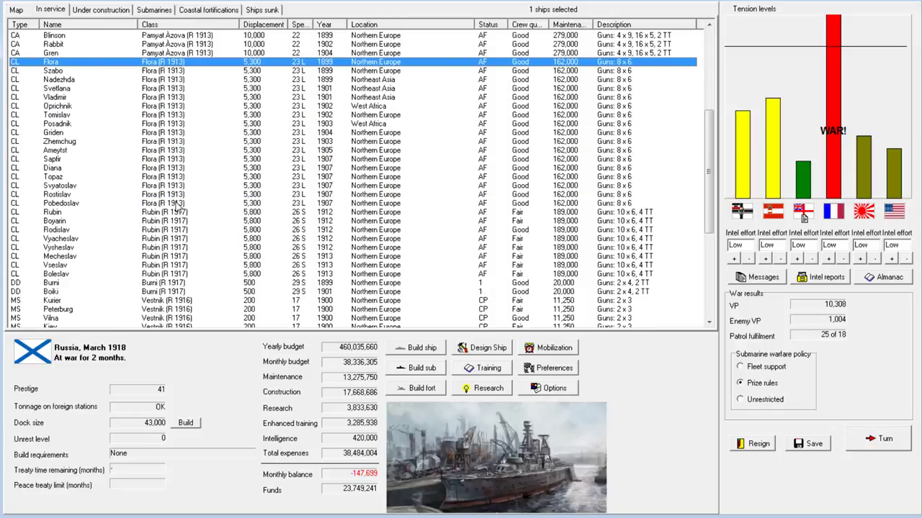
right_click(61, 194)
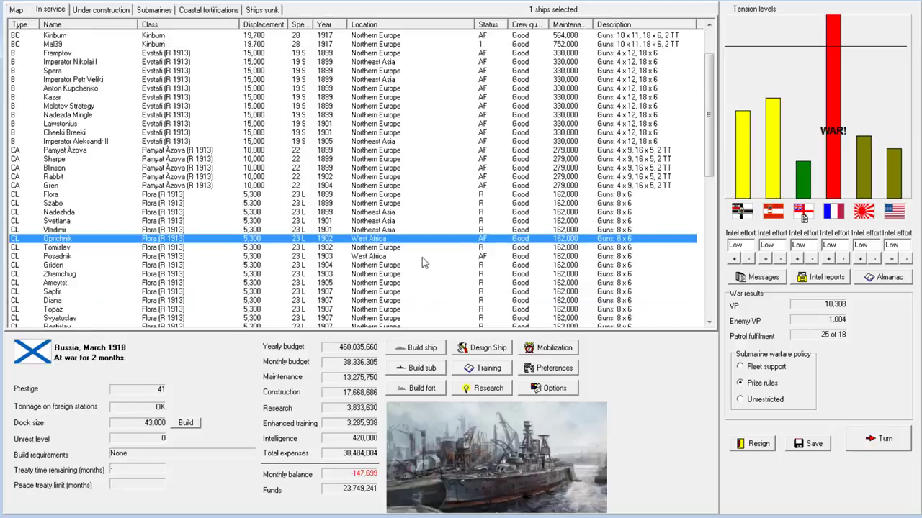
mouse_move(408, 229)
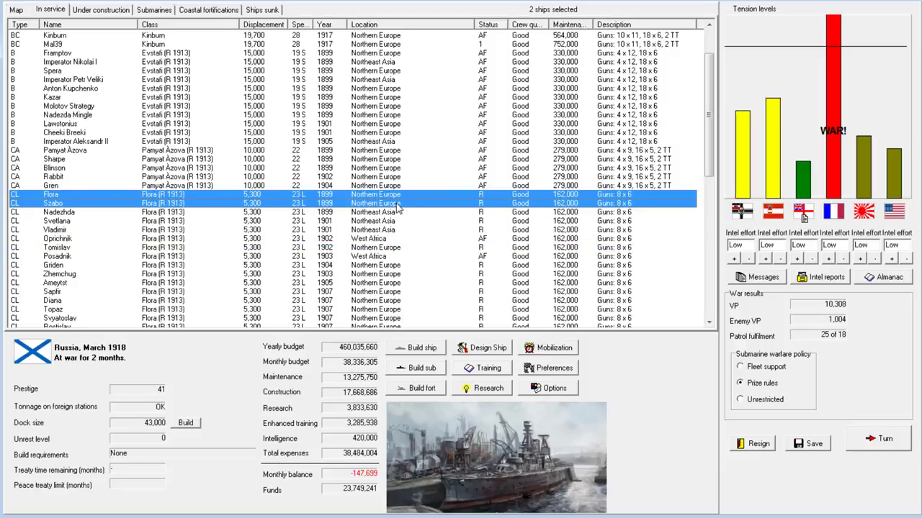
right_click(396, 203)
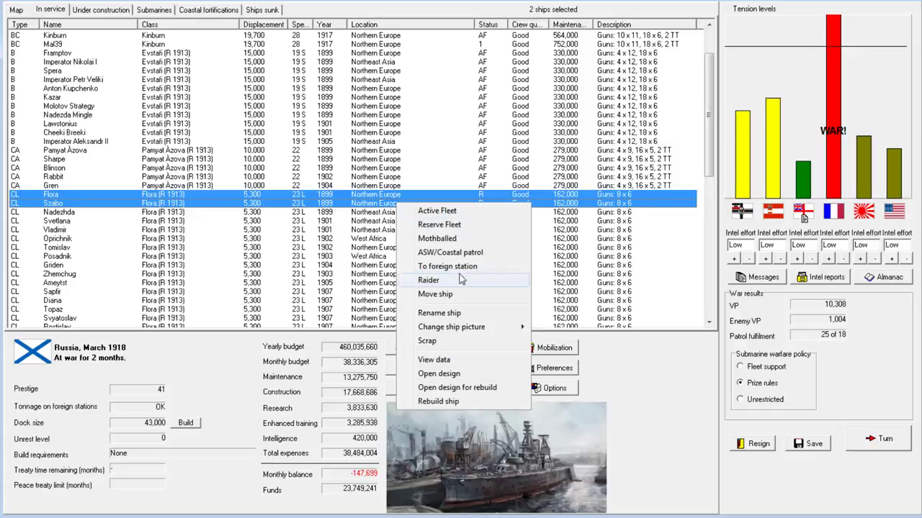
Send Flora and Szabo to the Mediterranean, then Tomislav, Griden and three more cruisers to the Caribbean.
click(434, 294)
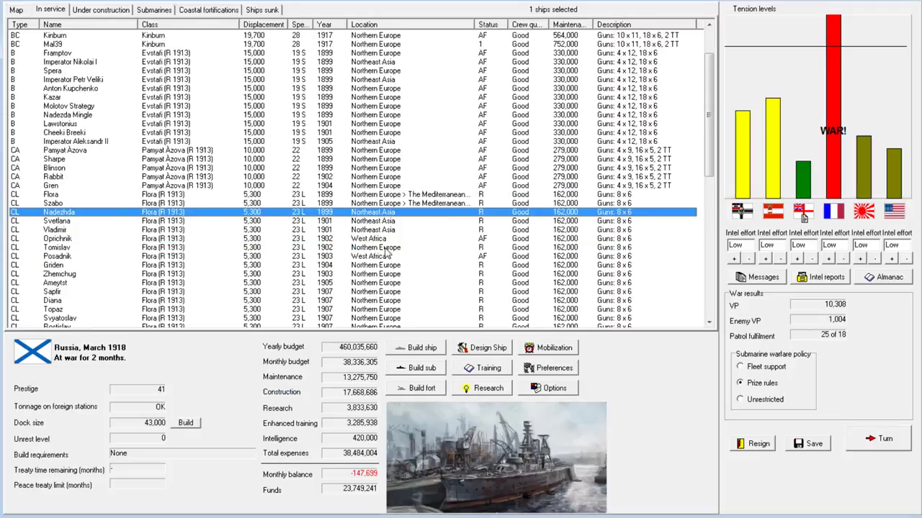
click(57, 247)
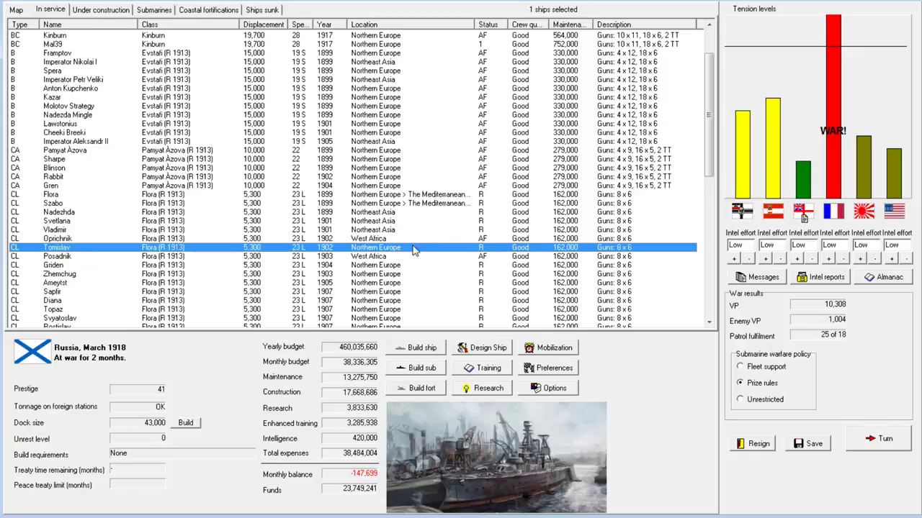
right_click(54, 265)
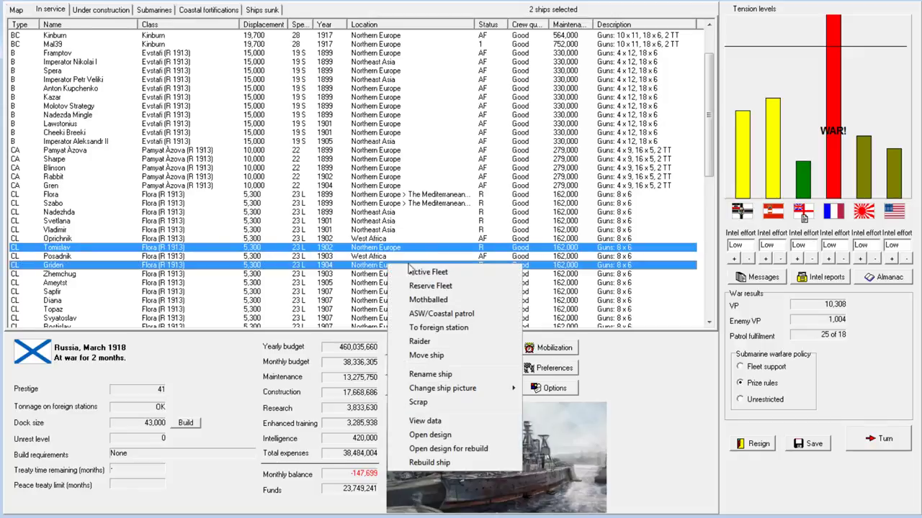
click(426, 355)
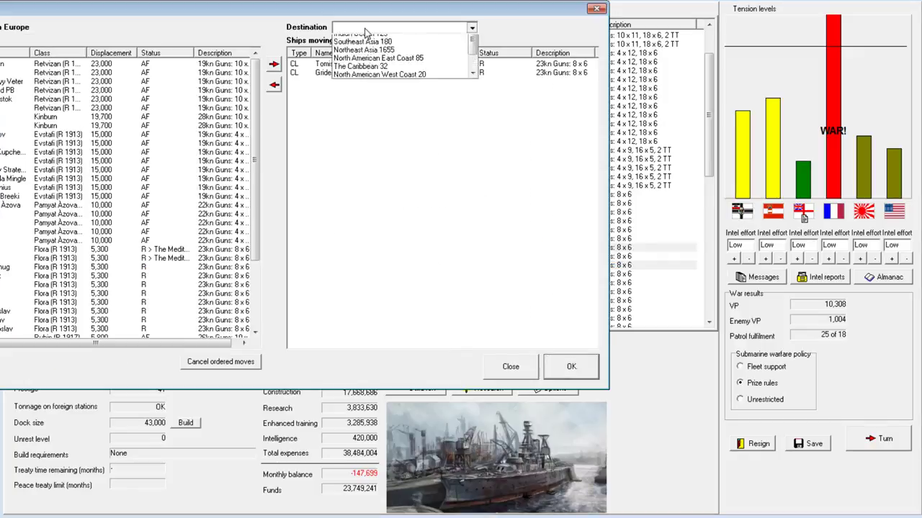
click(360, 65)
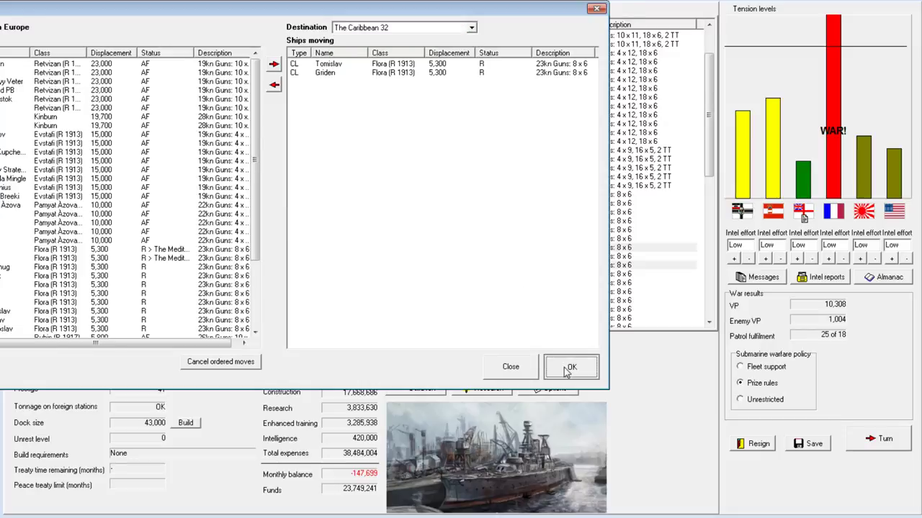
click(570, 368)
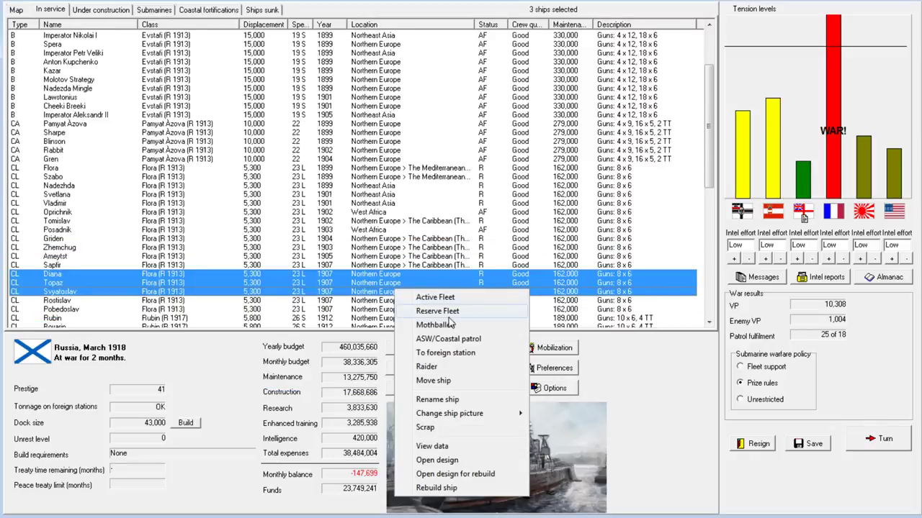
Send Diana, Topaz and Svyatoslav to the Mediterranean; start then cancel a Rostislav/Pobedoslav move.
click(433, 380)
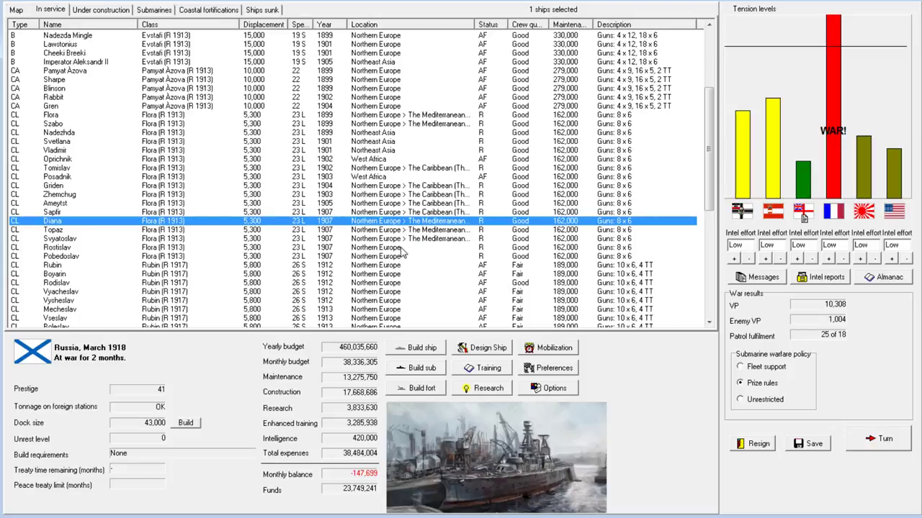
click(57, 248)
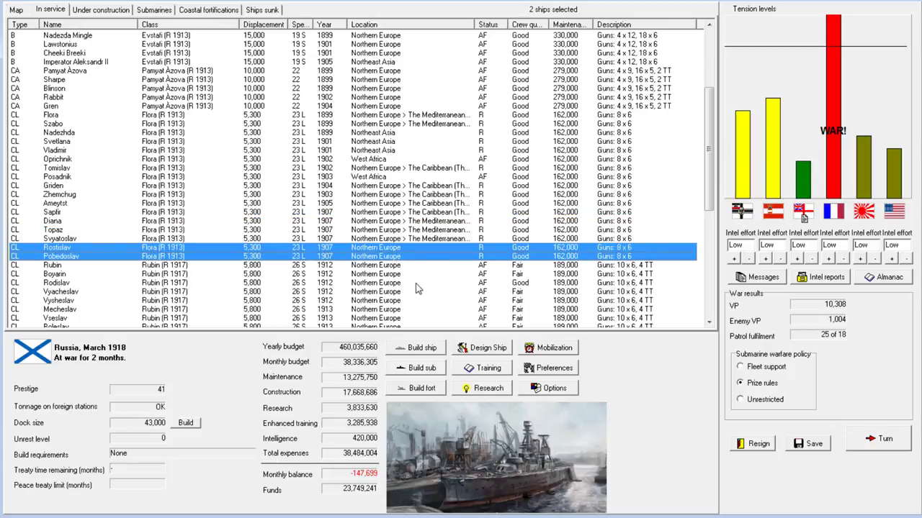
scroll(up, 3)
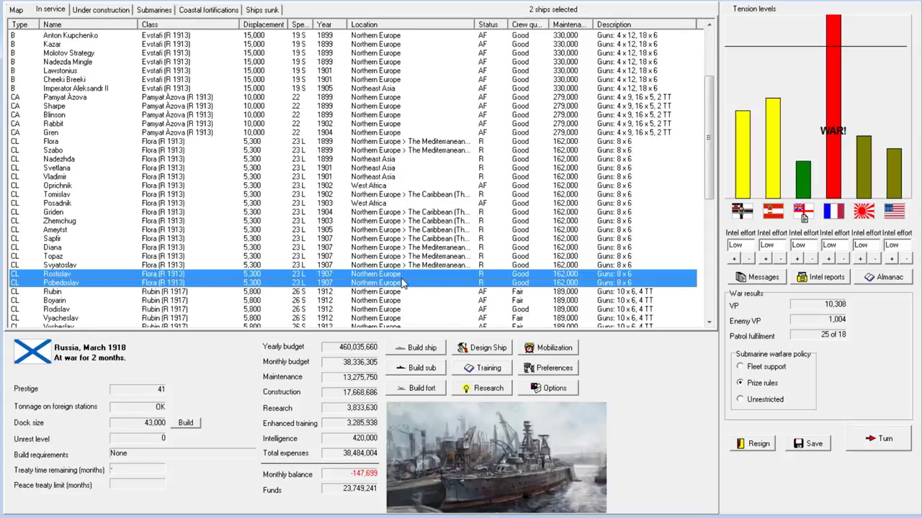
right_click(396, 279)
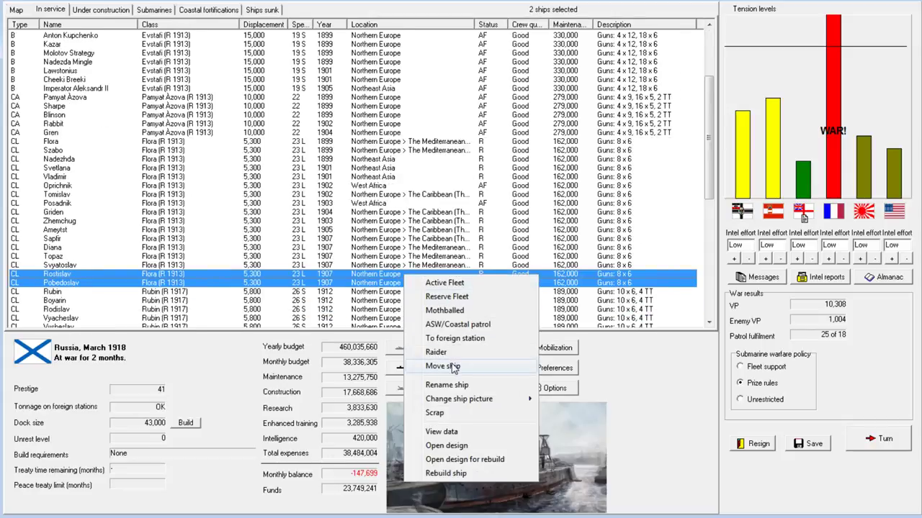
click(442, 367)
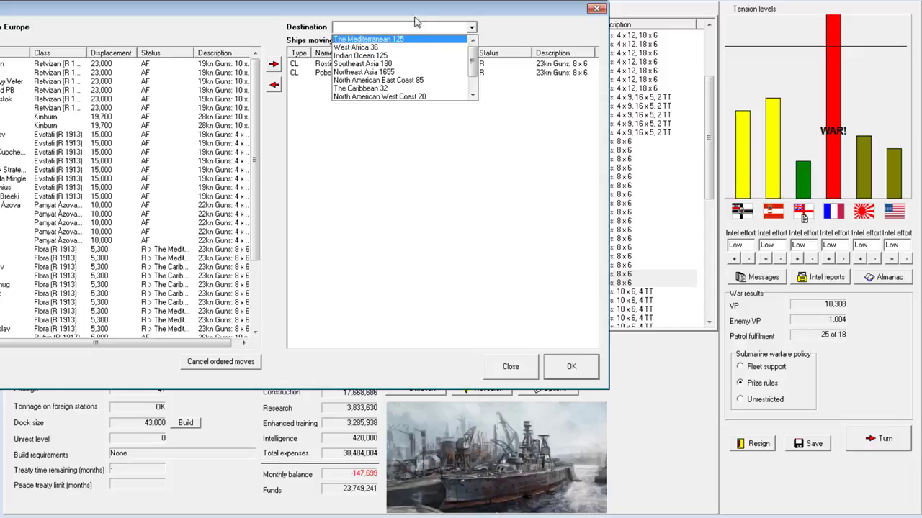
click(510, 366)
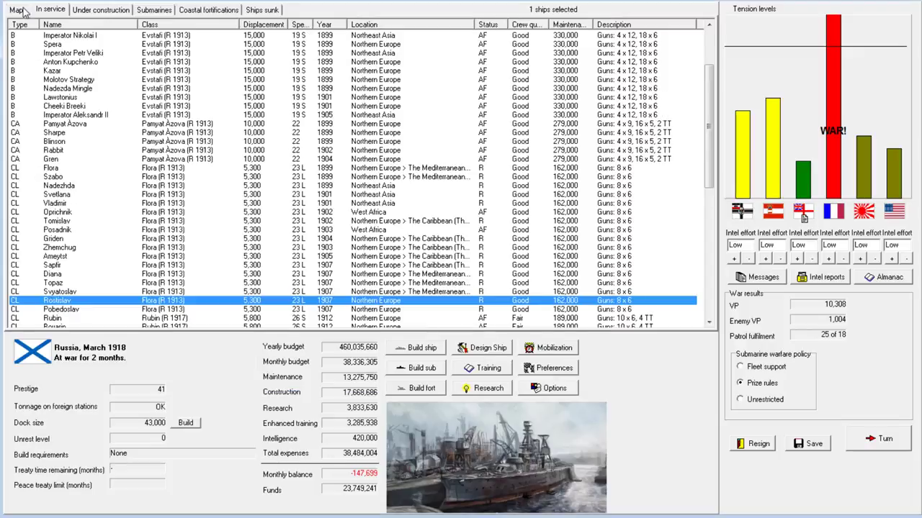
click(16, 9)
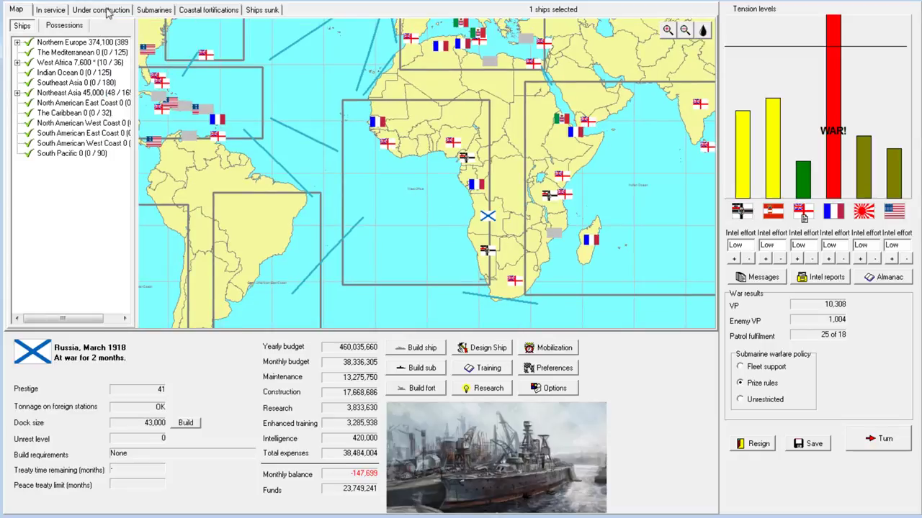
Order Rostislav and Pobedoslav to West Africa and return to the world map.
click(51, 10)
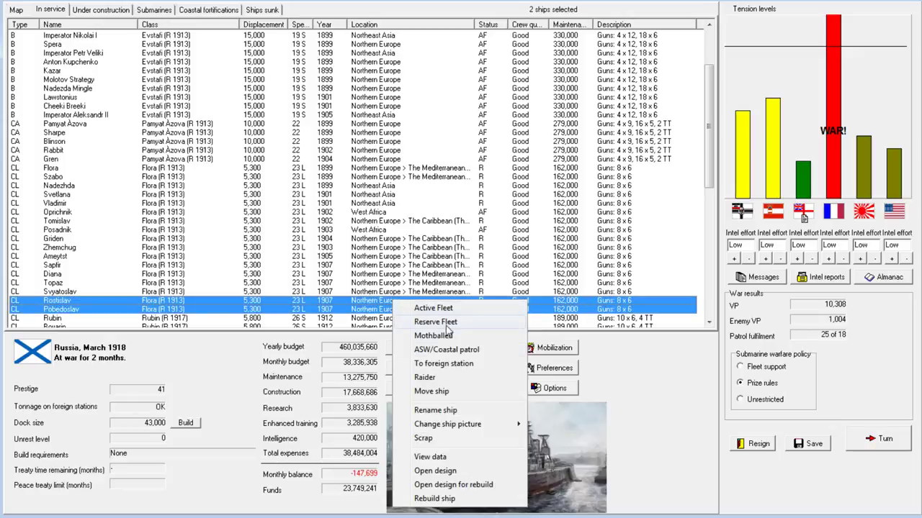
click(432, 391)
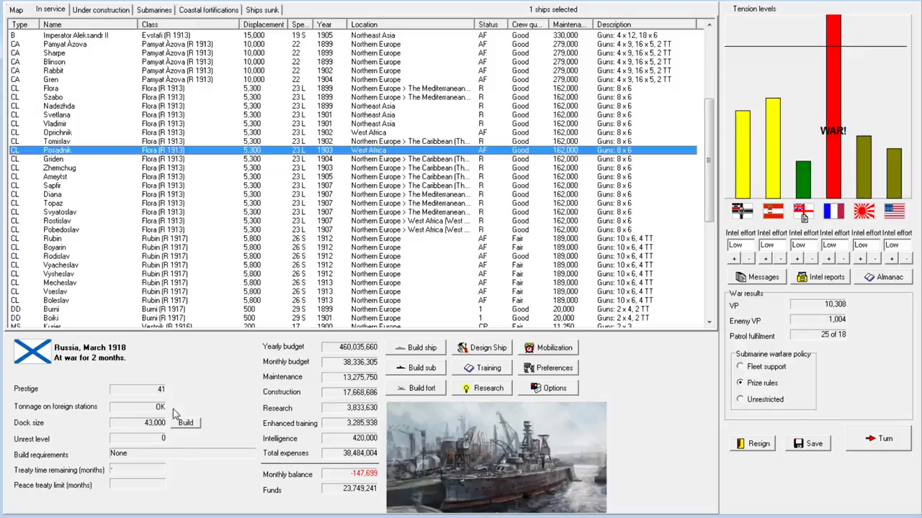
click(16, 9)
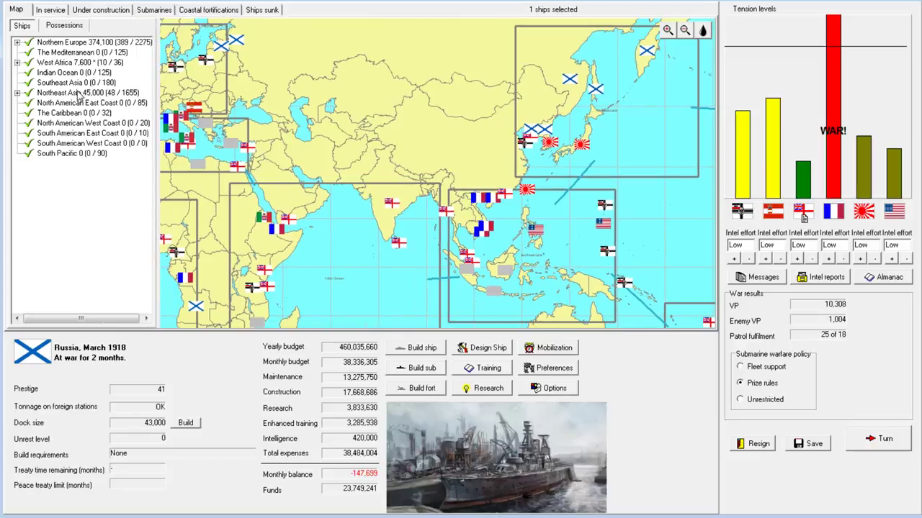
Check the Northeast Asia forces on the map, then go back to the in-service list.
click(87, 92)
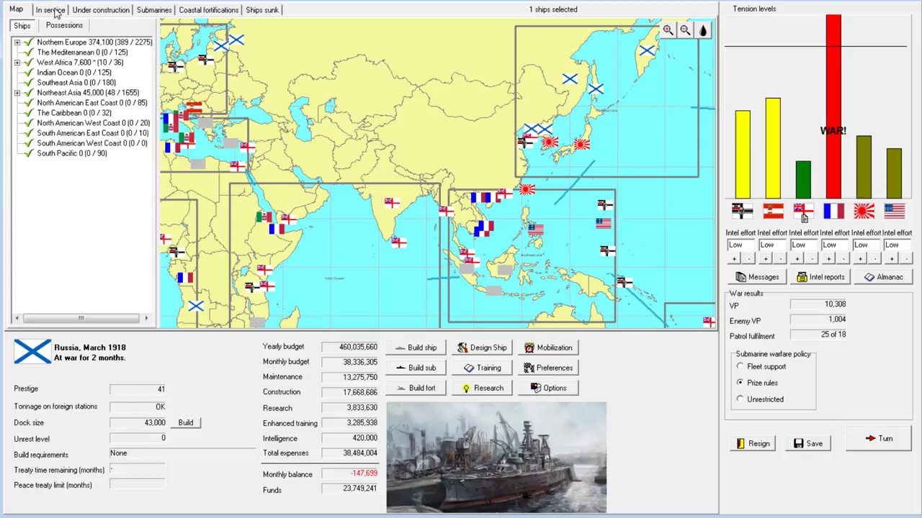
click(51, 9)
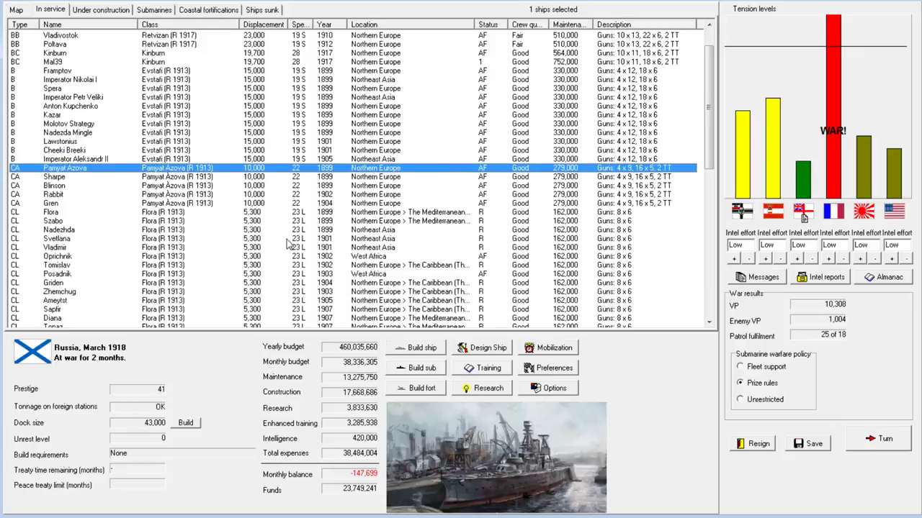
Order the Flora-class cruisers Nadezhda and Svetlana from Northeast Asia to Southeast Asia.
click(58, 230)
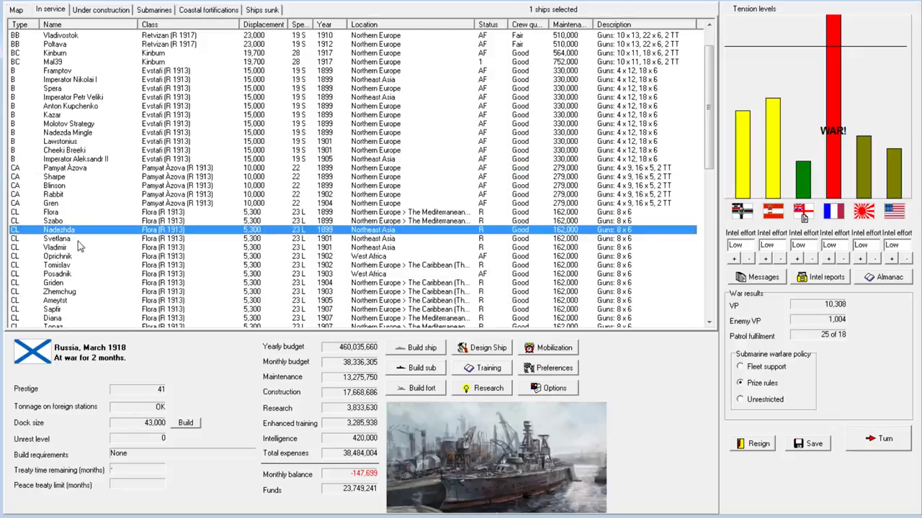
right_click(58, 238)
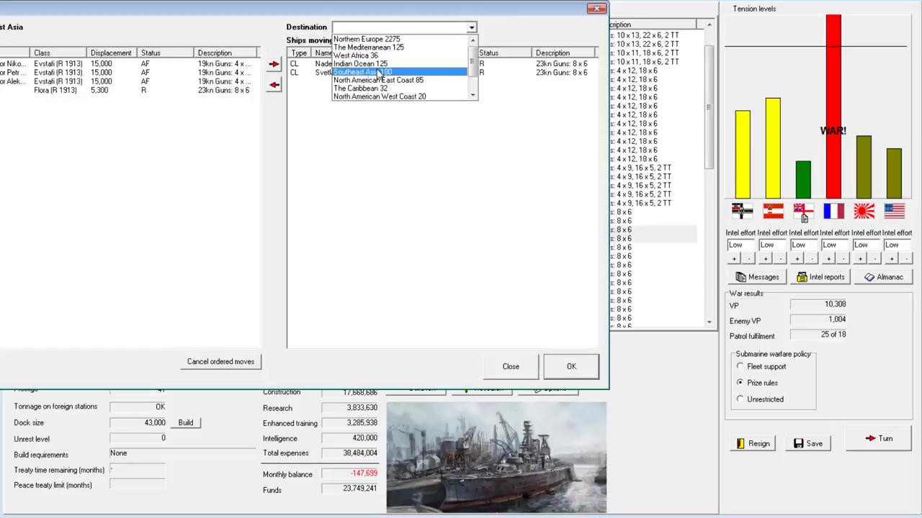
click(510, 366)
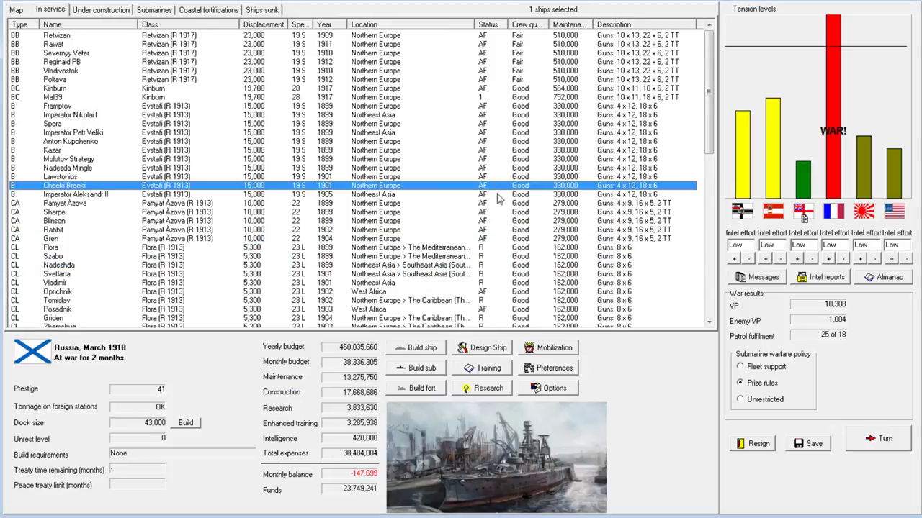
mouse_move(496, 269)
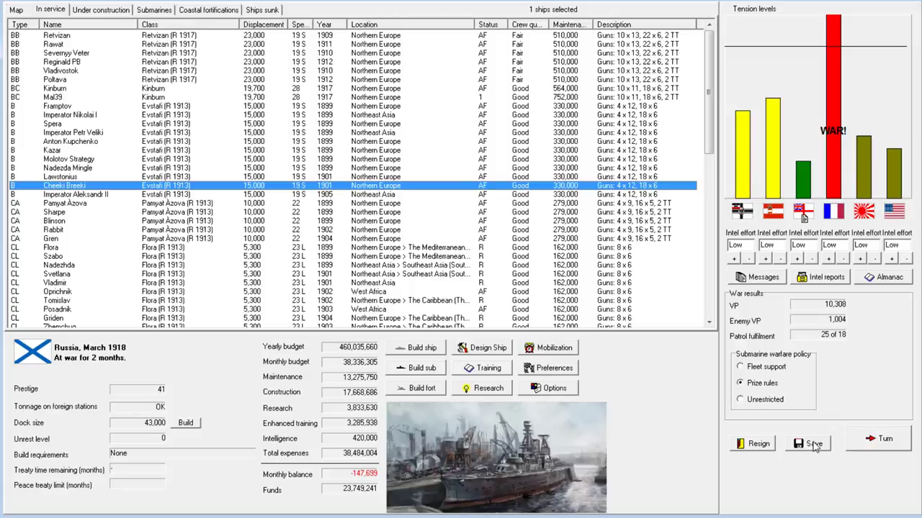
mouse_move(882, 439)
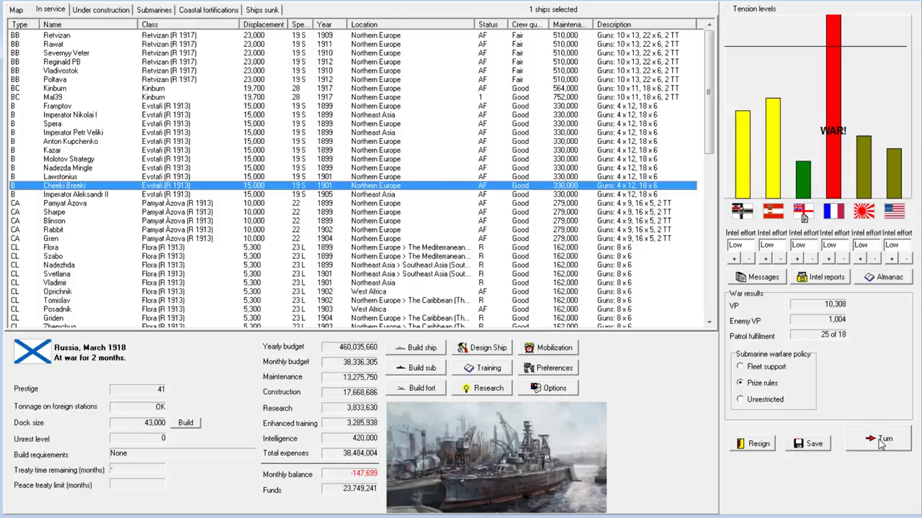
Advance to April 1918, dismiss the submarine, raider and Topaz reports, and fight Svetlana's battle.
click(883, 439)
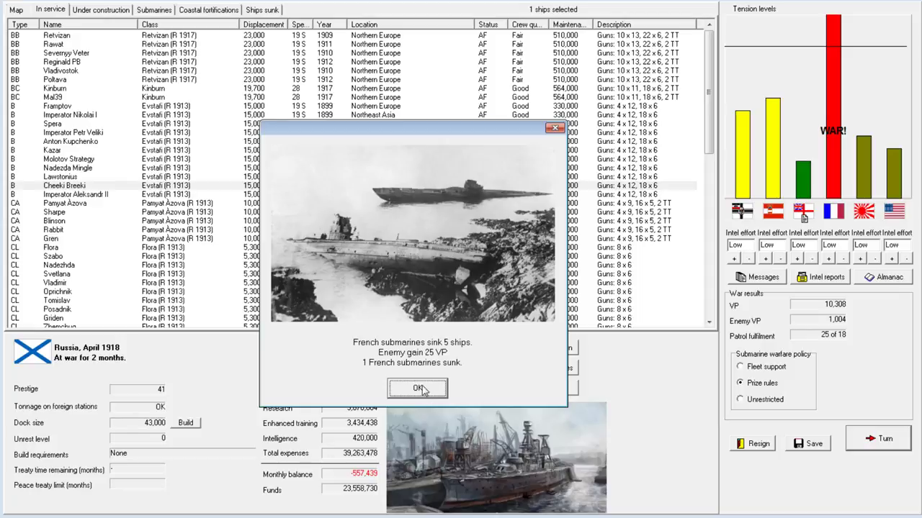
click(417, 388)
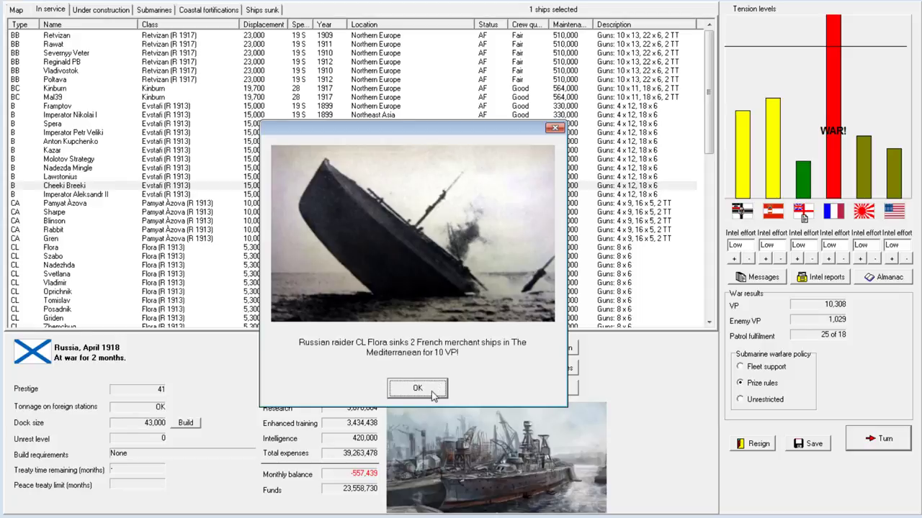
click(417, 388)
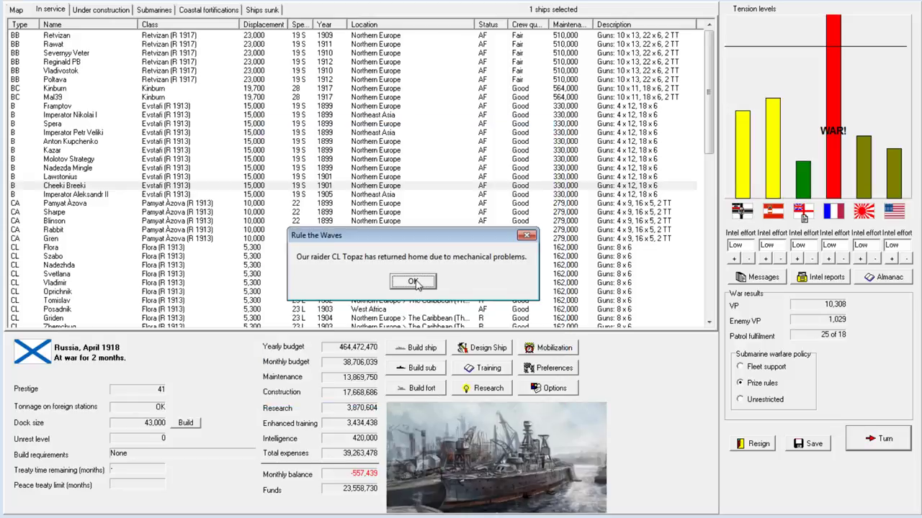
click(412, 280)
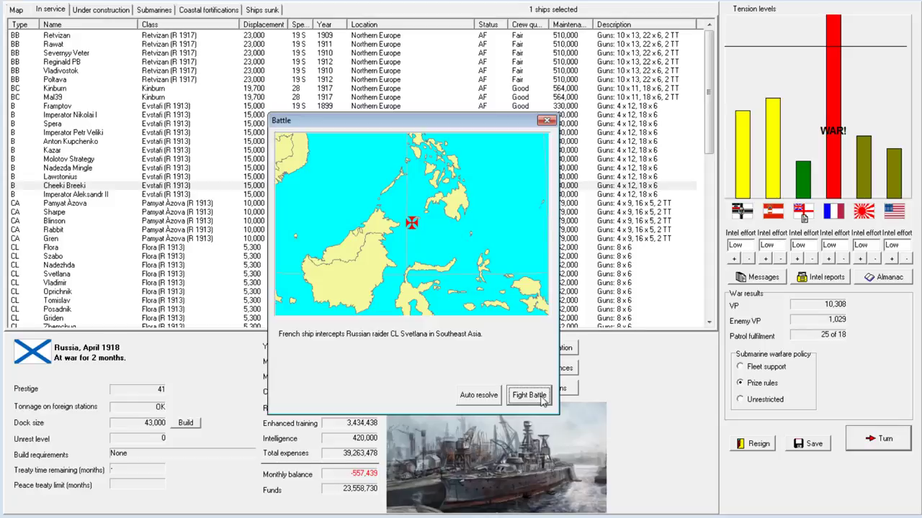
click(529, 396)
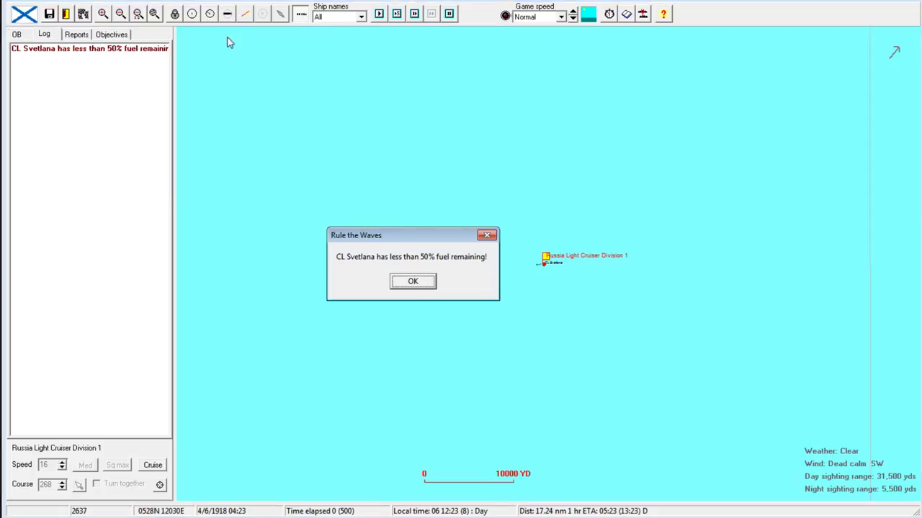
Dismiss the low fuel and unknown ship warnings and raise the battle speed to Fast.
click(413, 280)
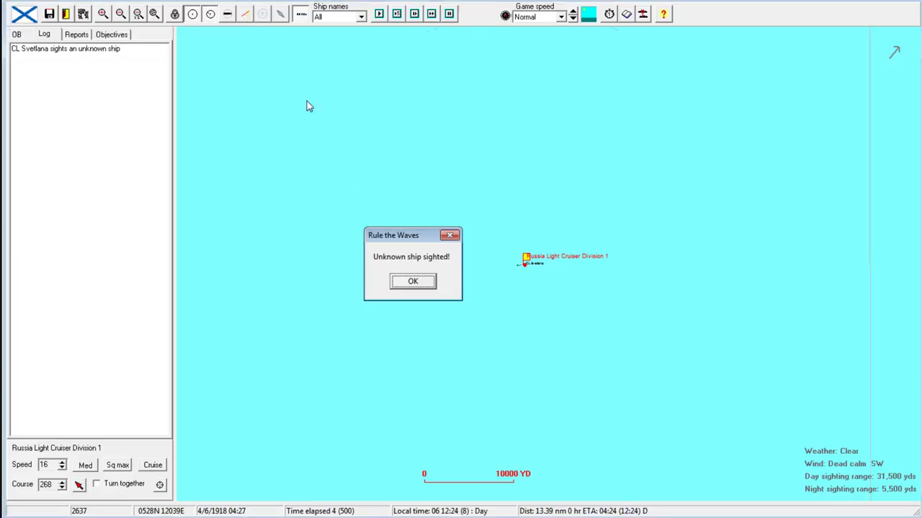
click(411, 281)
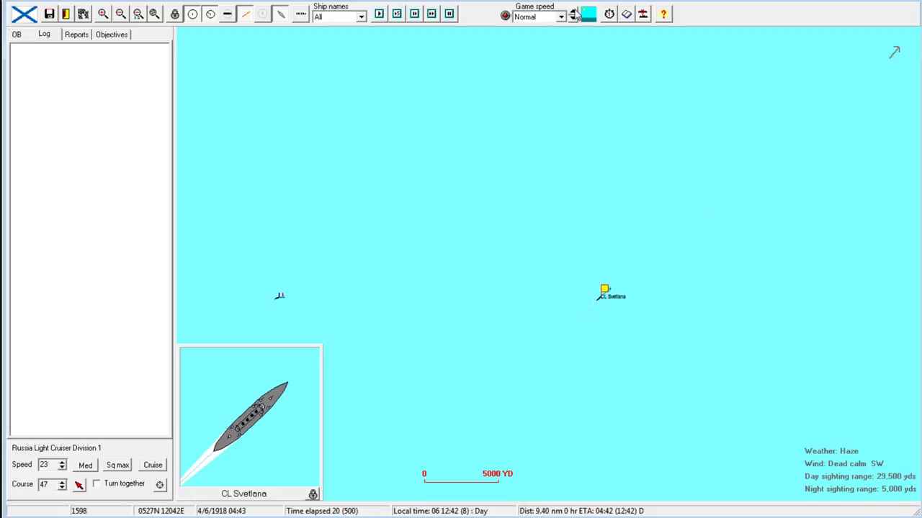
click(572, 12)
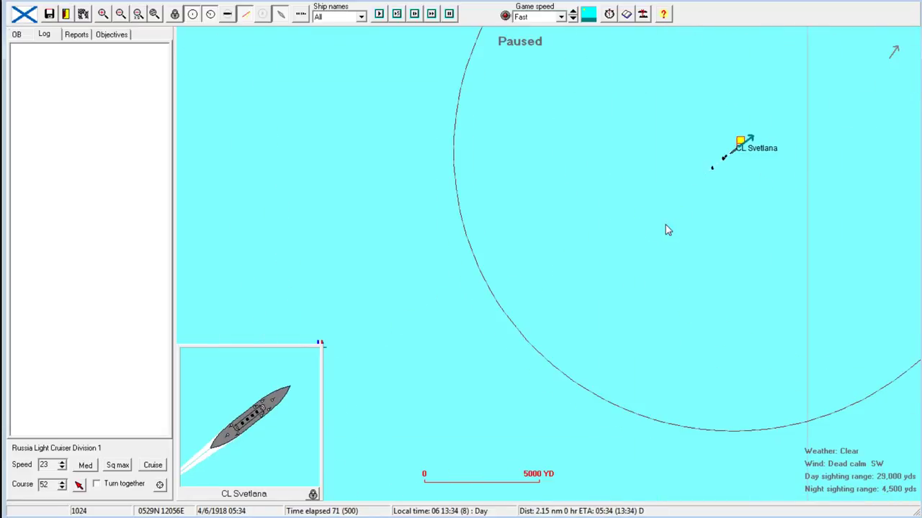
click(397, 13)
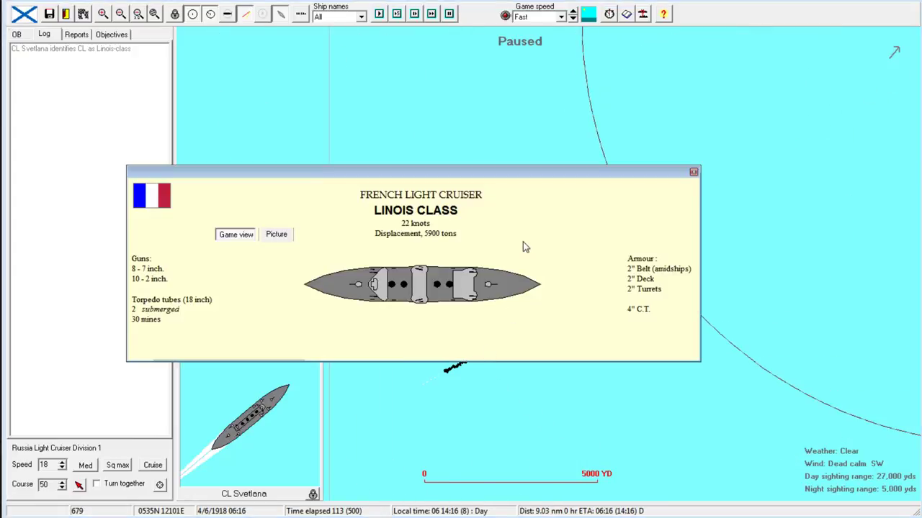
mouse_move(693, 173)
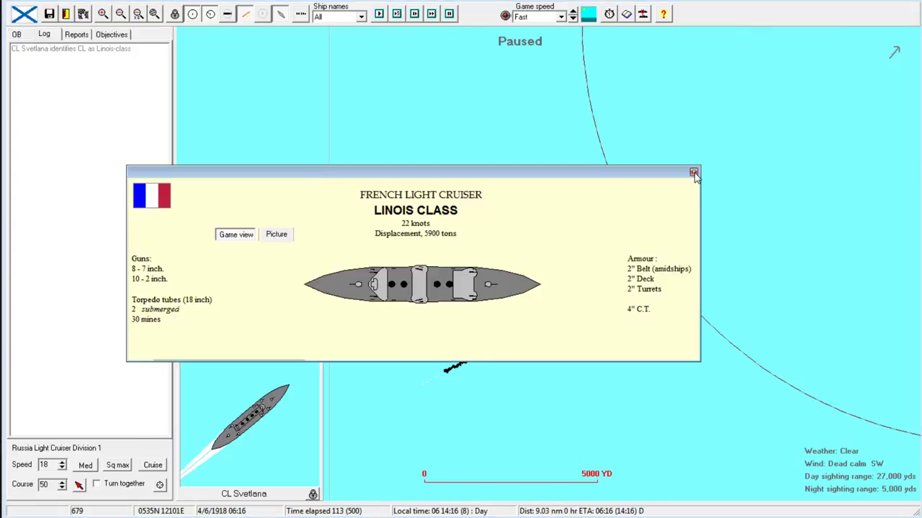
Close the French Linois-class light cruiser information sheet.
click(694, 173)
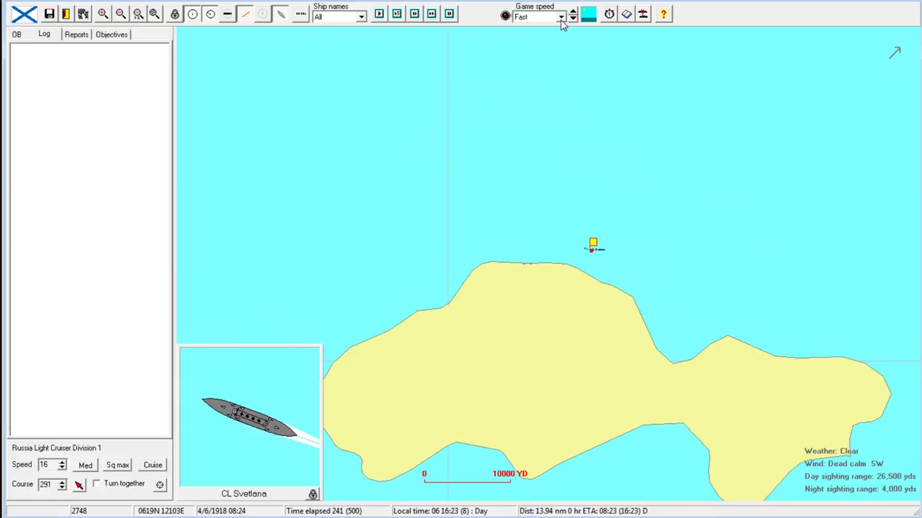
Raise game speed to Ultra fast and confirm leaving the finished battle scenario.
click(561, 17)
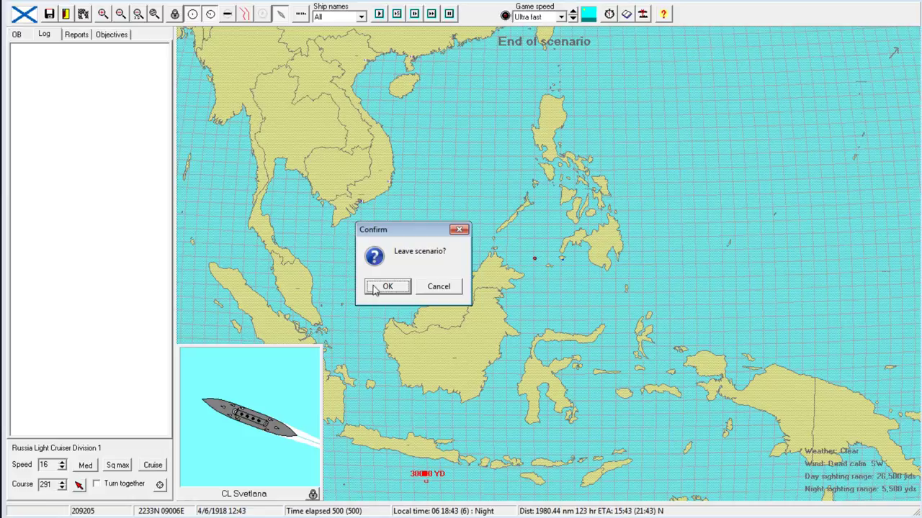
click(386, 286)
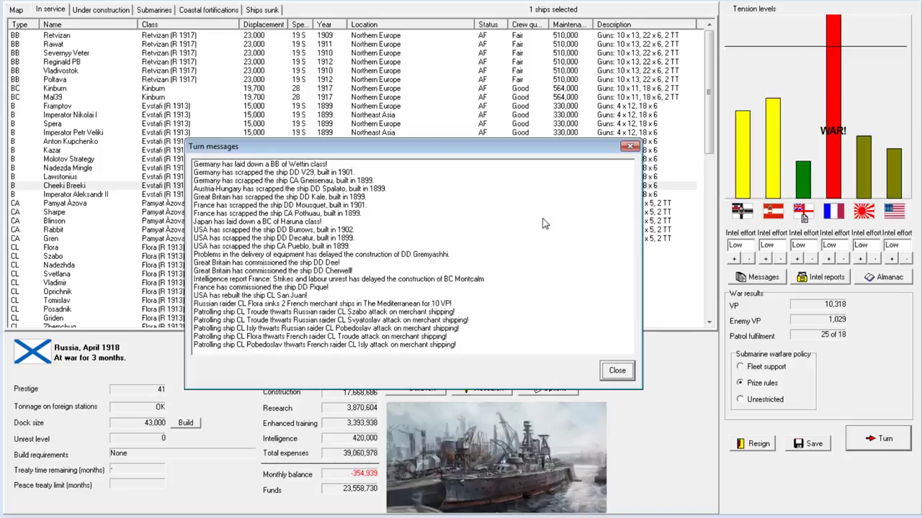
mouse_move(617, 371)
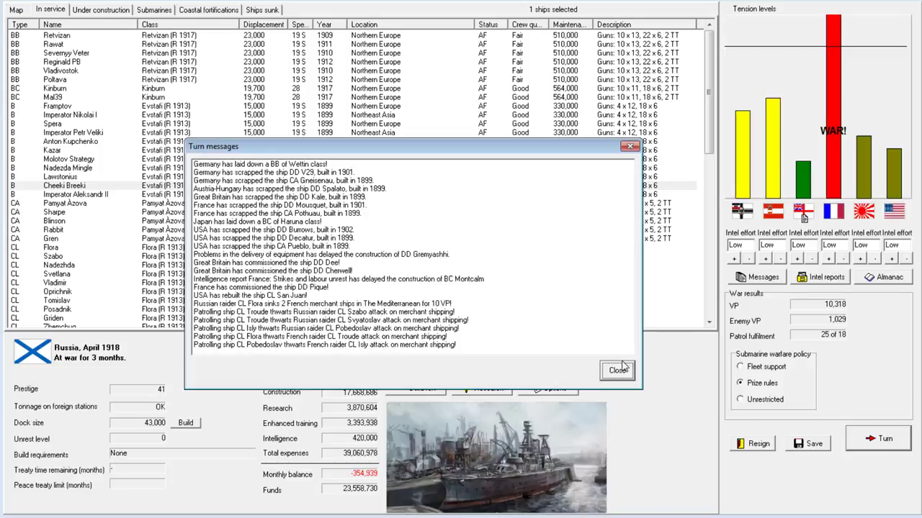
Dismiss the turn messages and bring up the Northern Europe naval map.
click(617, 369)
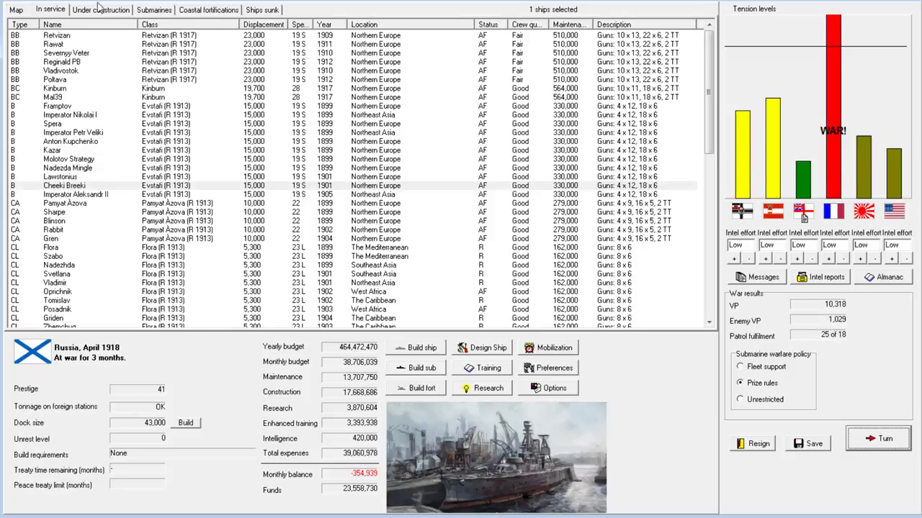
click(16, 9)
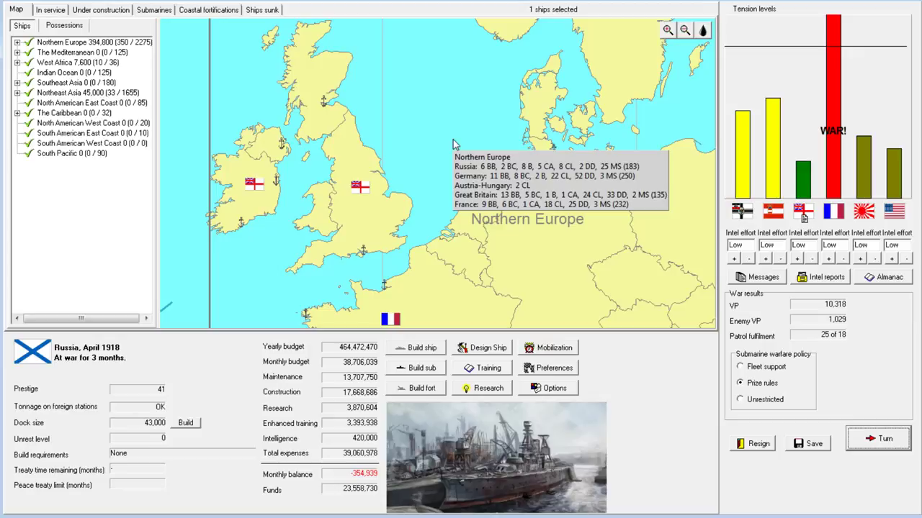
mouse_move(450, 175)
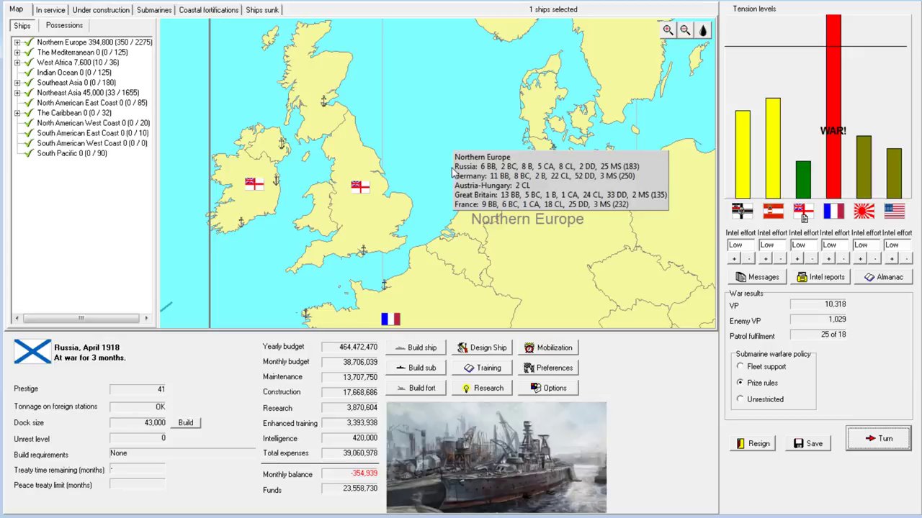
mouse_move(446, 202)
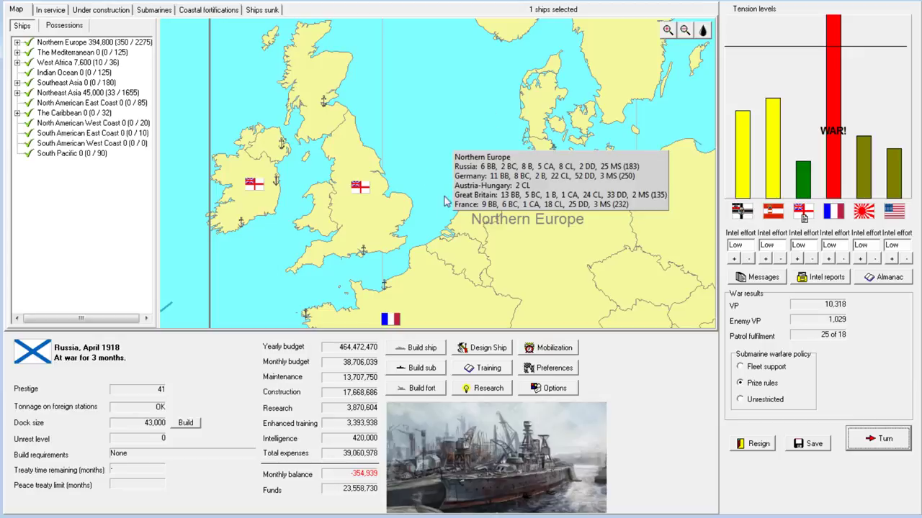
mouse_move(464, 147)
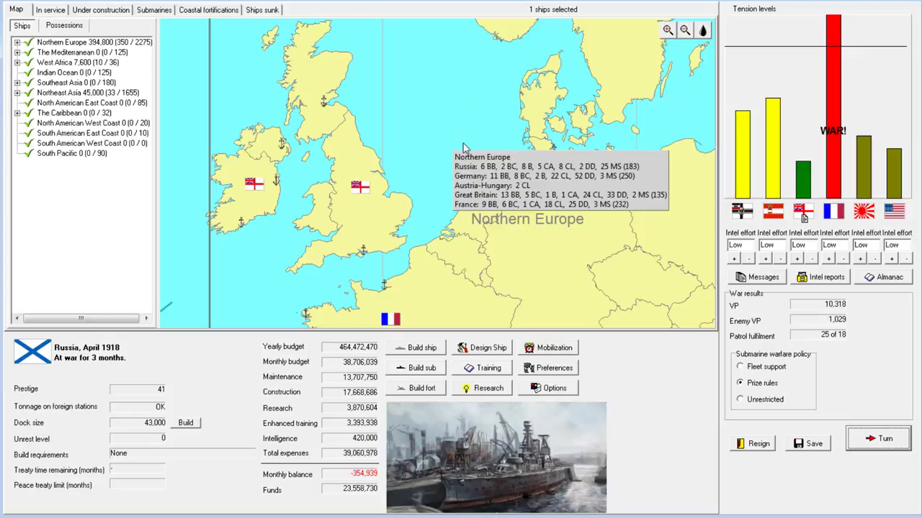
Review Northern Europe force totals and Russia's 1,550 base capacity, then close the details.
click(464, 144)
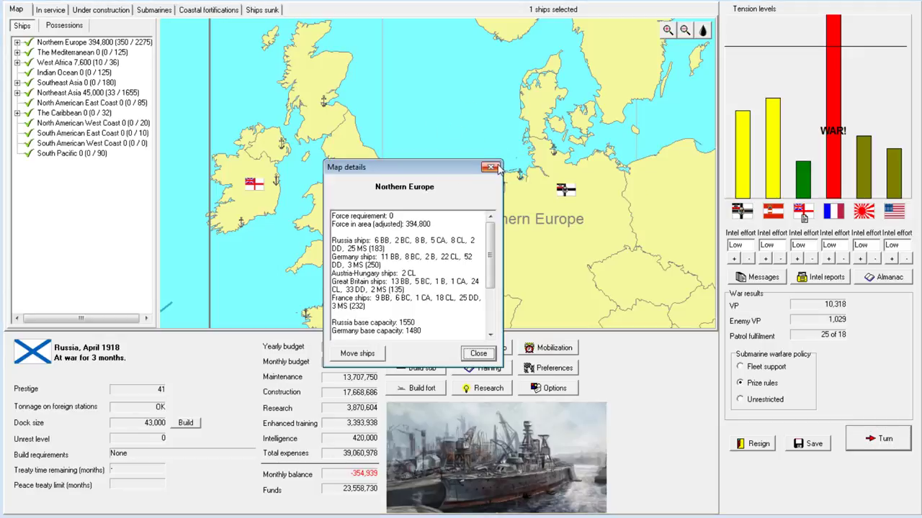
mouse_move(492, 167)
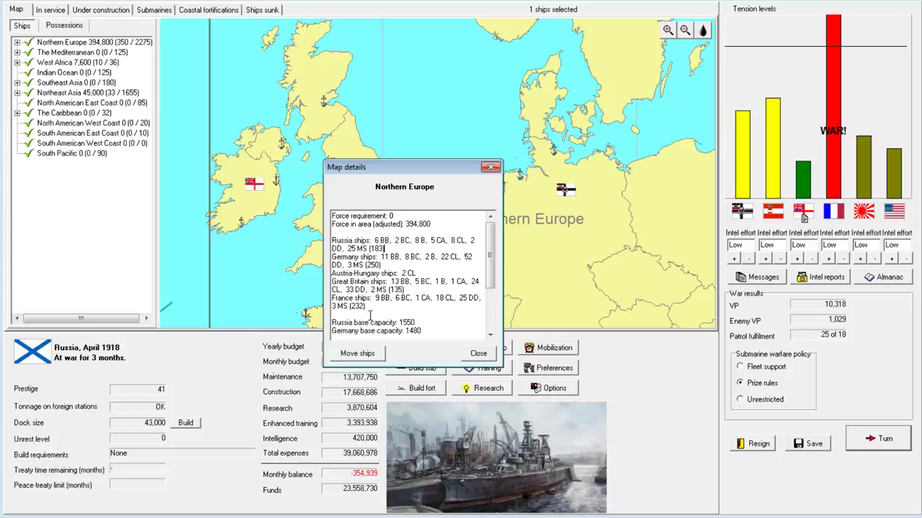
click(477, 352)
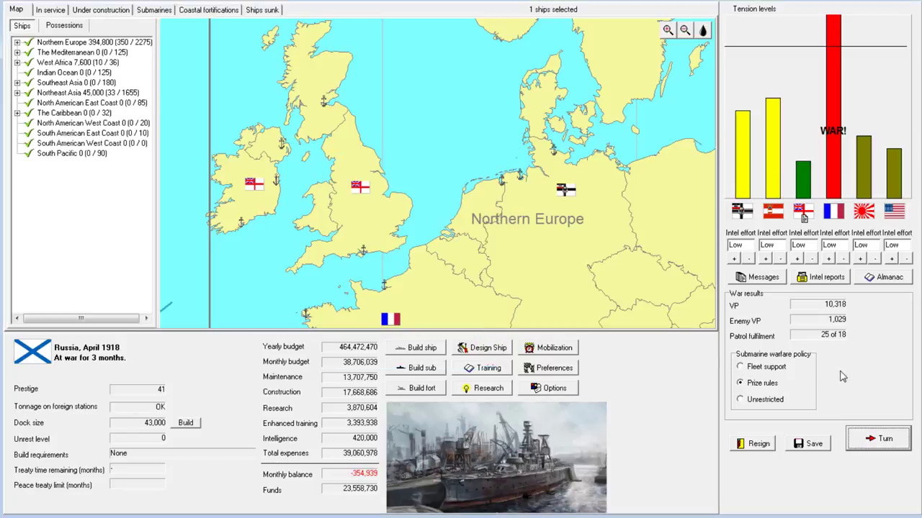
mouse_move(576, 244)
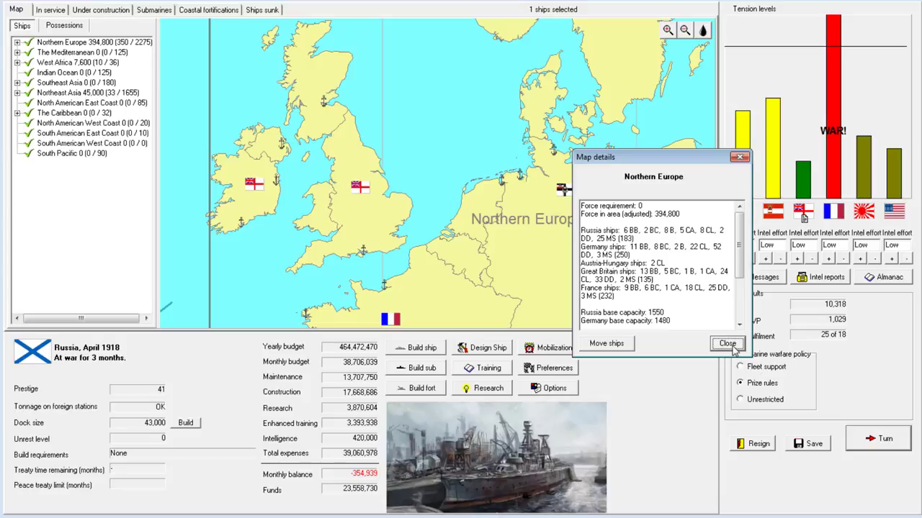
click(727, 343)
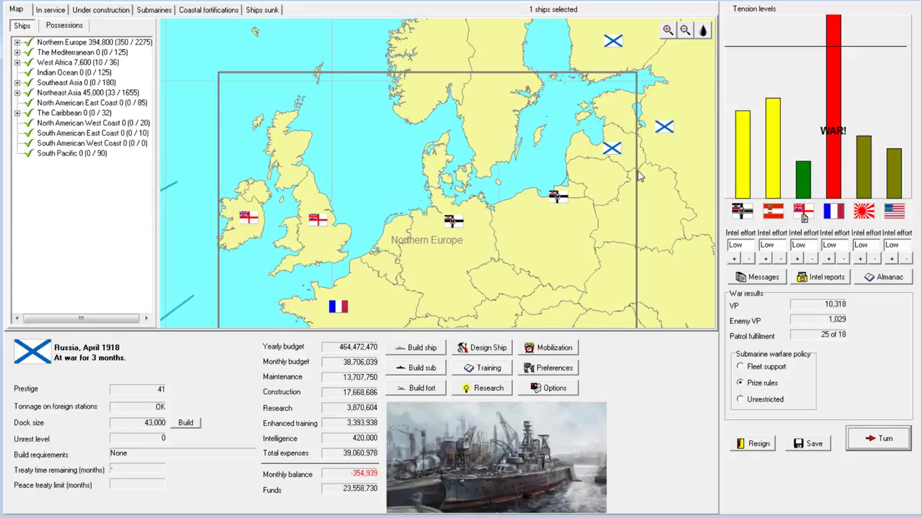
mouse_move(525, 224)
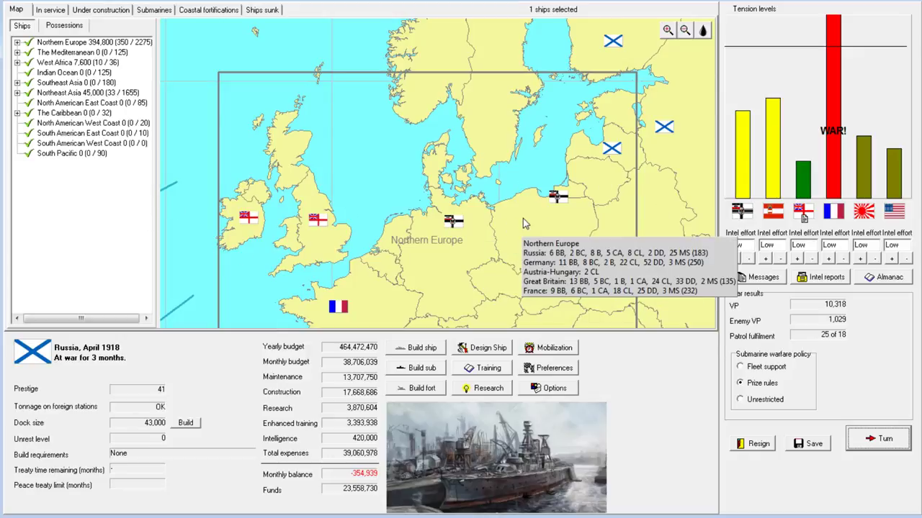